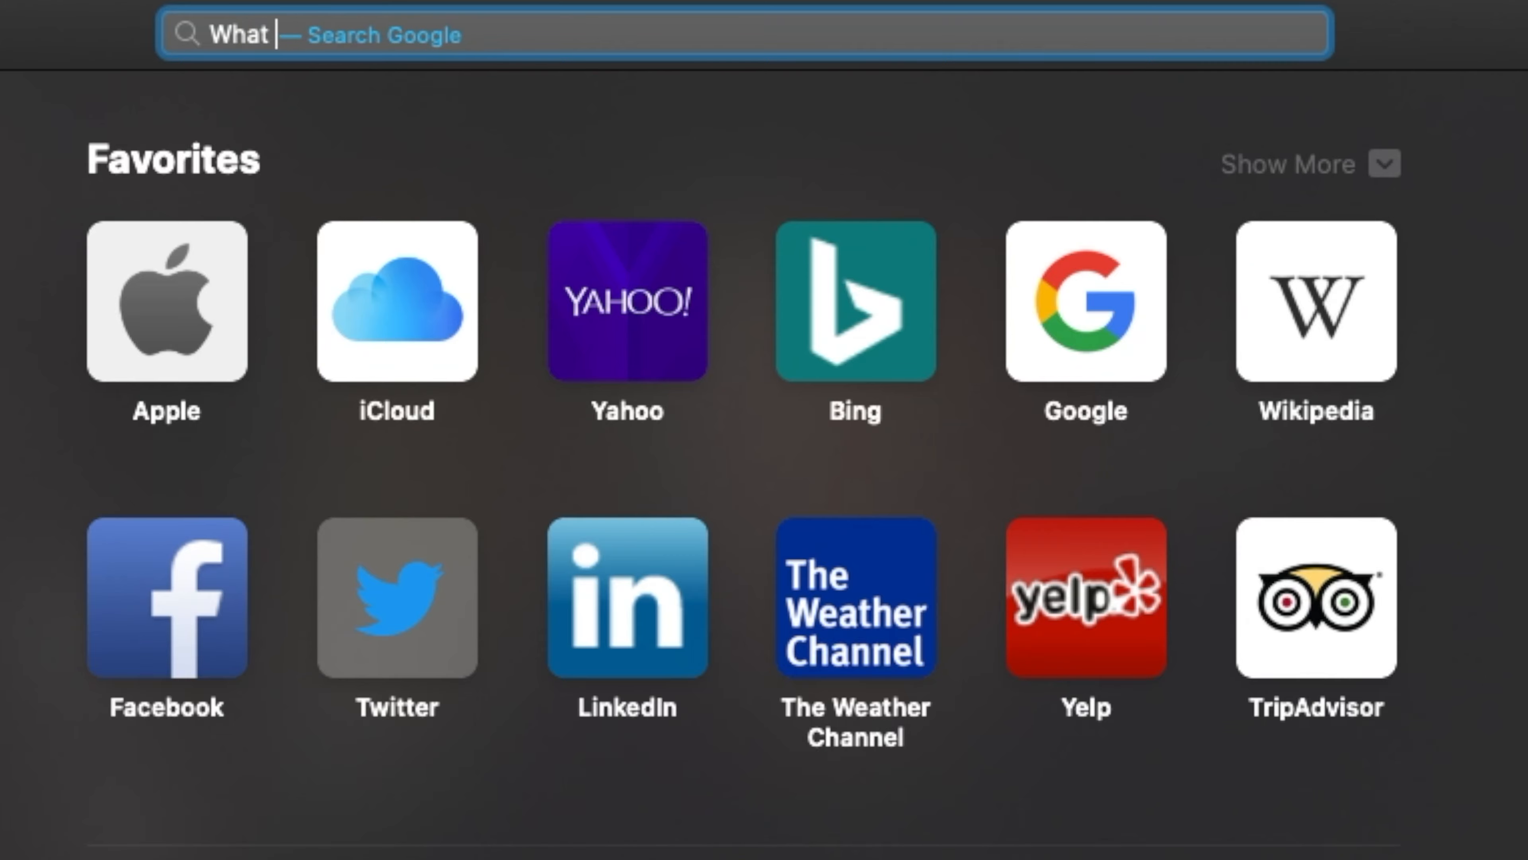
Step: Begin a Google search in Safari with the words "What is"
type("is")
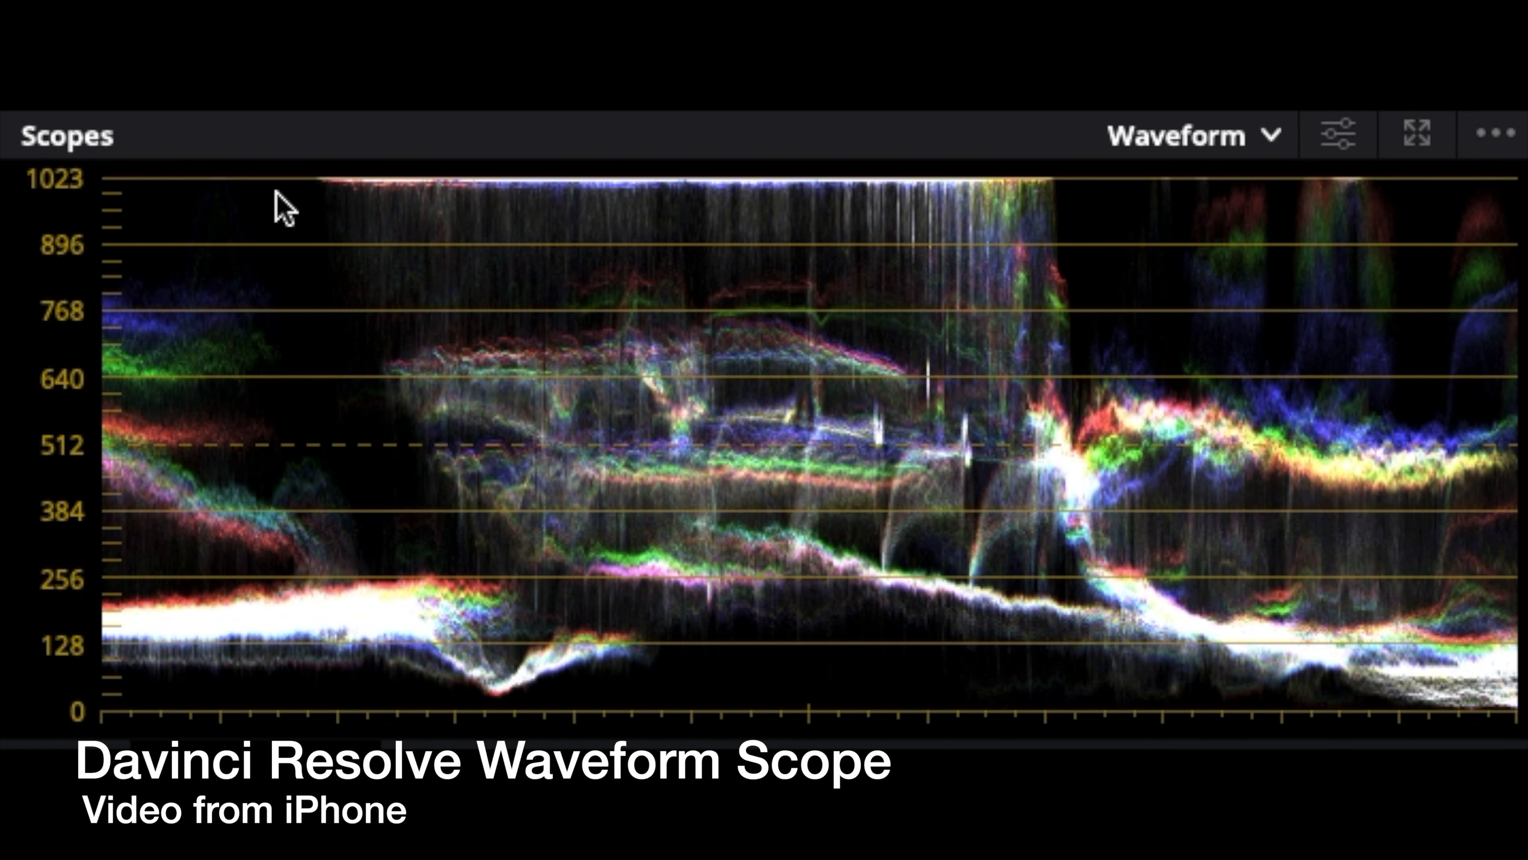
mouse_move(213, 733)
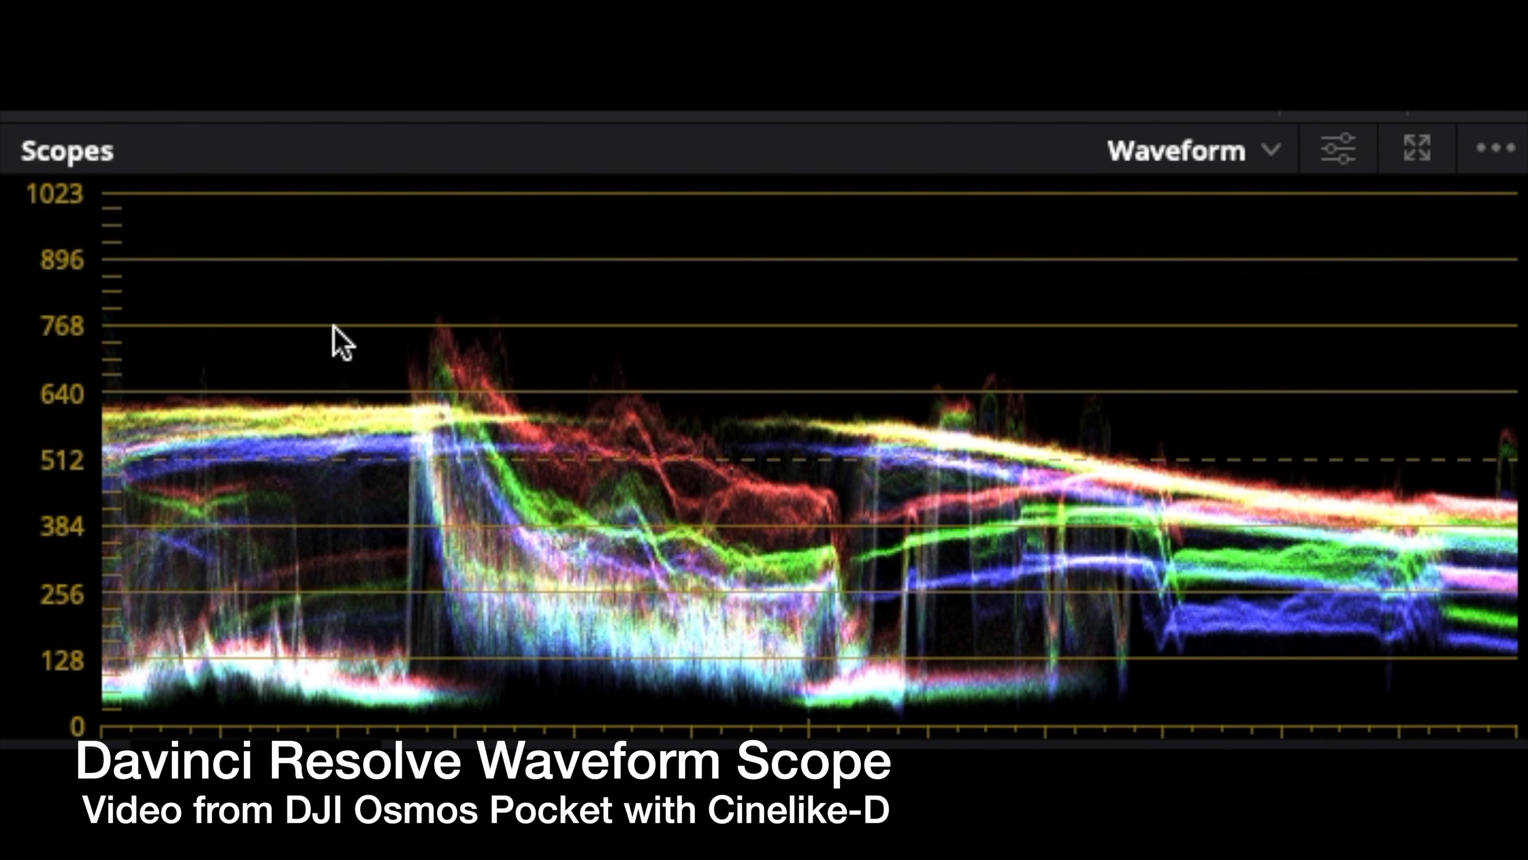
mouse_move(76, 680)
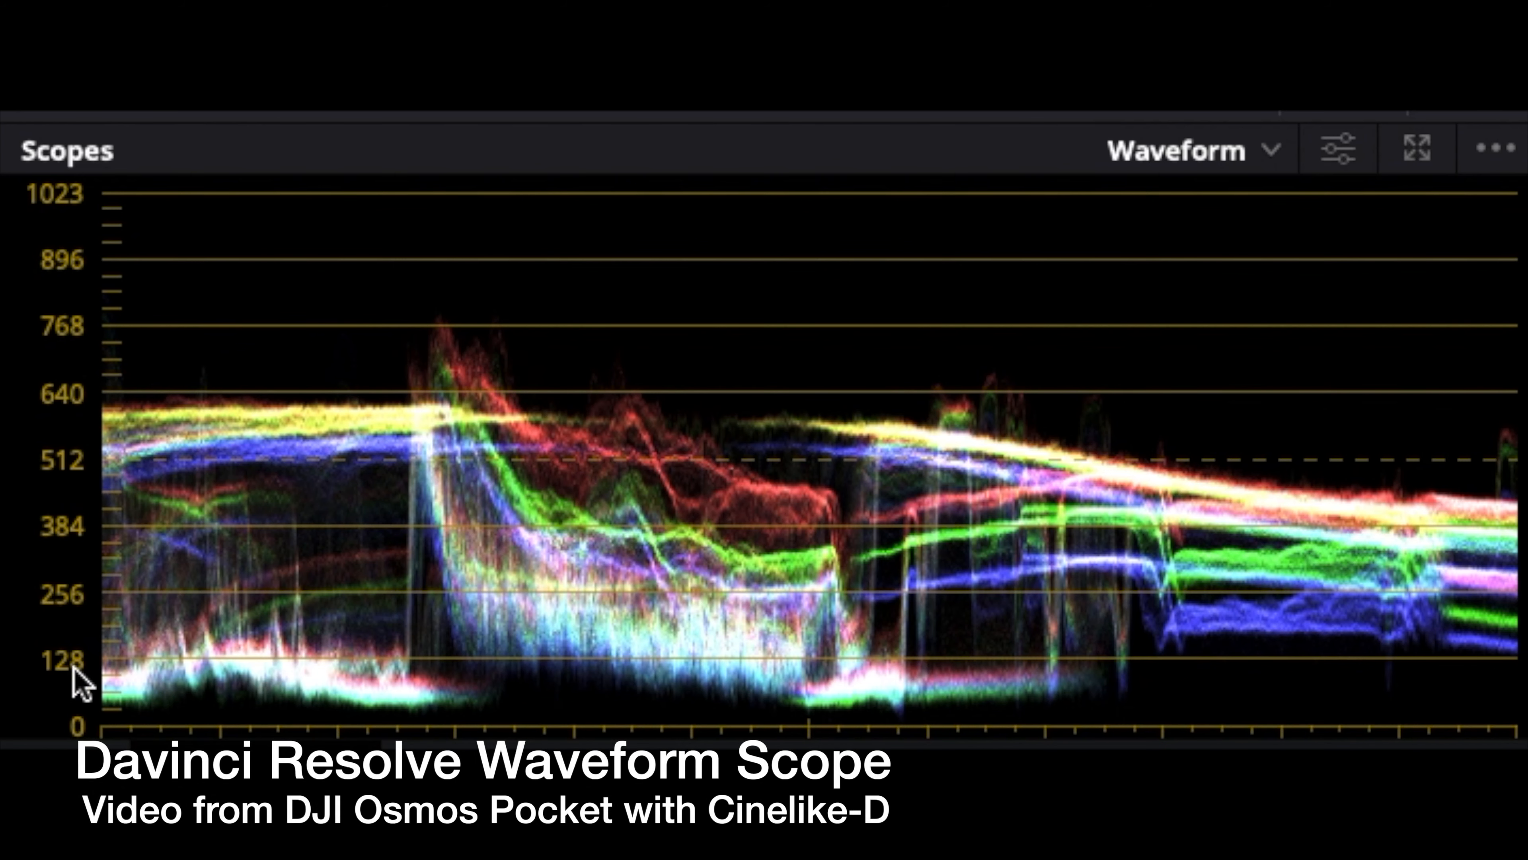
mouse_move(598, 734)
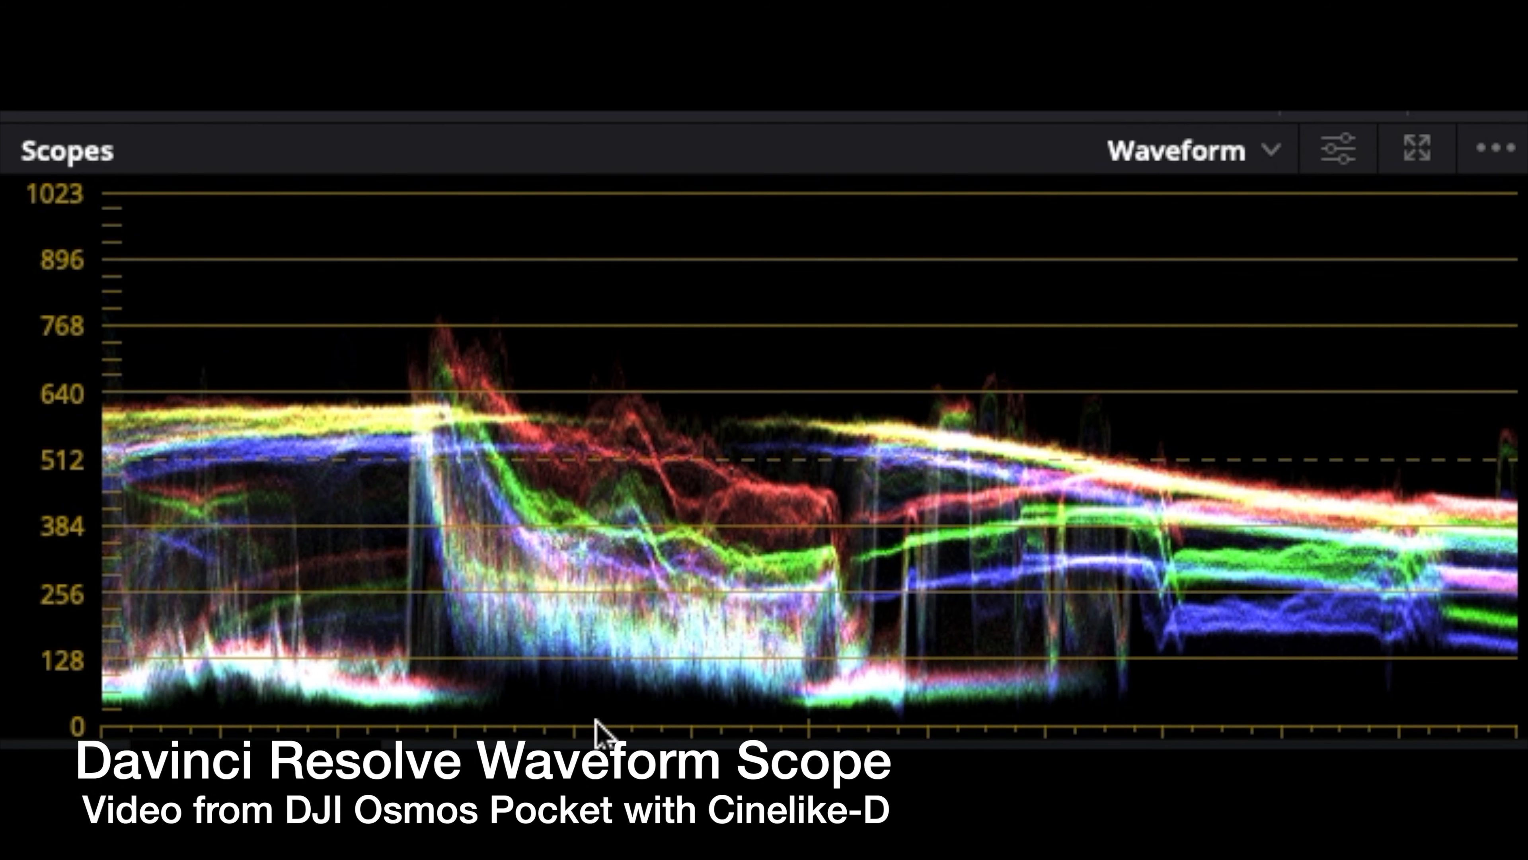
mouse_move(466, 743)
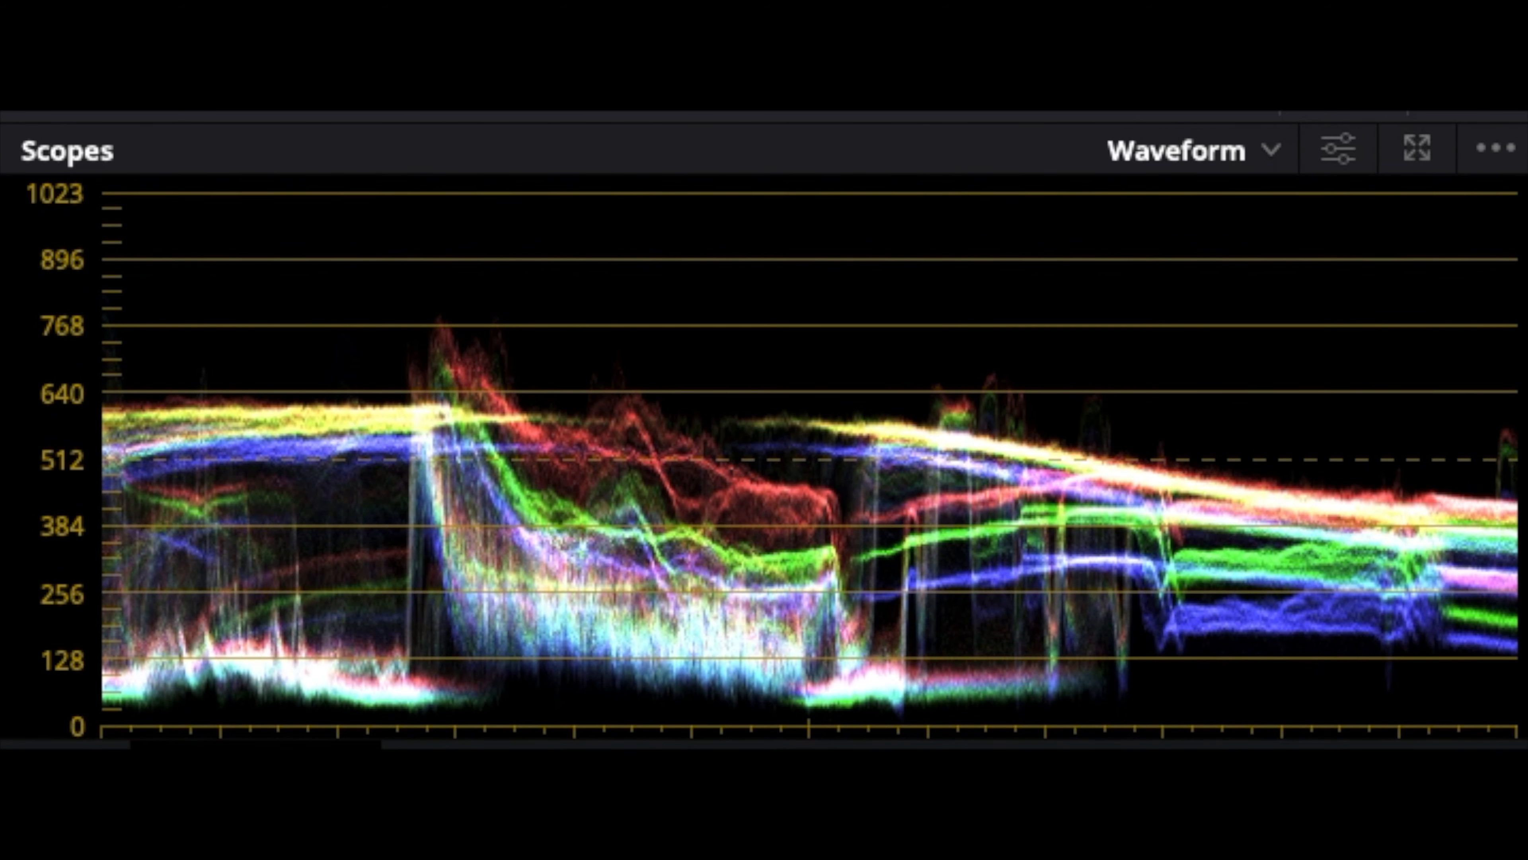
mouse_move(306, 349)
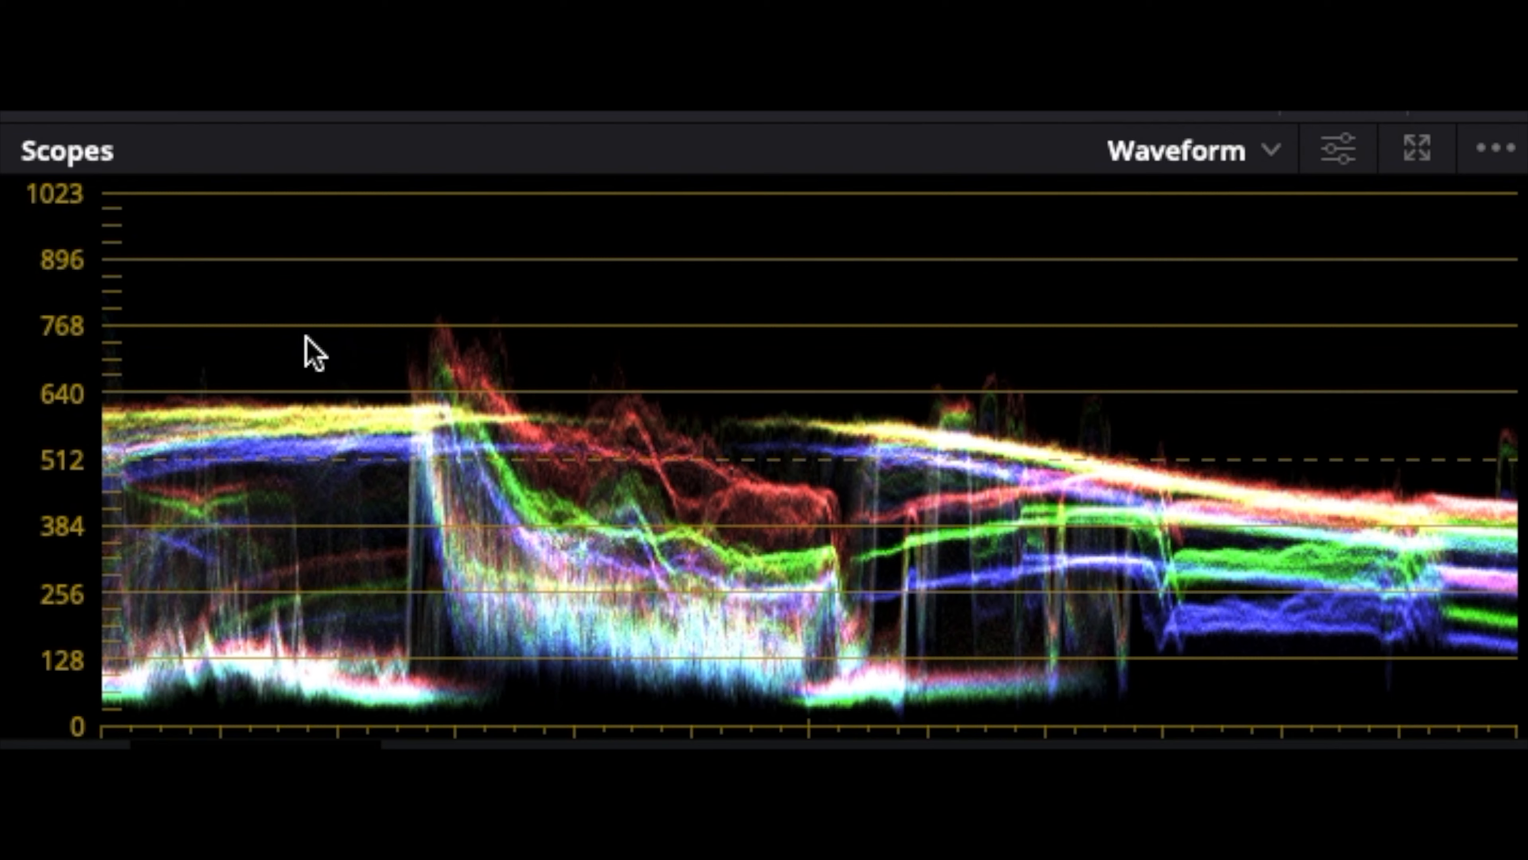
mouse_move(52, 619)
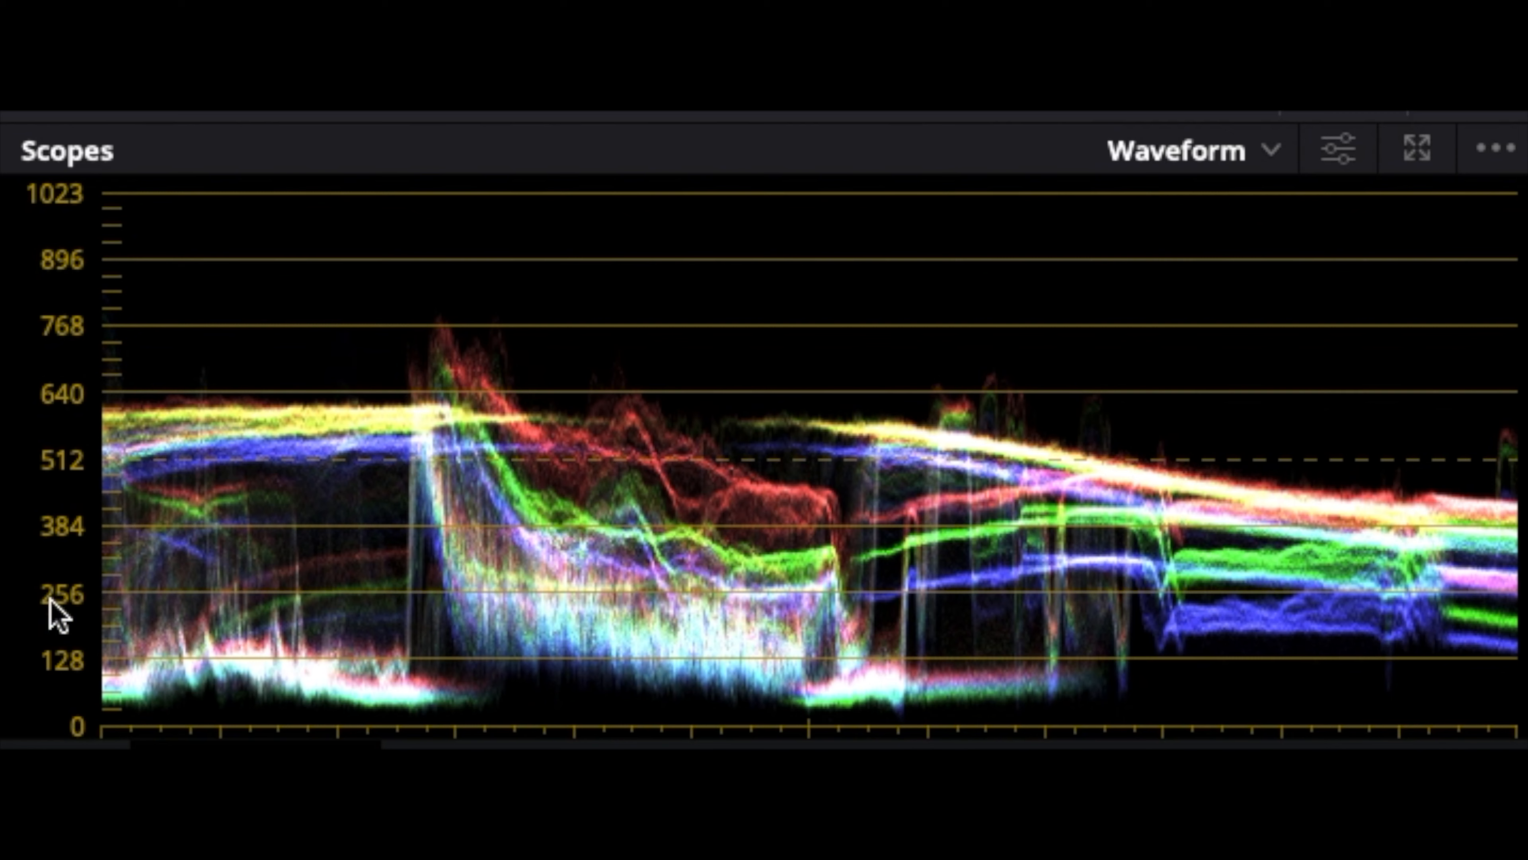
mouse_move(493, 730)
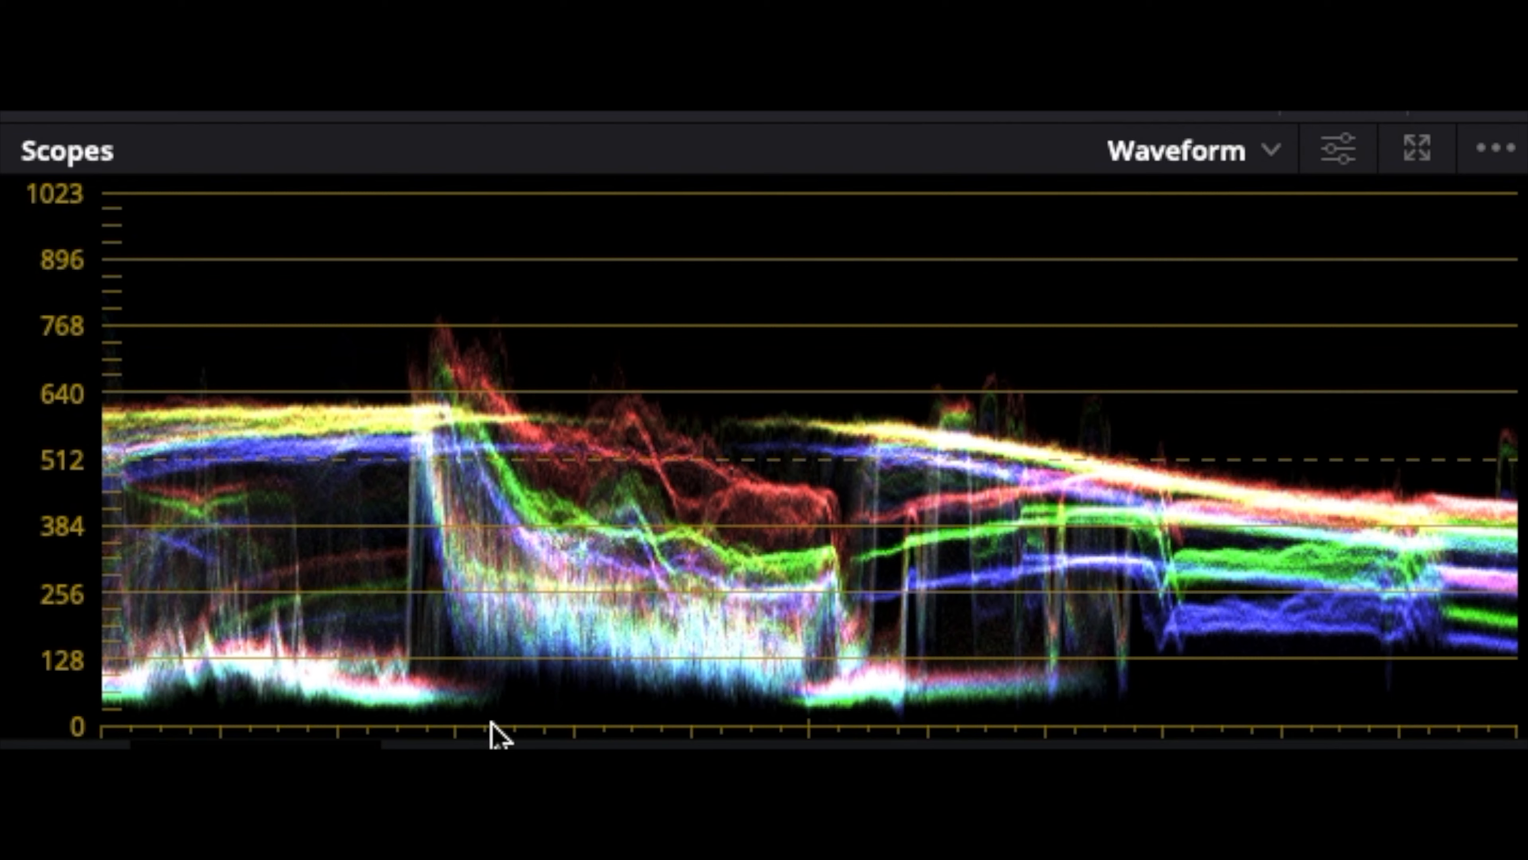
mouse_move(624, 745)
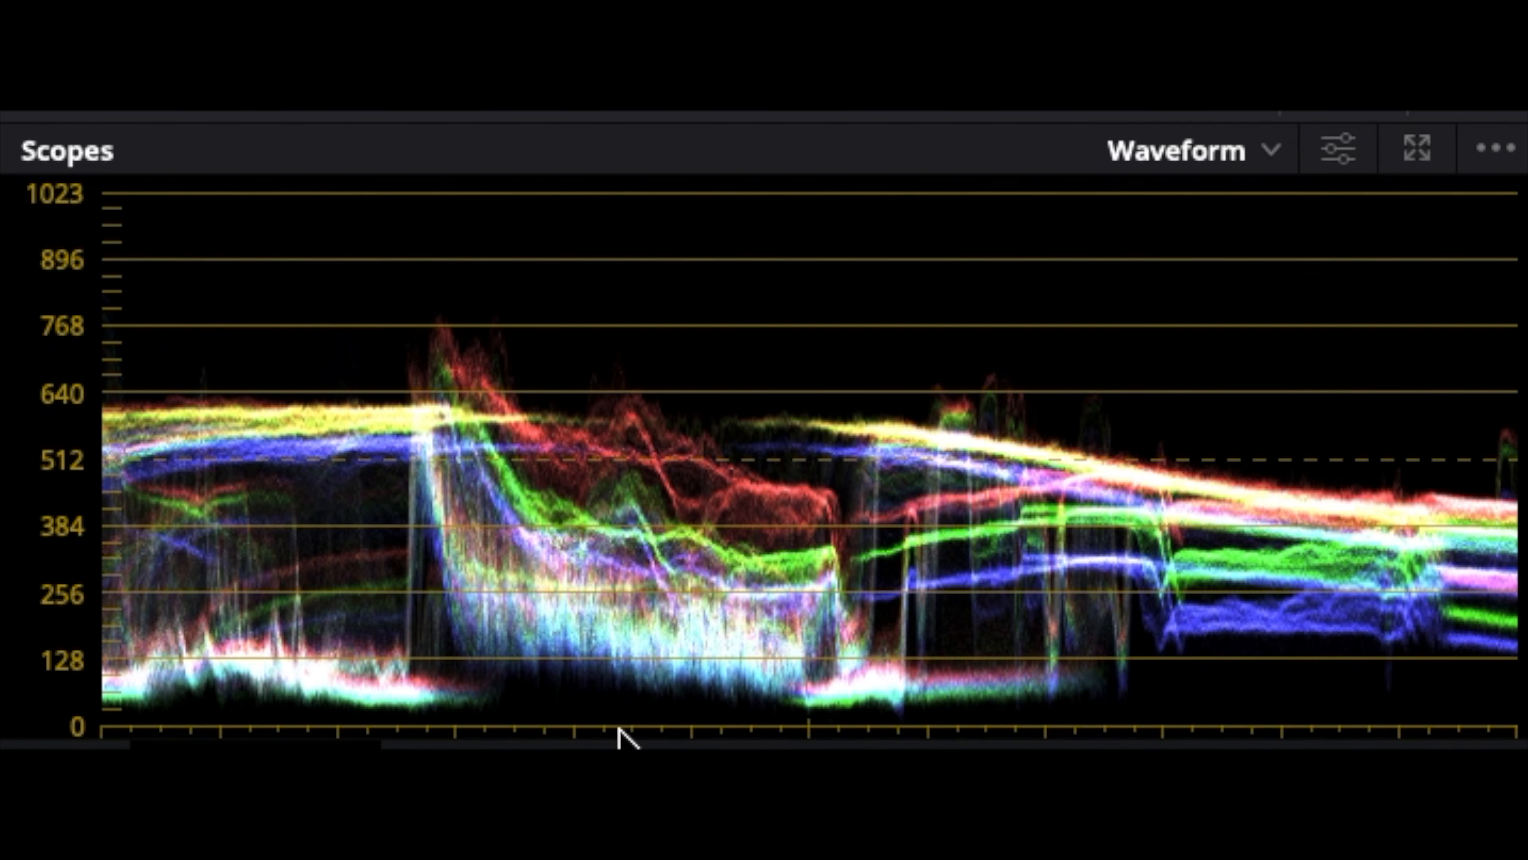
mouse_move(296, 730)
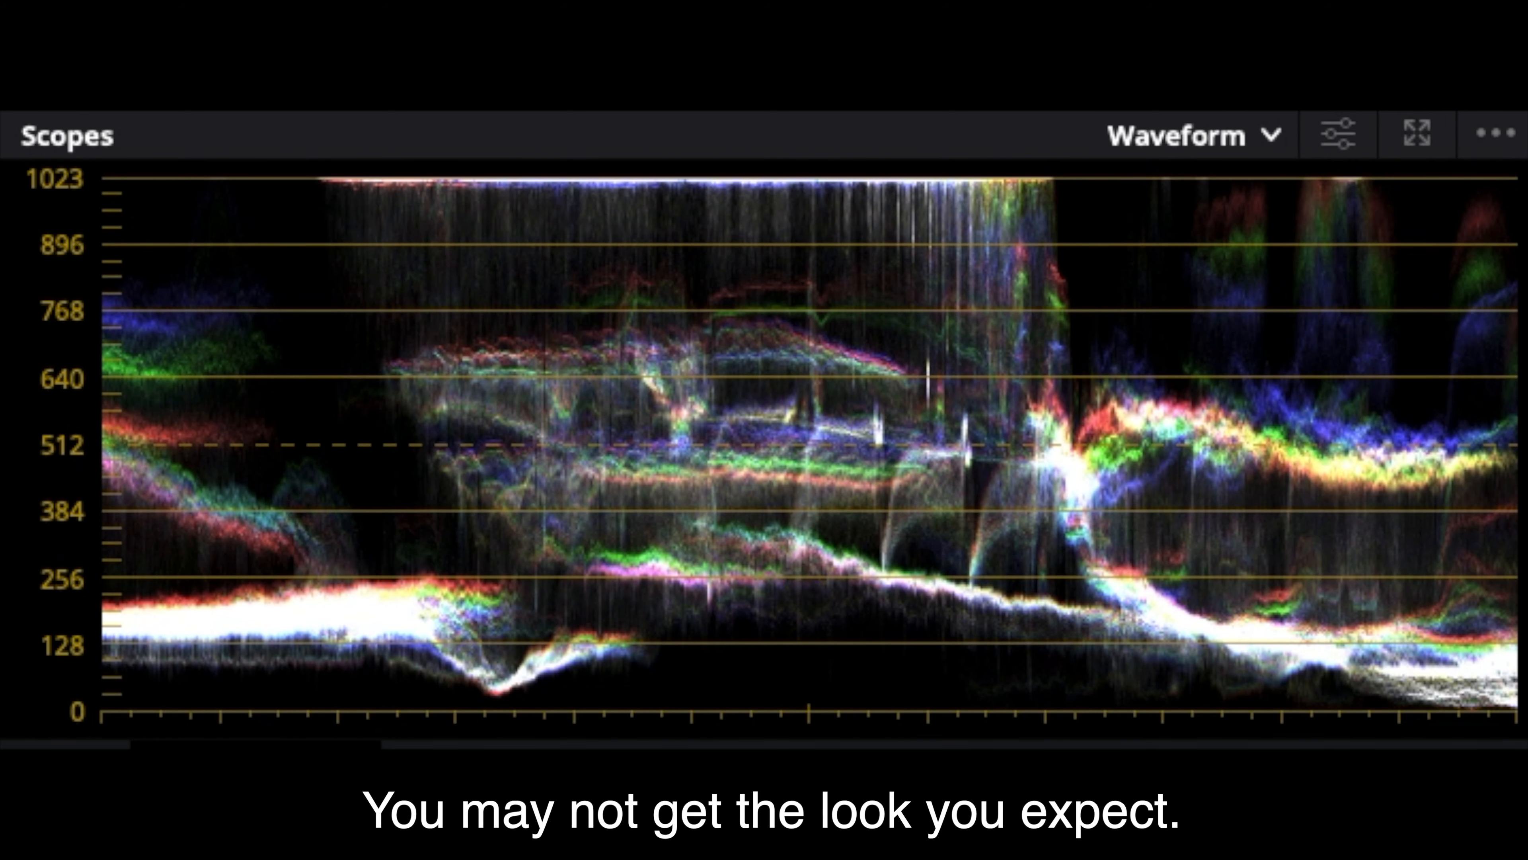
mouse_move(240, 180)
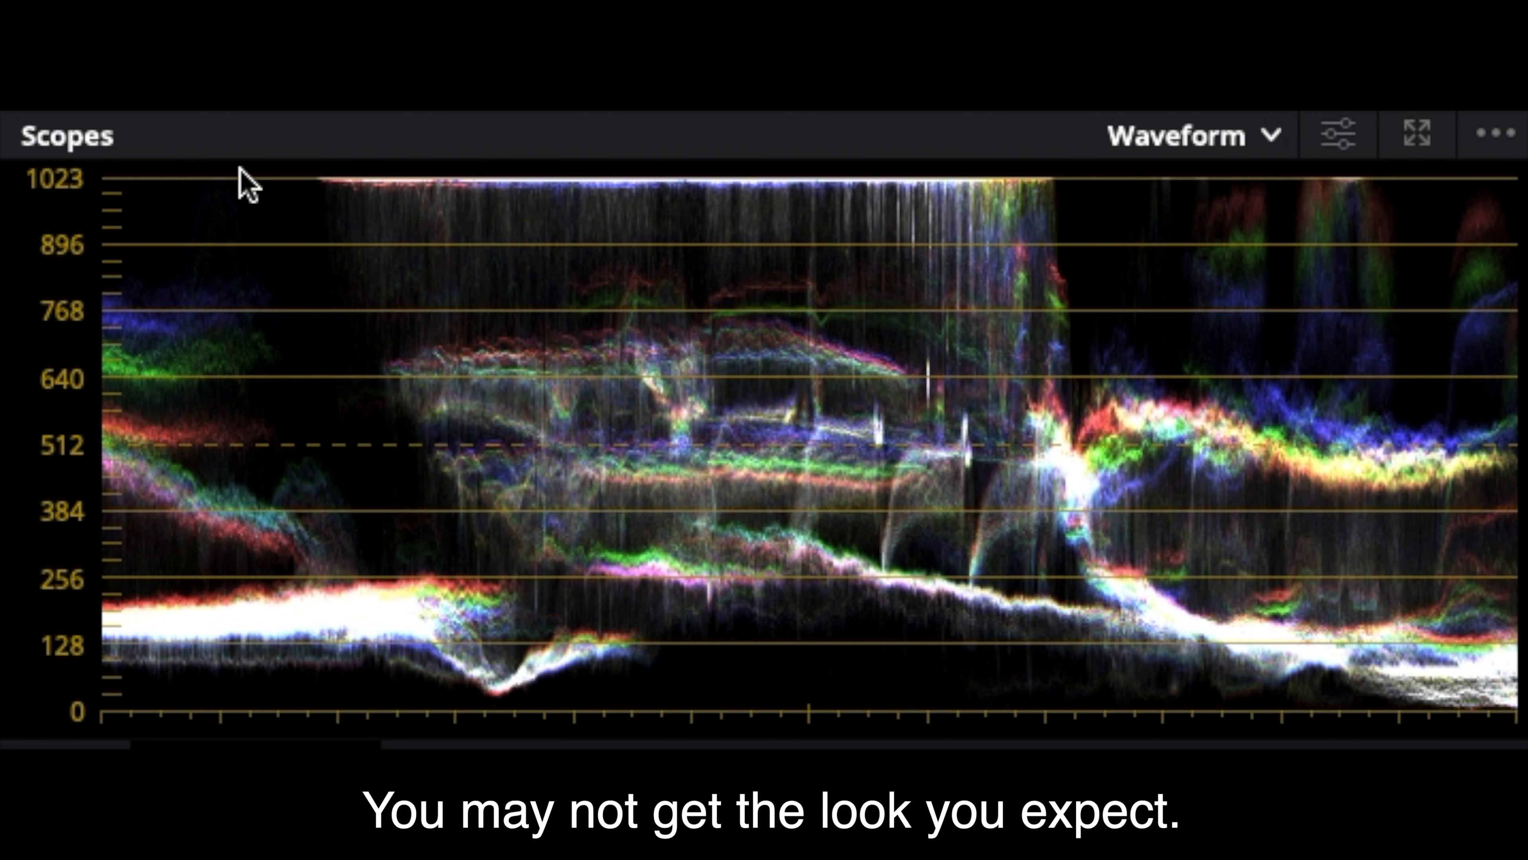
mouse_move(207, 725)
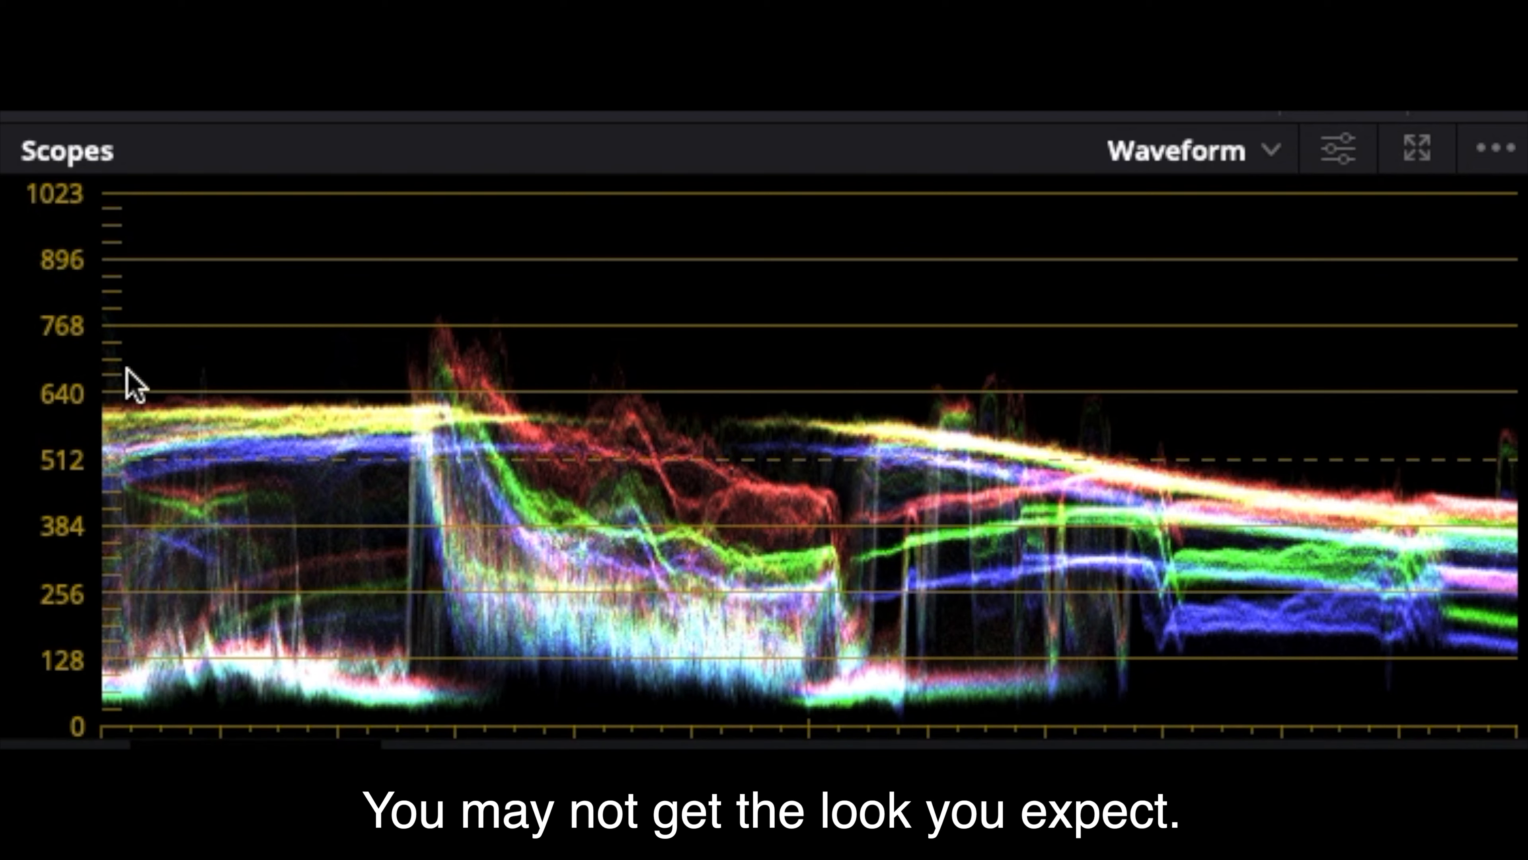
mouse_move(270, 209)
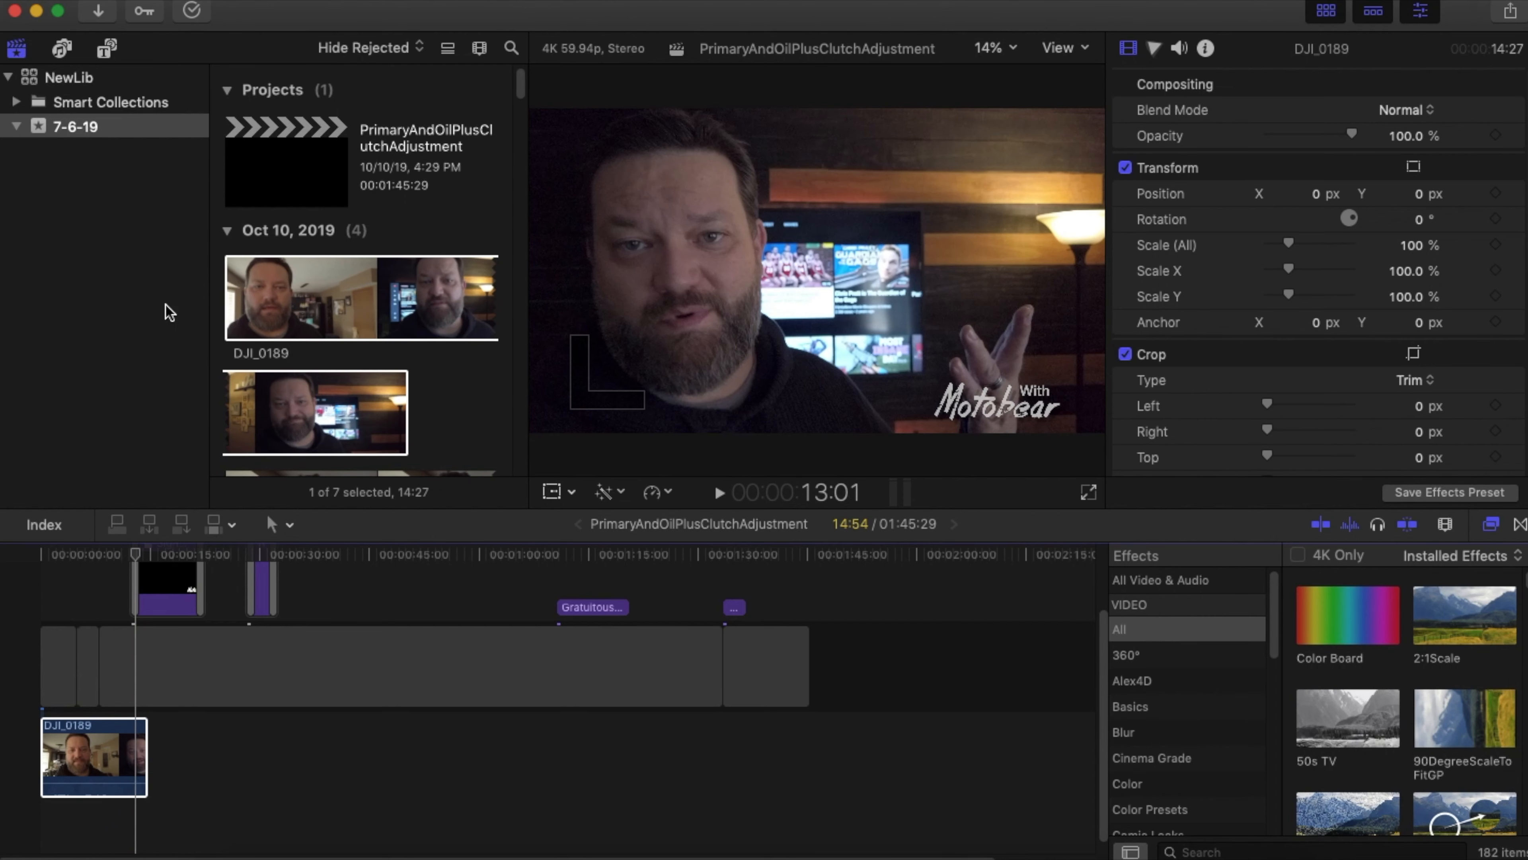
mouse_move(1126, 285)
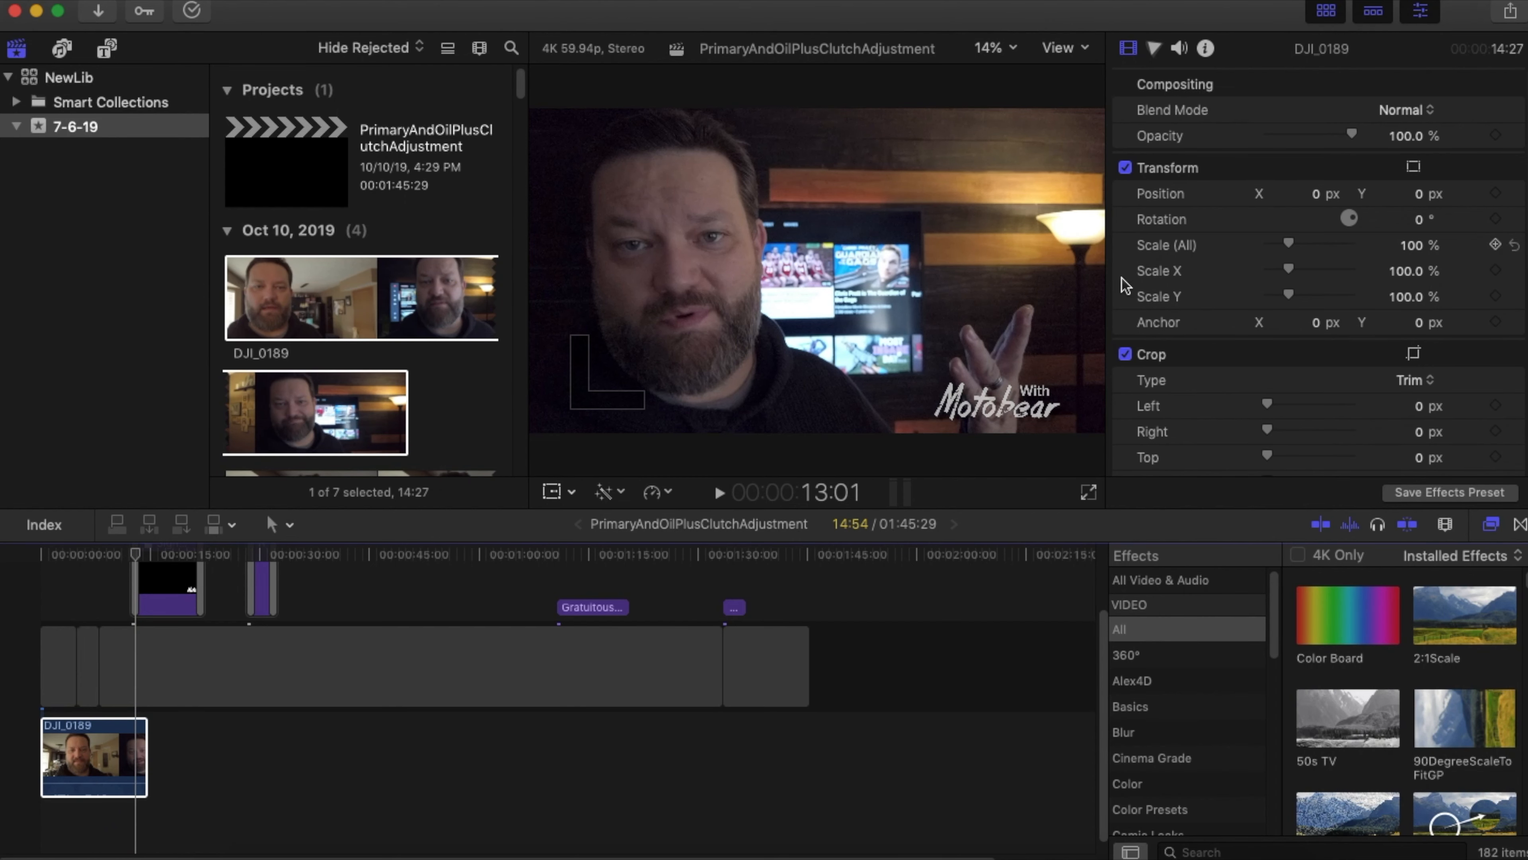
mouse_move(1218, 691)
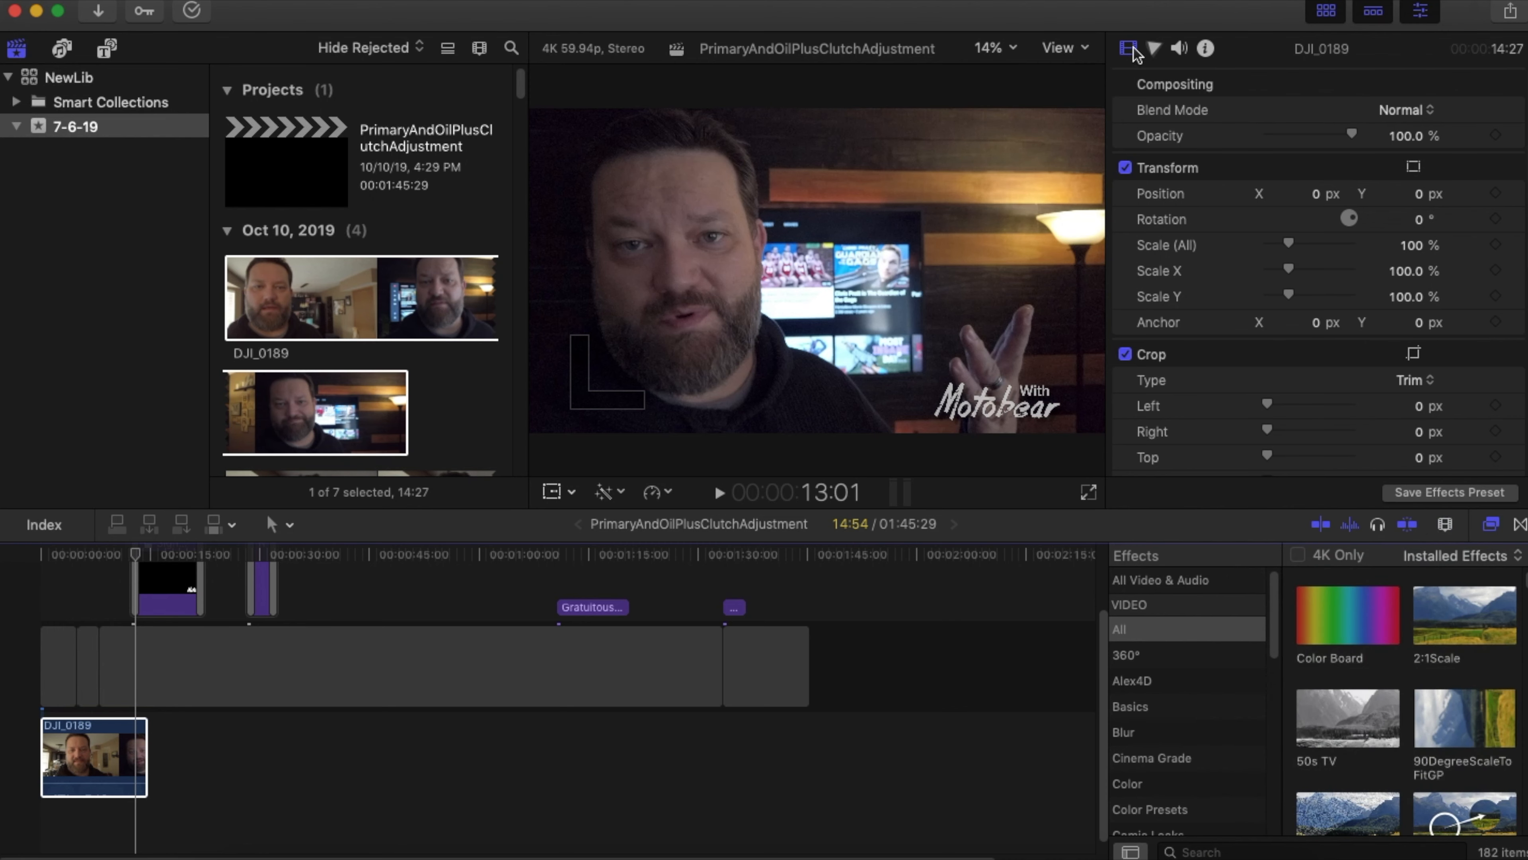
left_click(1129, 49)
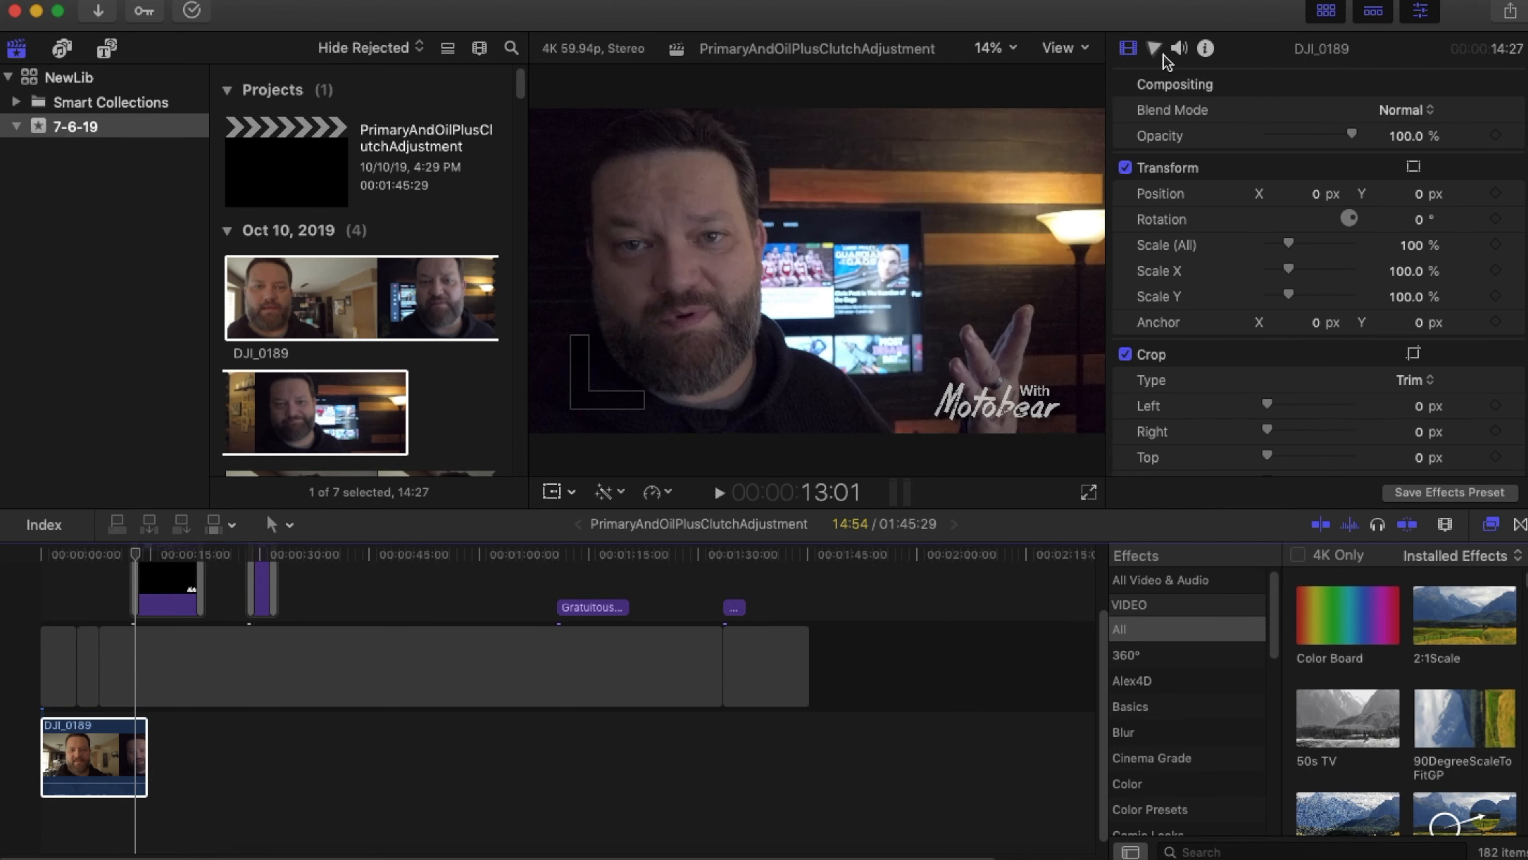
mouse_move(1396, 43)
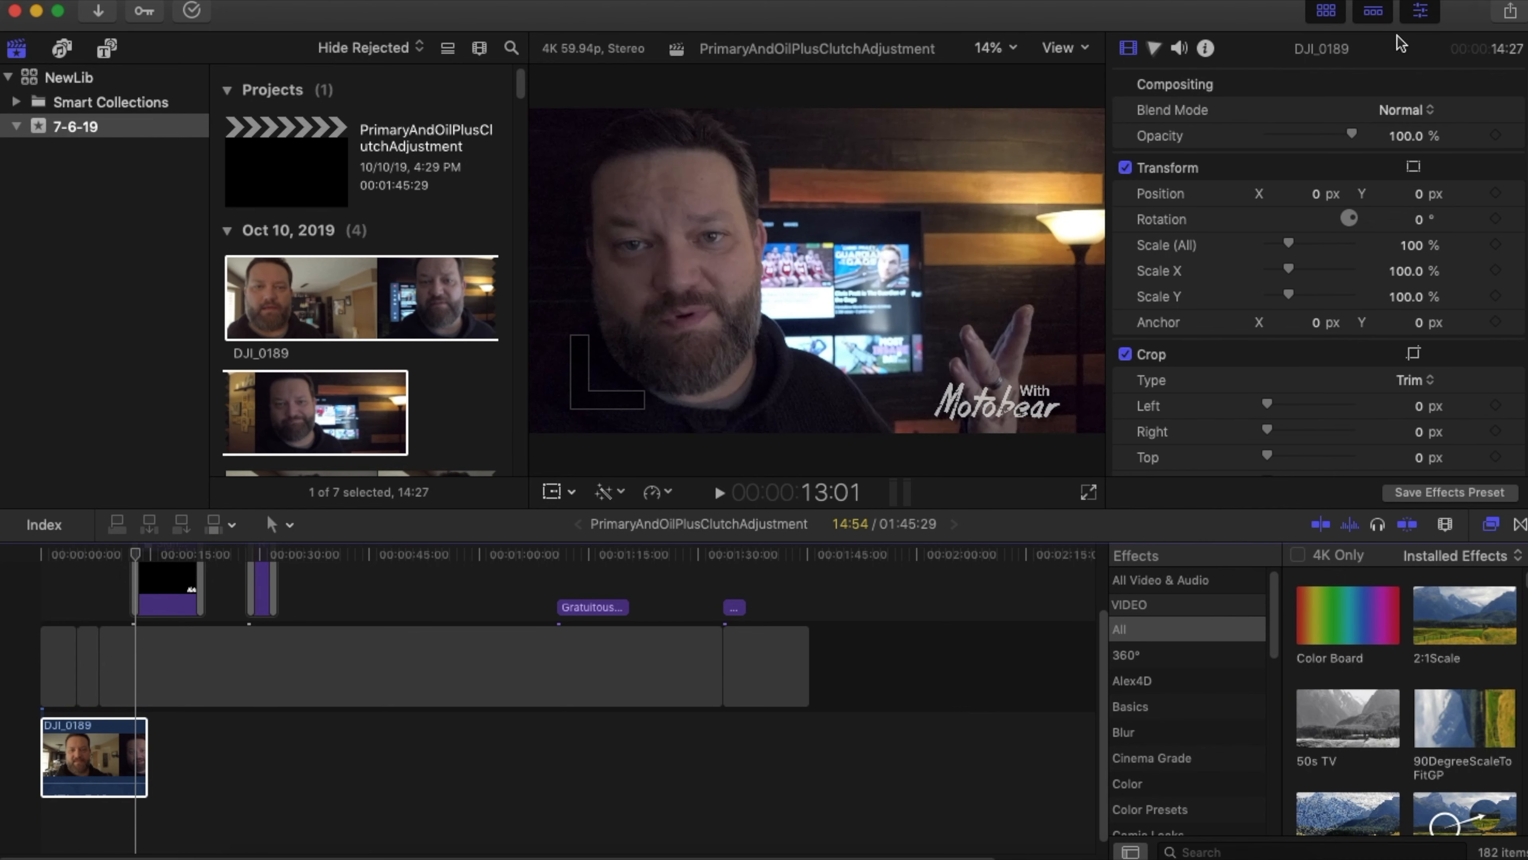
mouse_move(1417, 13)
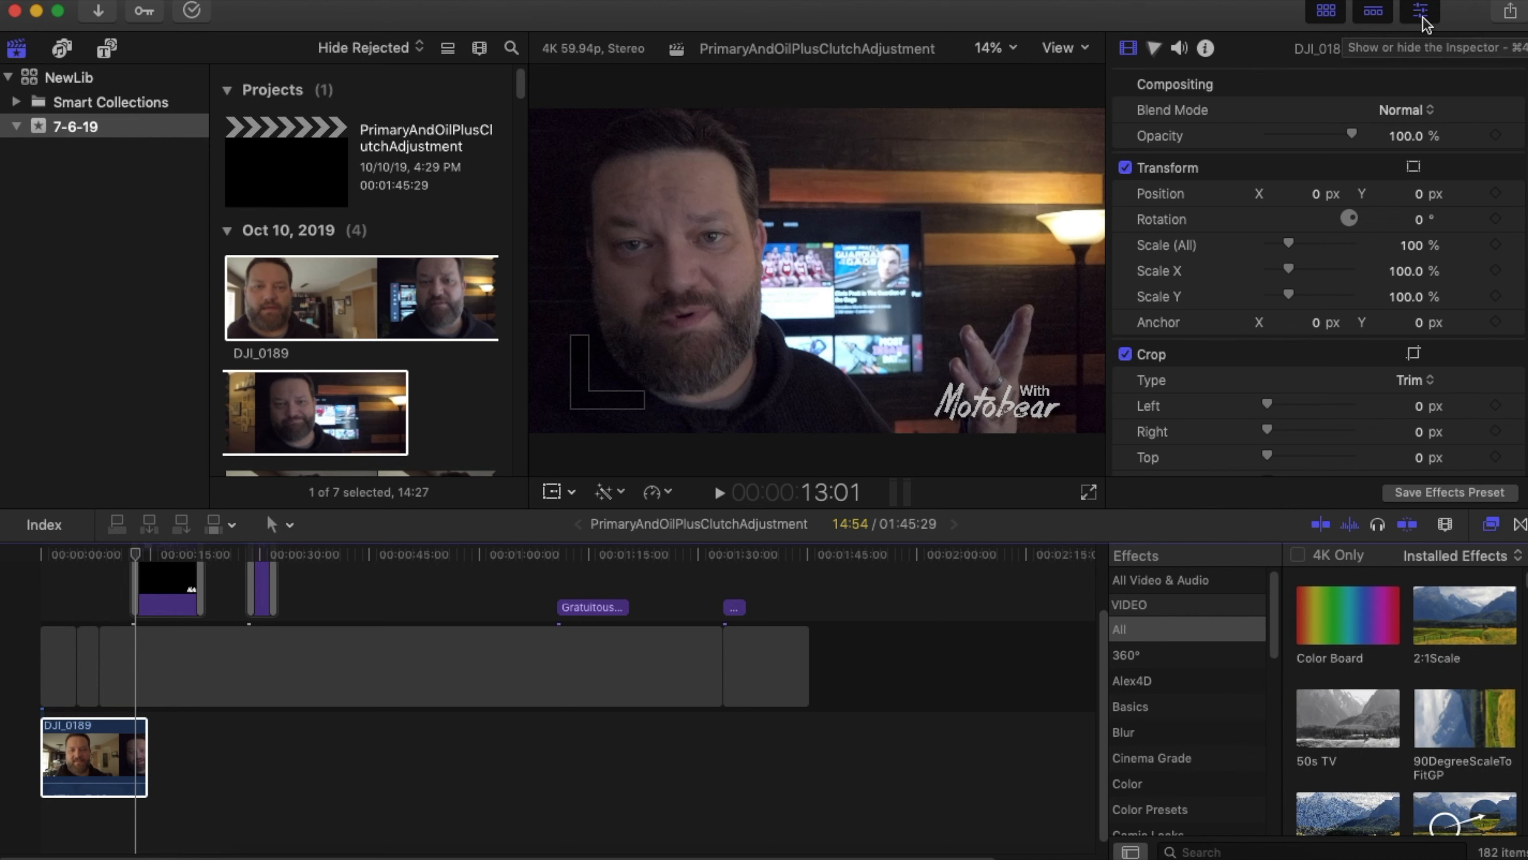
mouse_move(1271, 66)
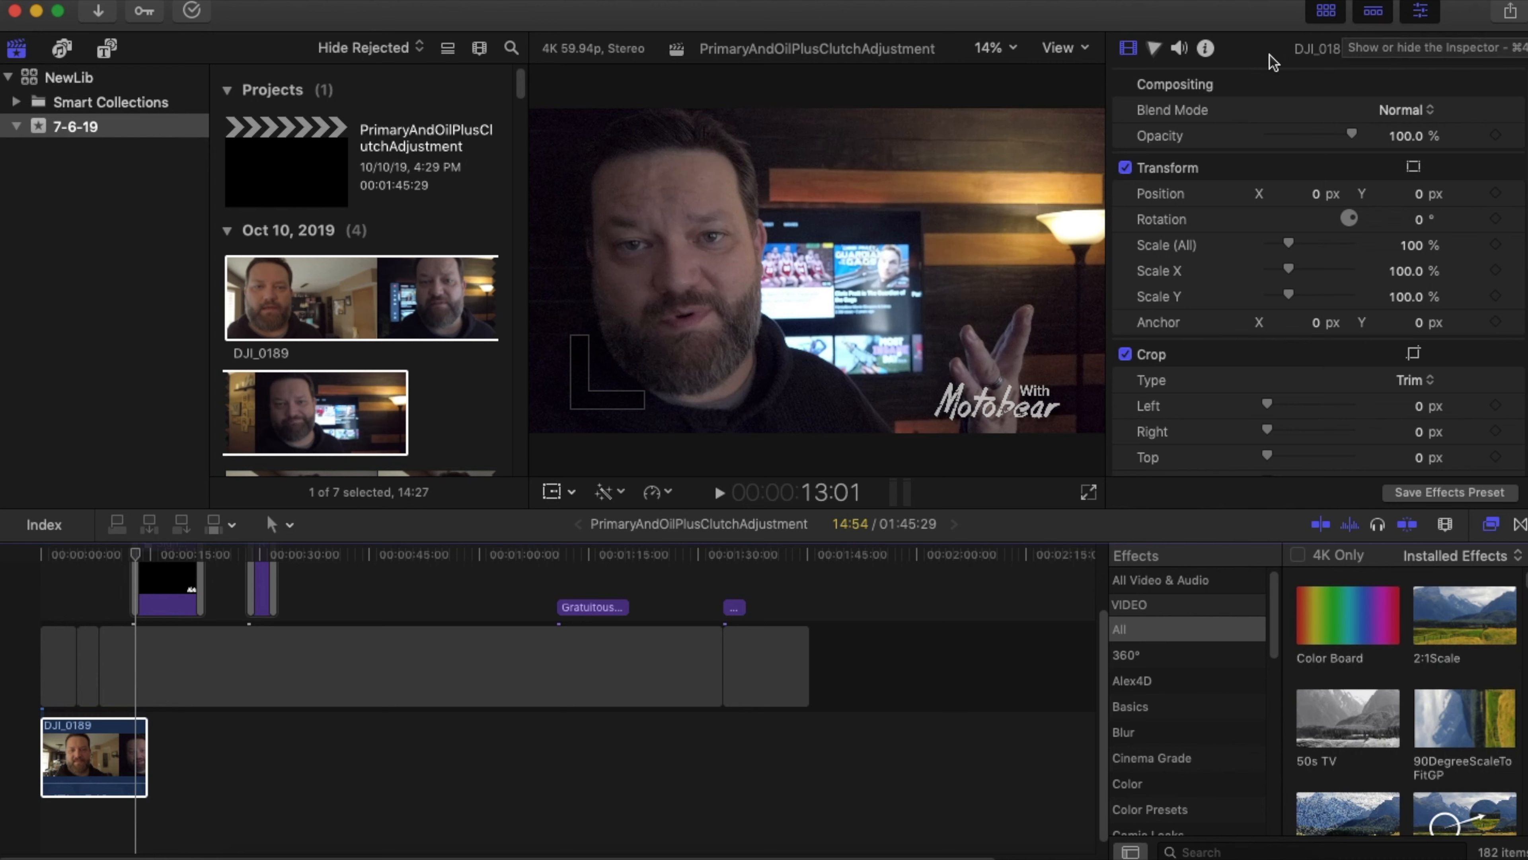
Step: Glance at the Color inspector, return to the Video inspector and scroll to the distort and stabilization settings
left_click(1153, 48)
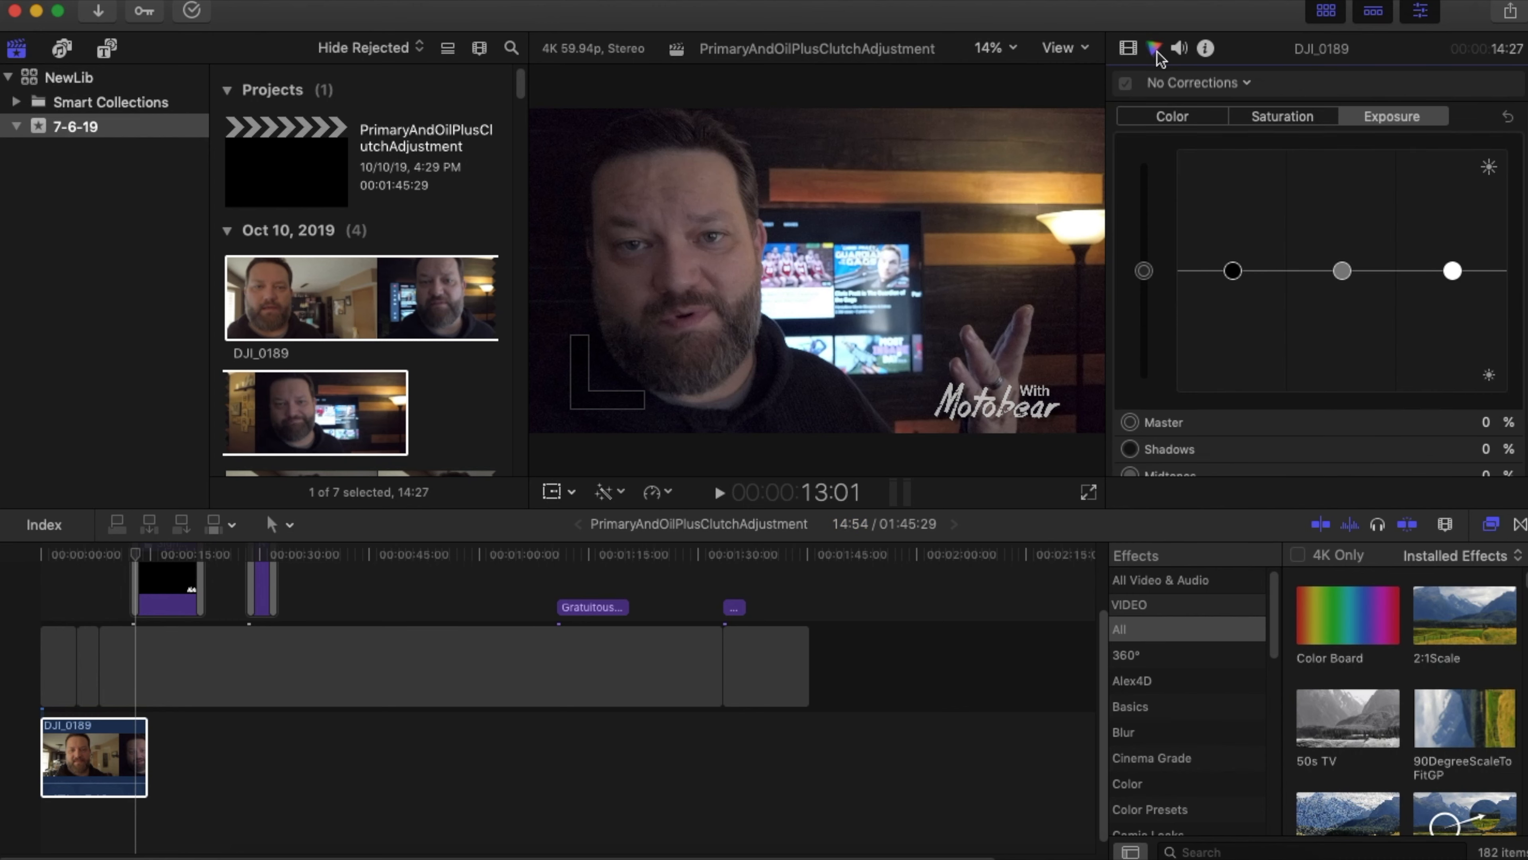
left_click(1129, 47)
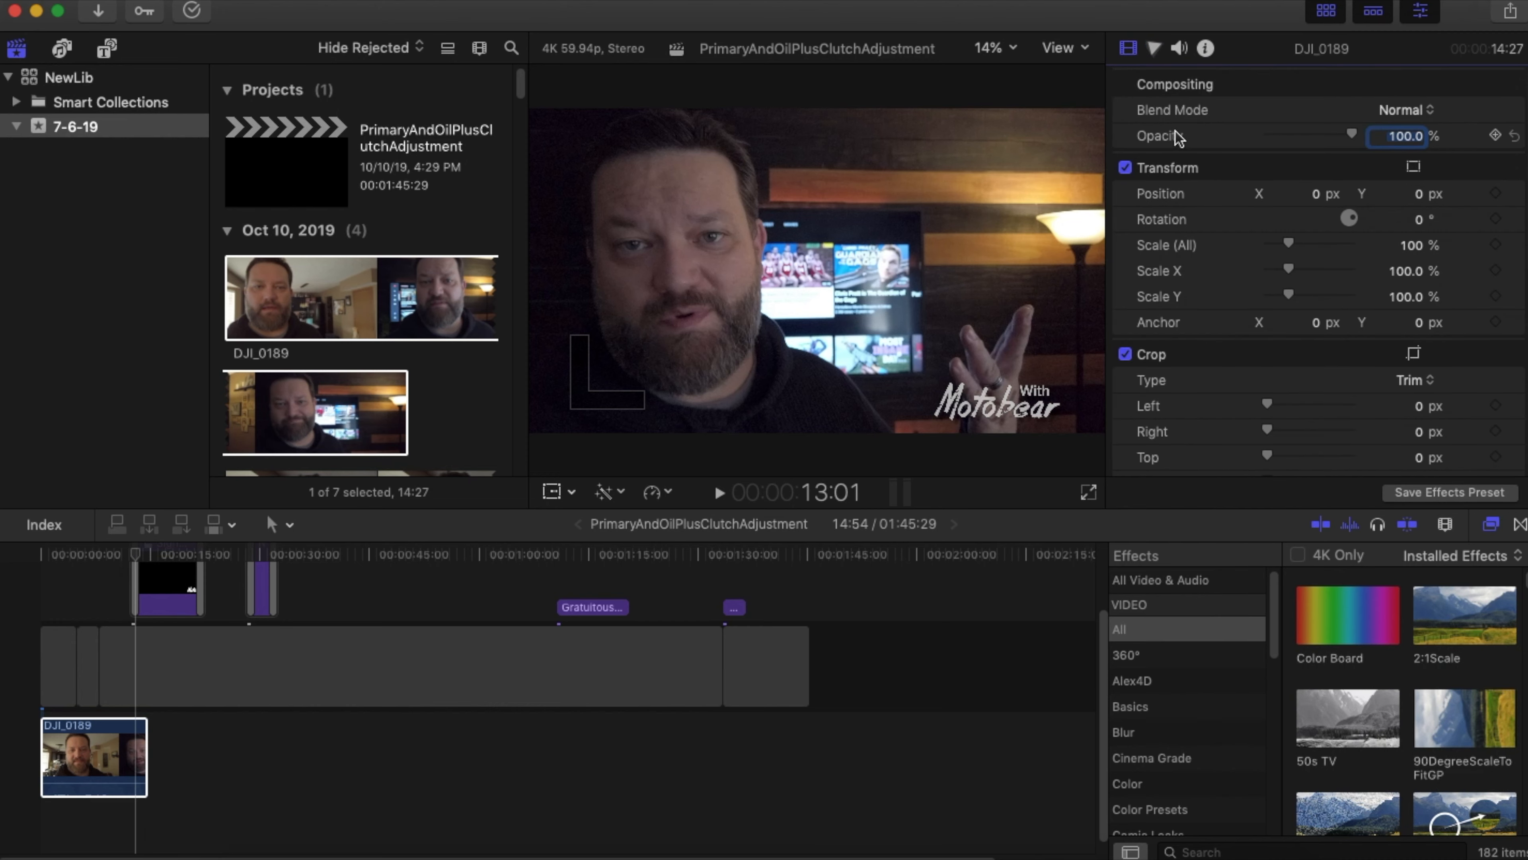
scroll("down", 3)
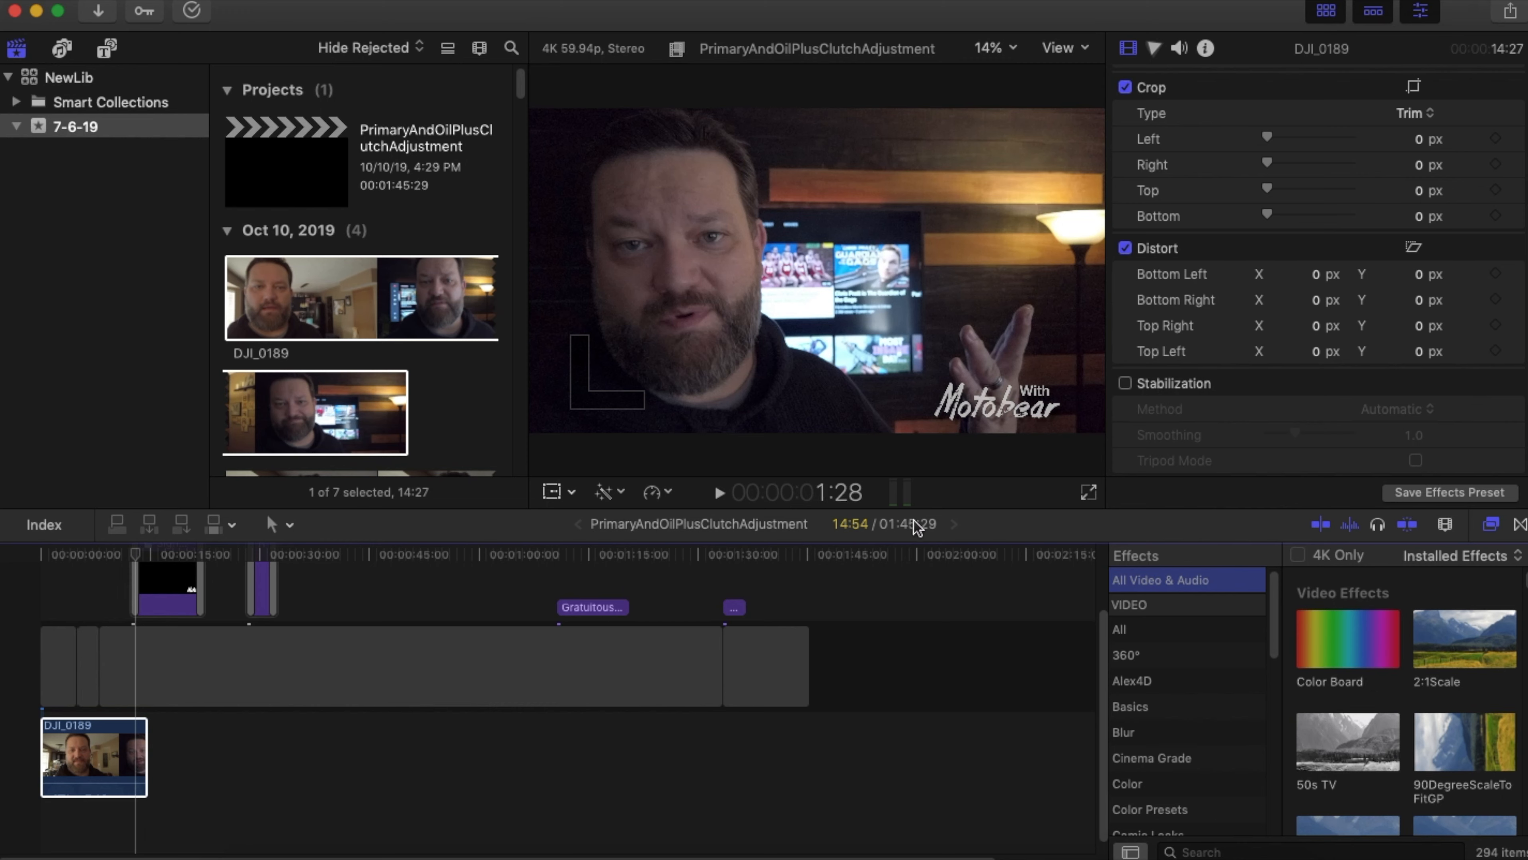
mouse_move(1009, 495)
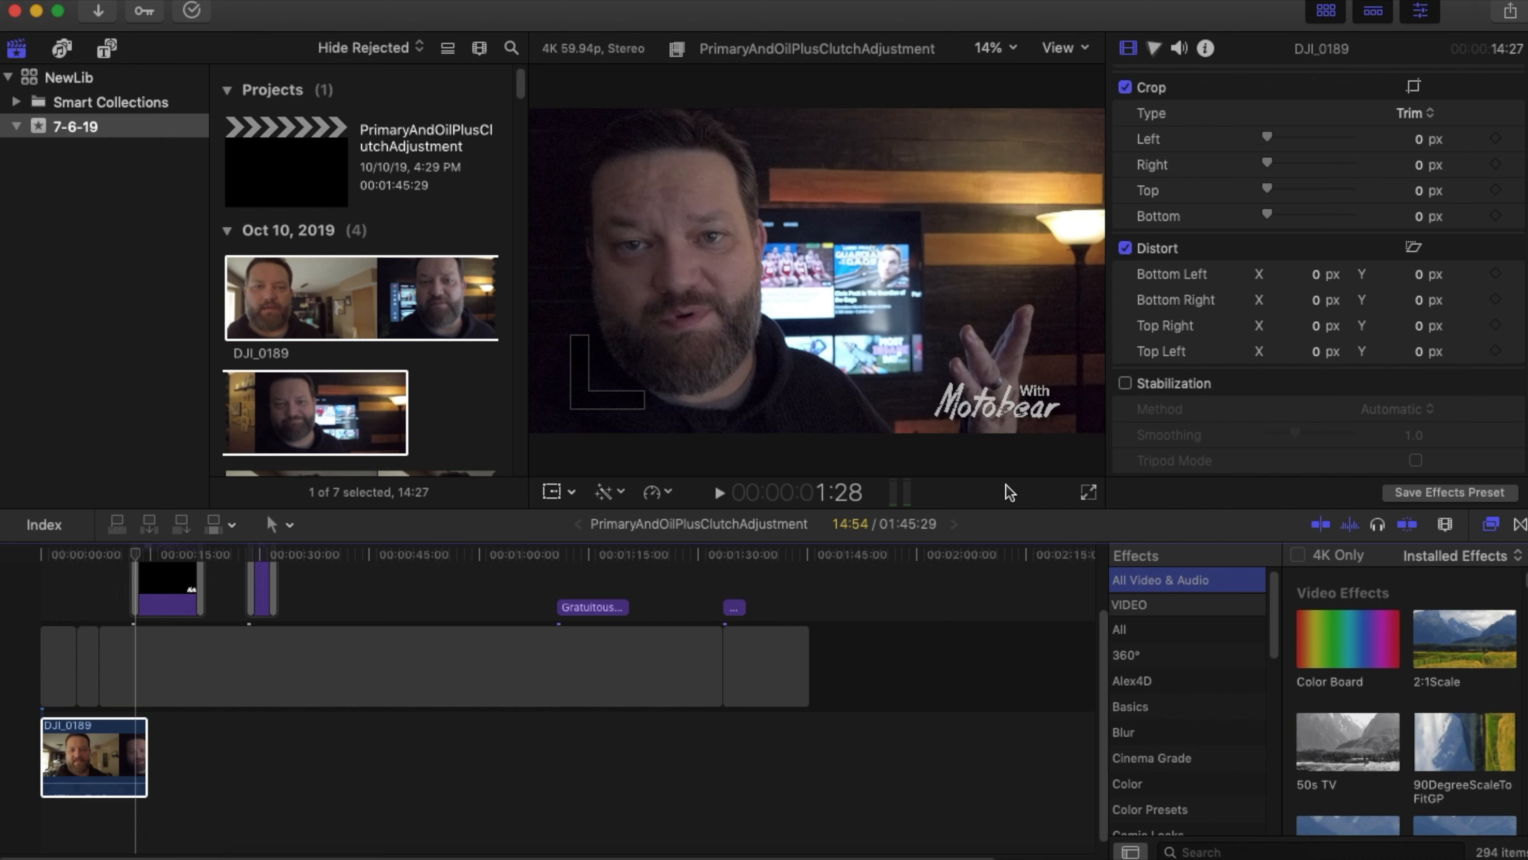
mouse_move(847, 543)
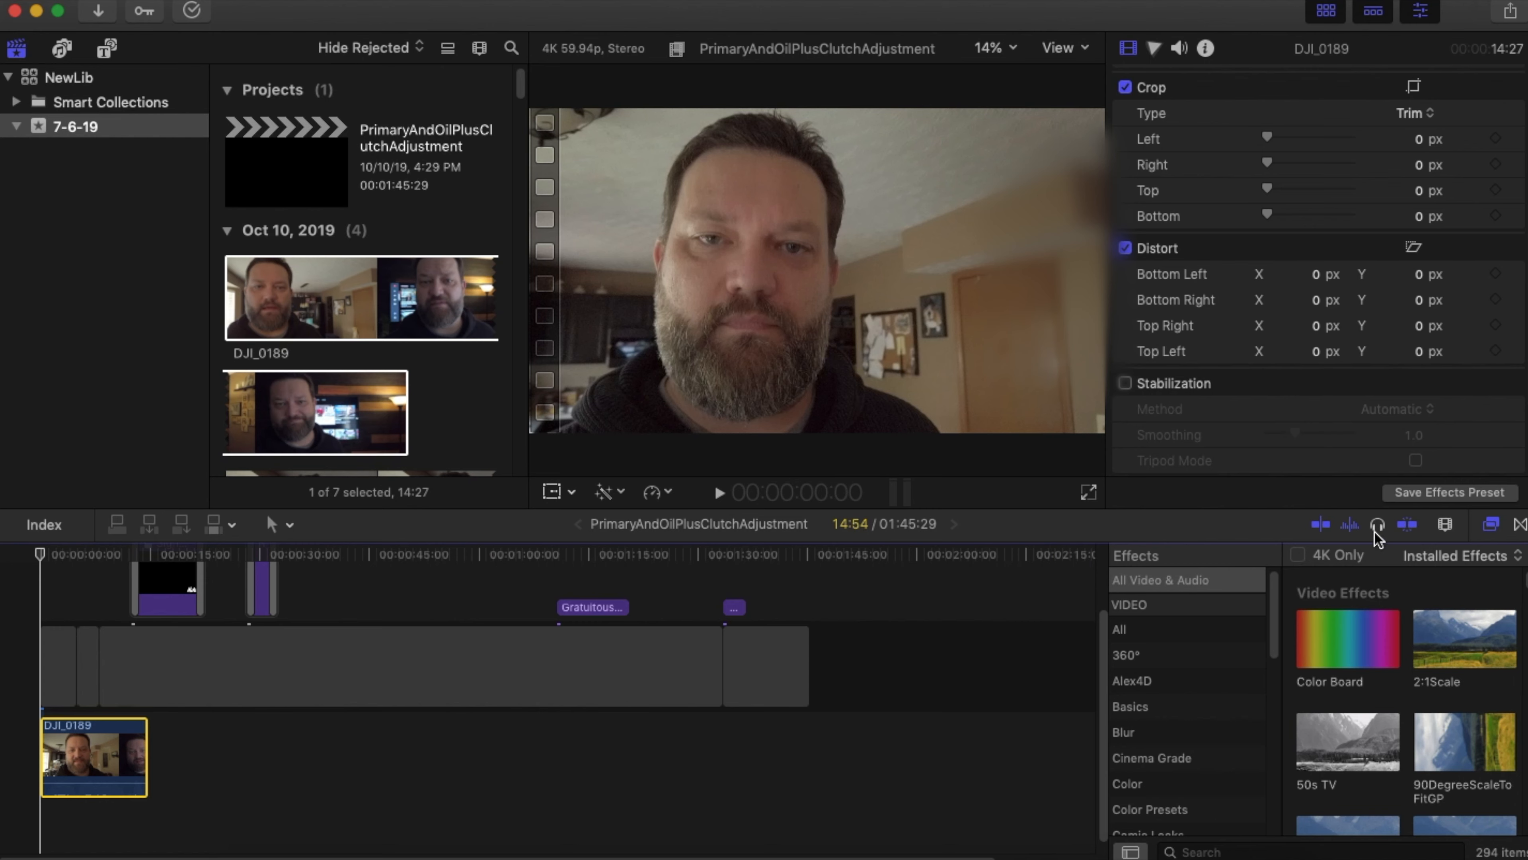
mouse_move(1462, 503)
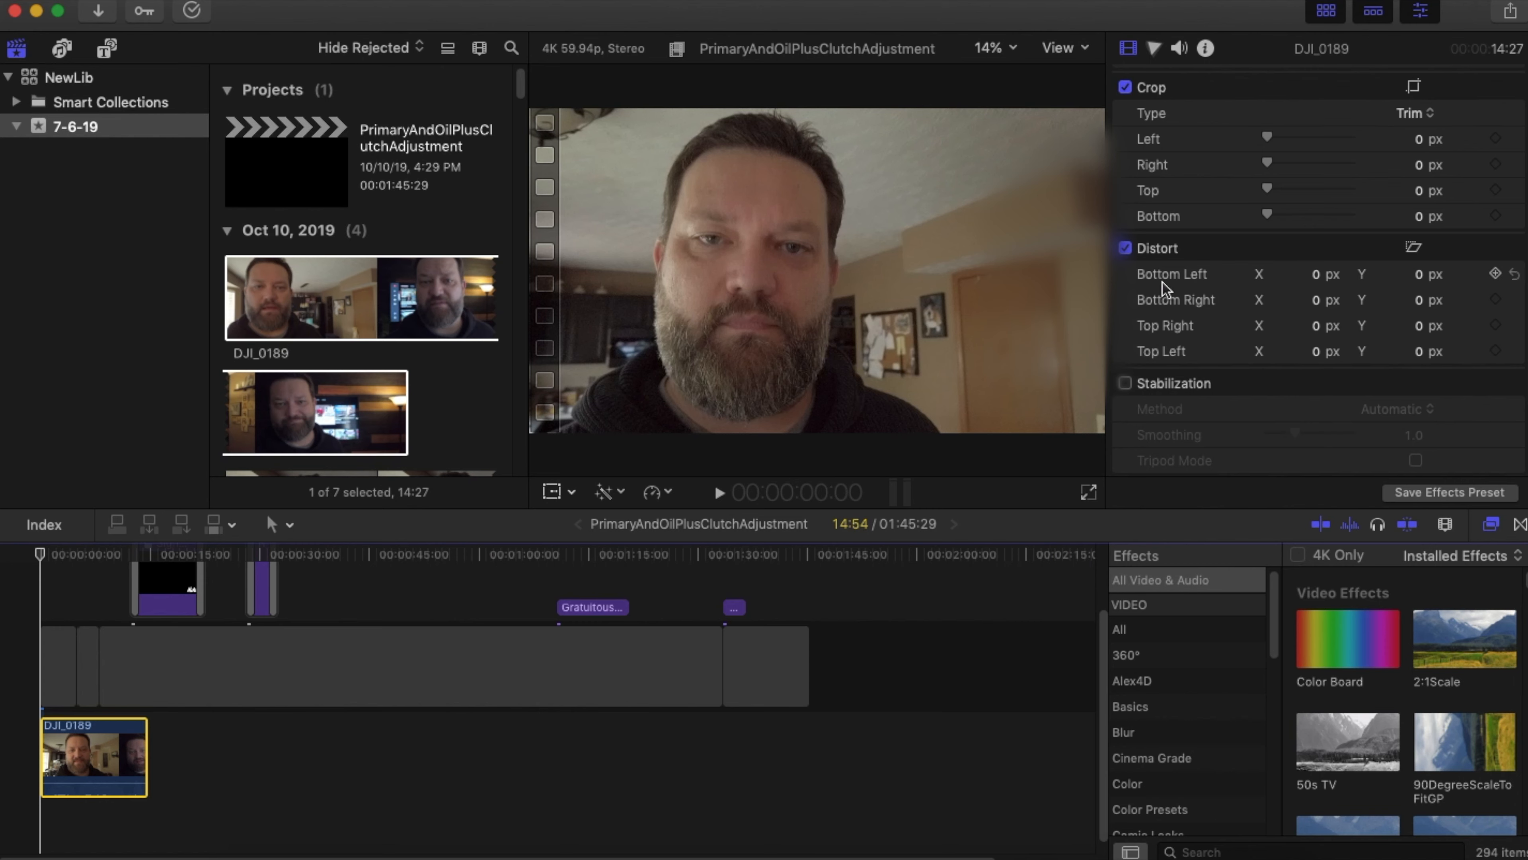
Step: Start and cancel Save Effects Preset, then filter the Effects browser by "iphone" to Iphone8_Inside_ambient
left_click(1453, 492)
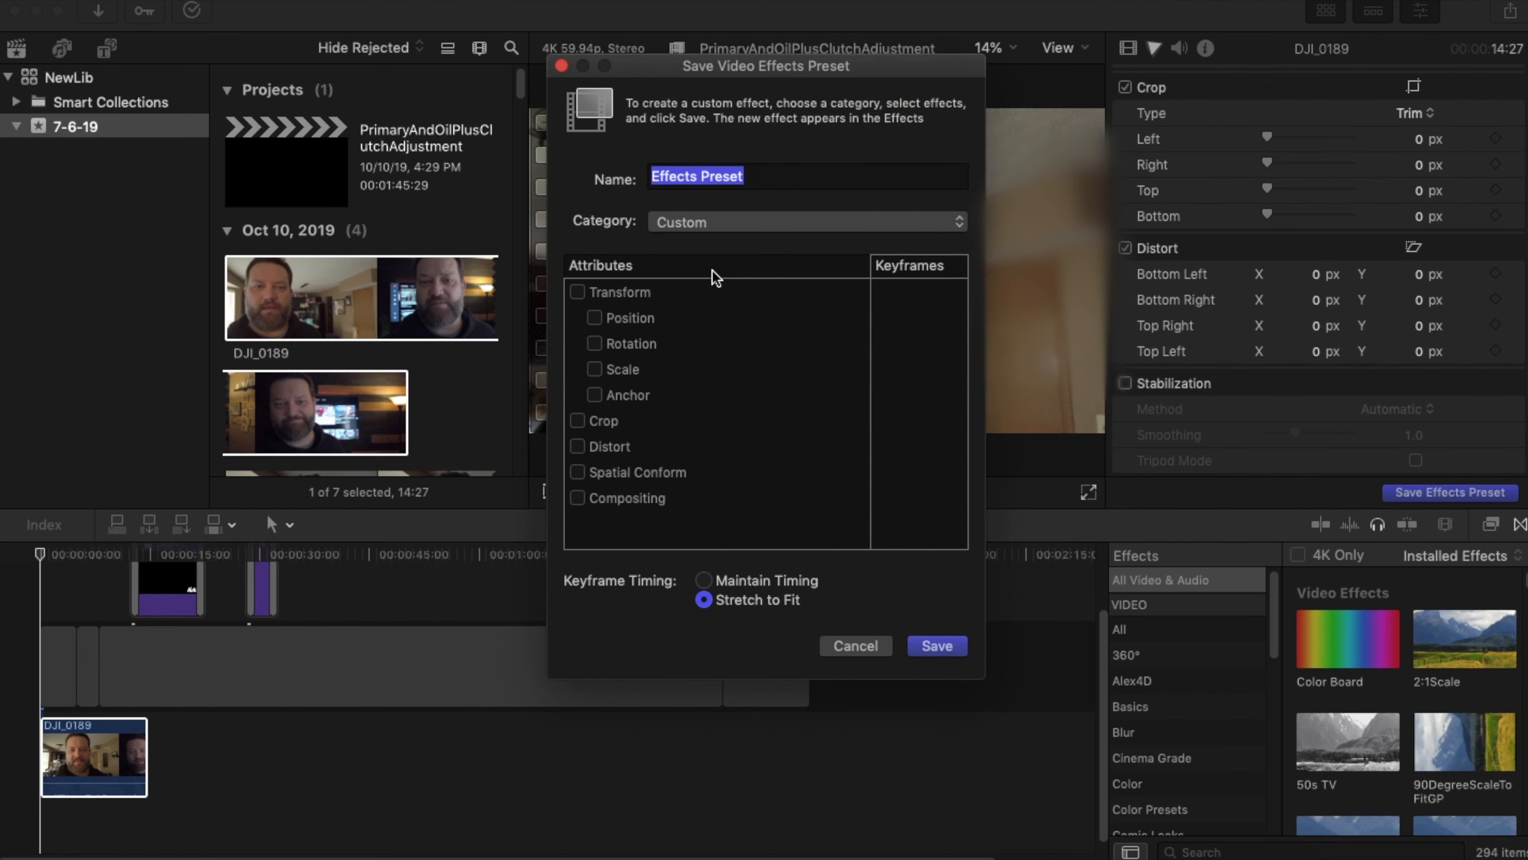
mouse_move(765, 129)
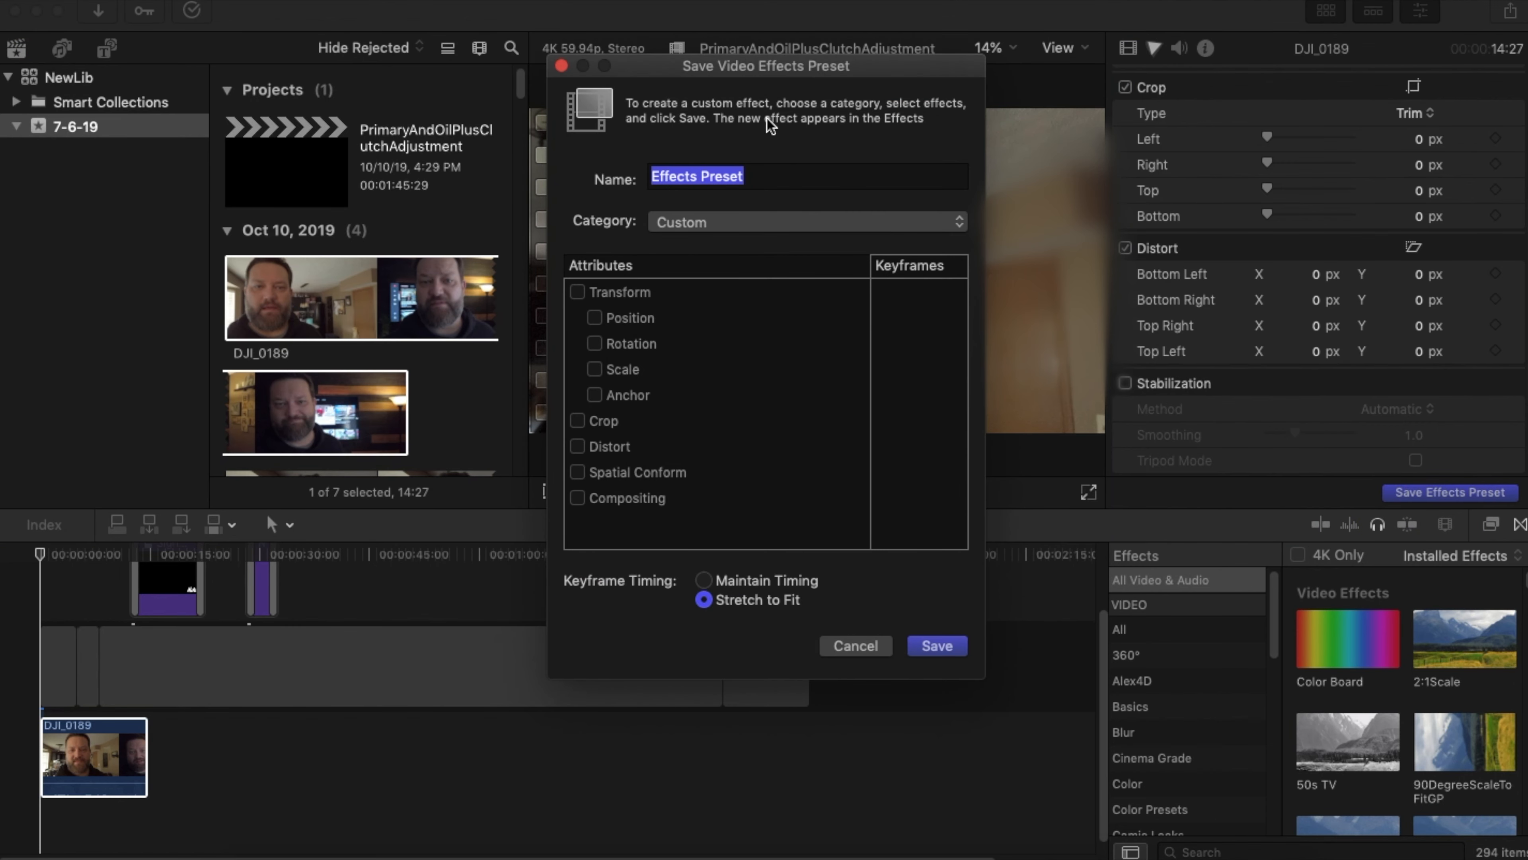
mouse_move(831, 600)
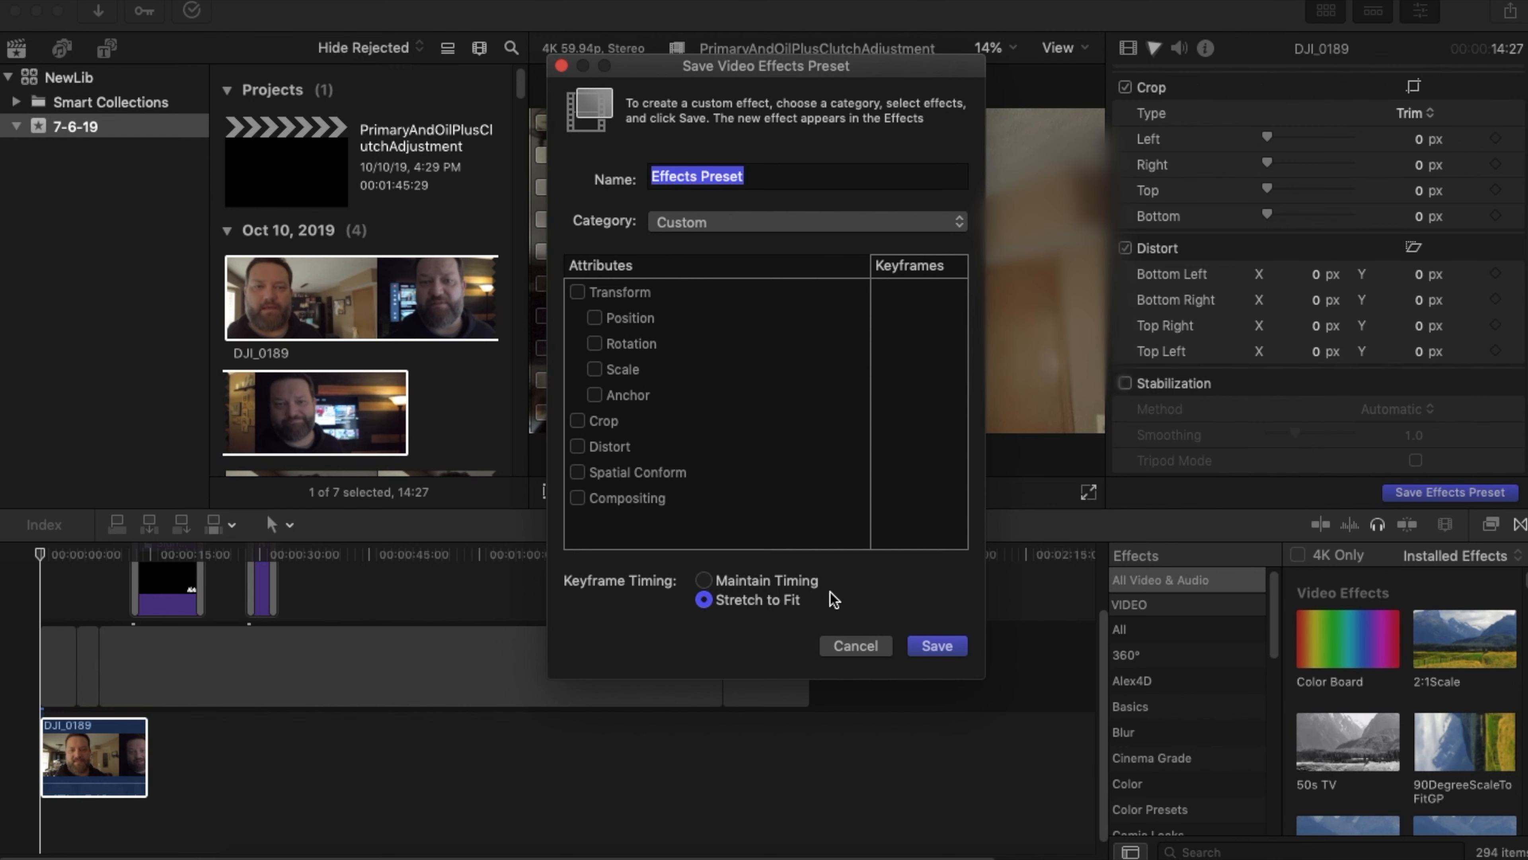
left_click(856, 645)
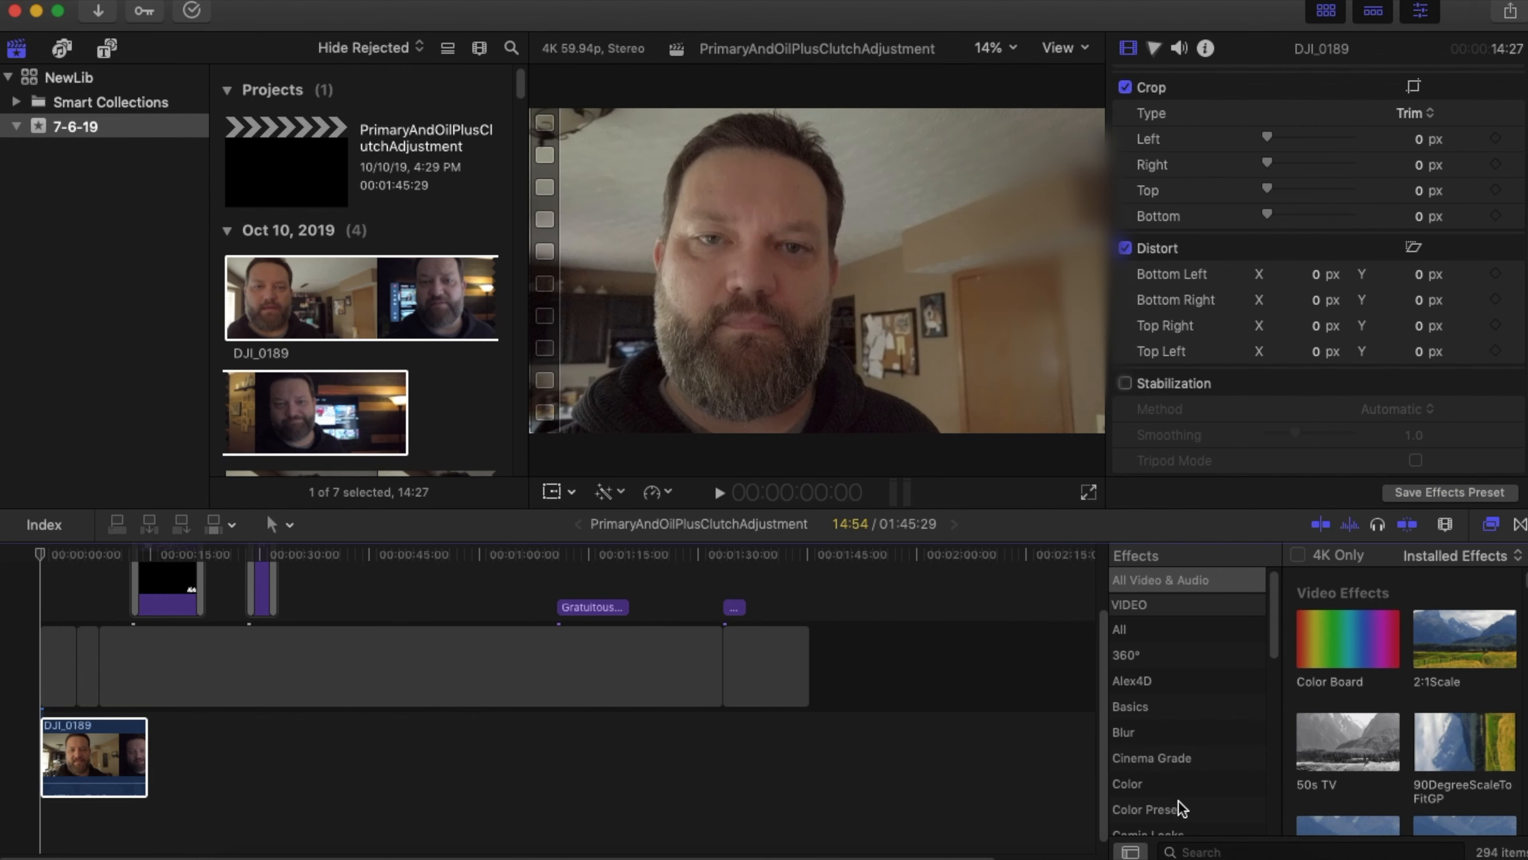
type("iphone")
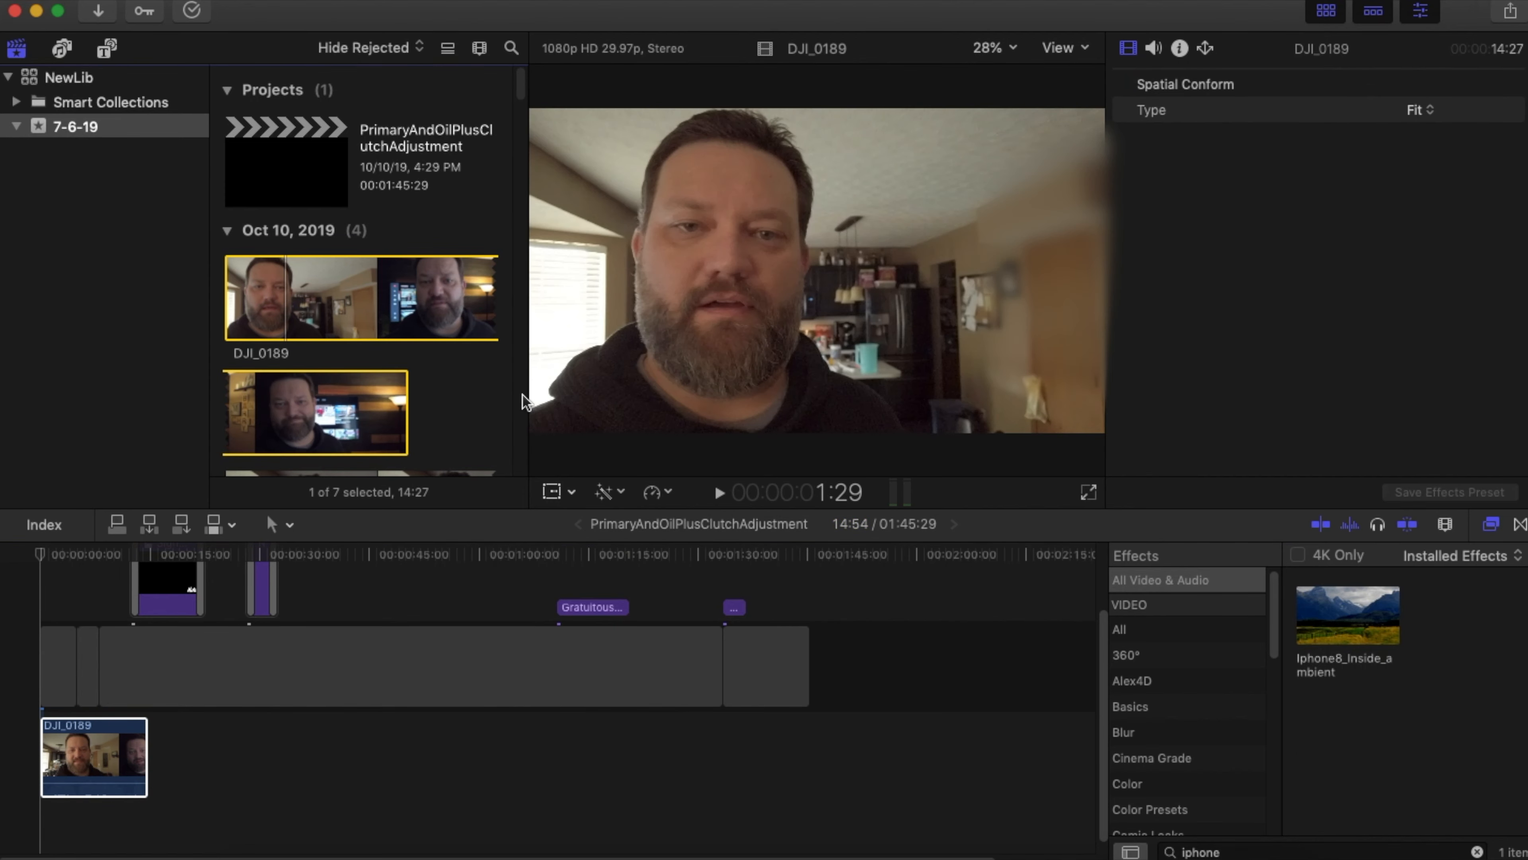
Step: In the Color Board Exposure pane, darken shadows to -15% and slightly brighten the highlights
left_click(869, 561)
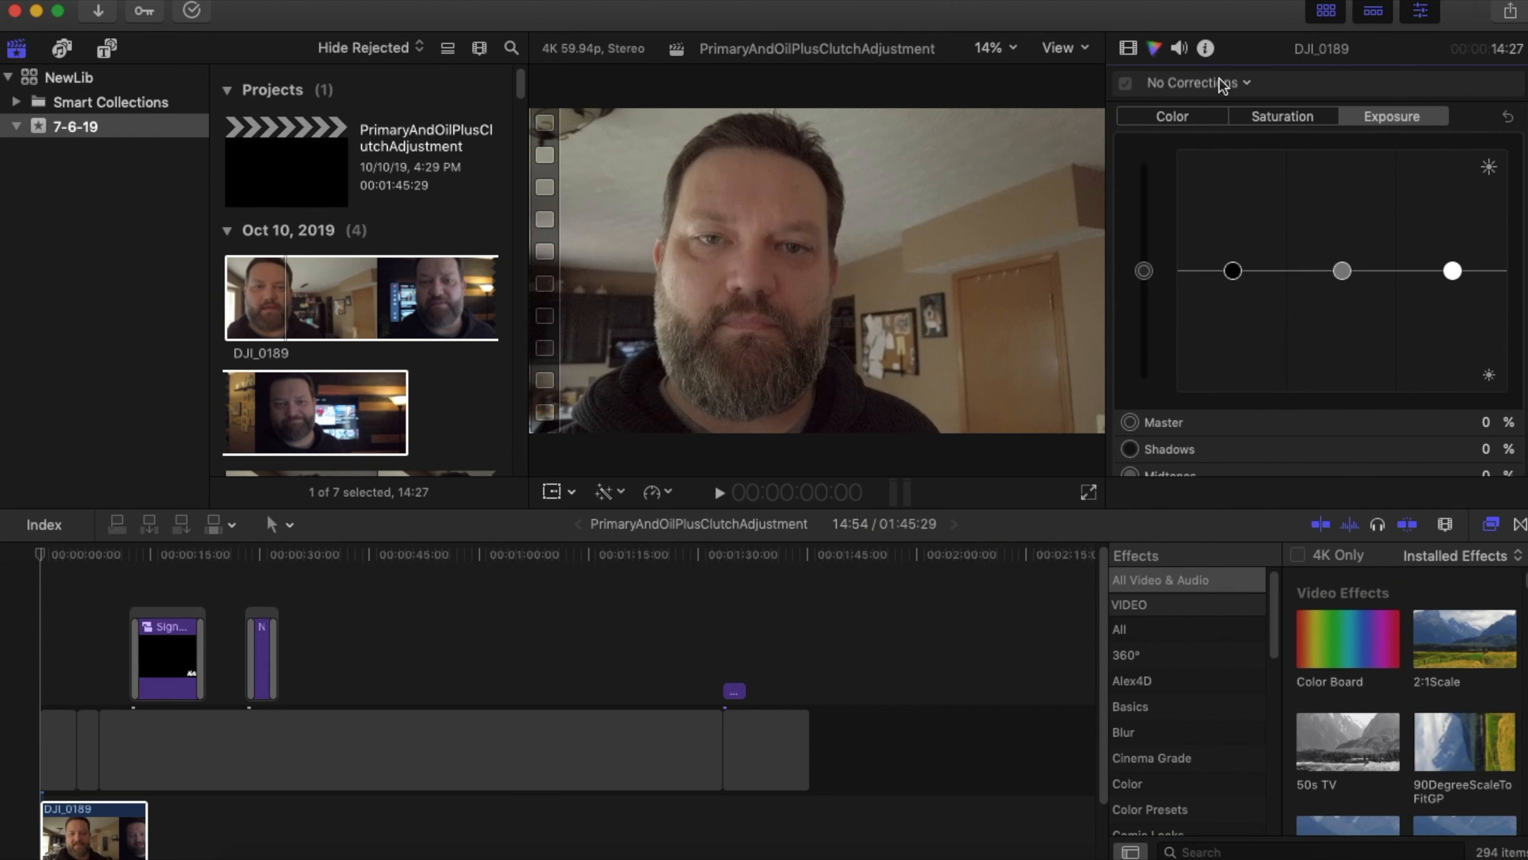
mouse_move(717, 148)
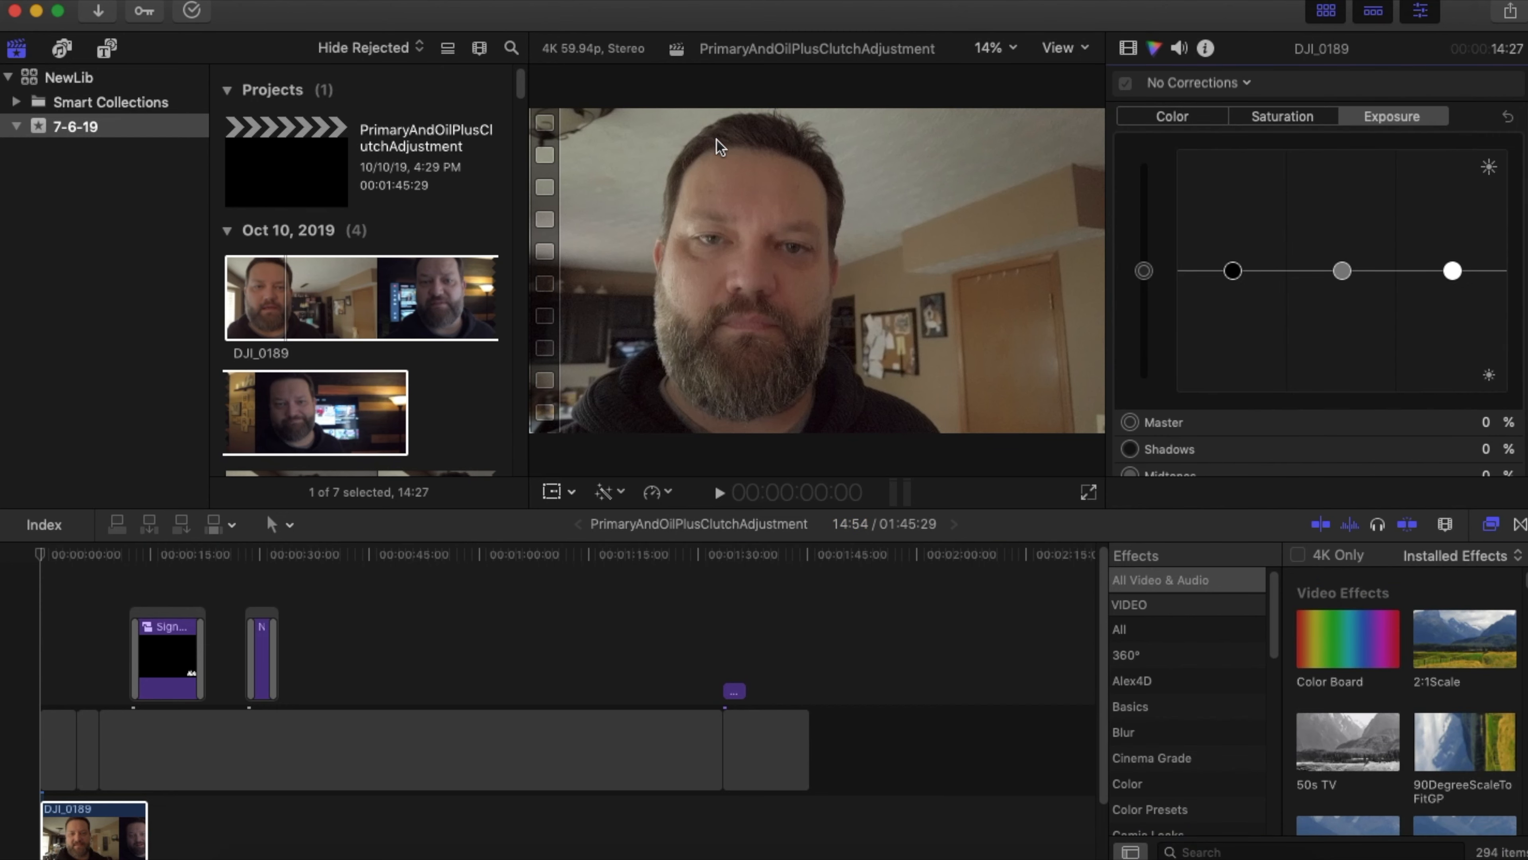
mouse_move(589, 330)
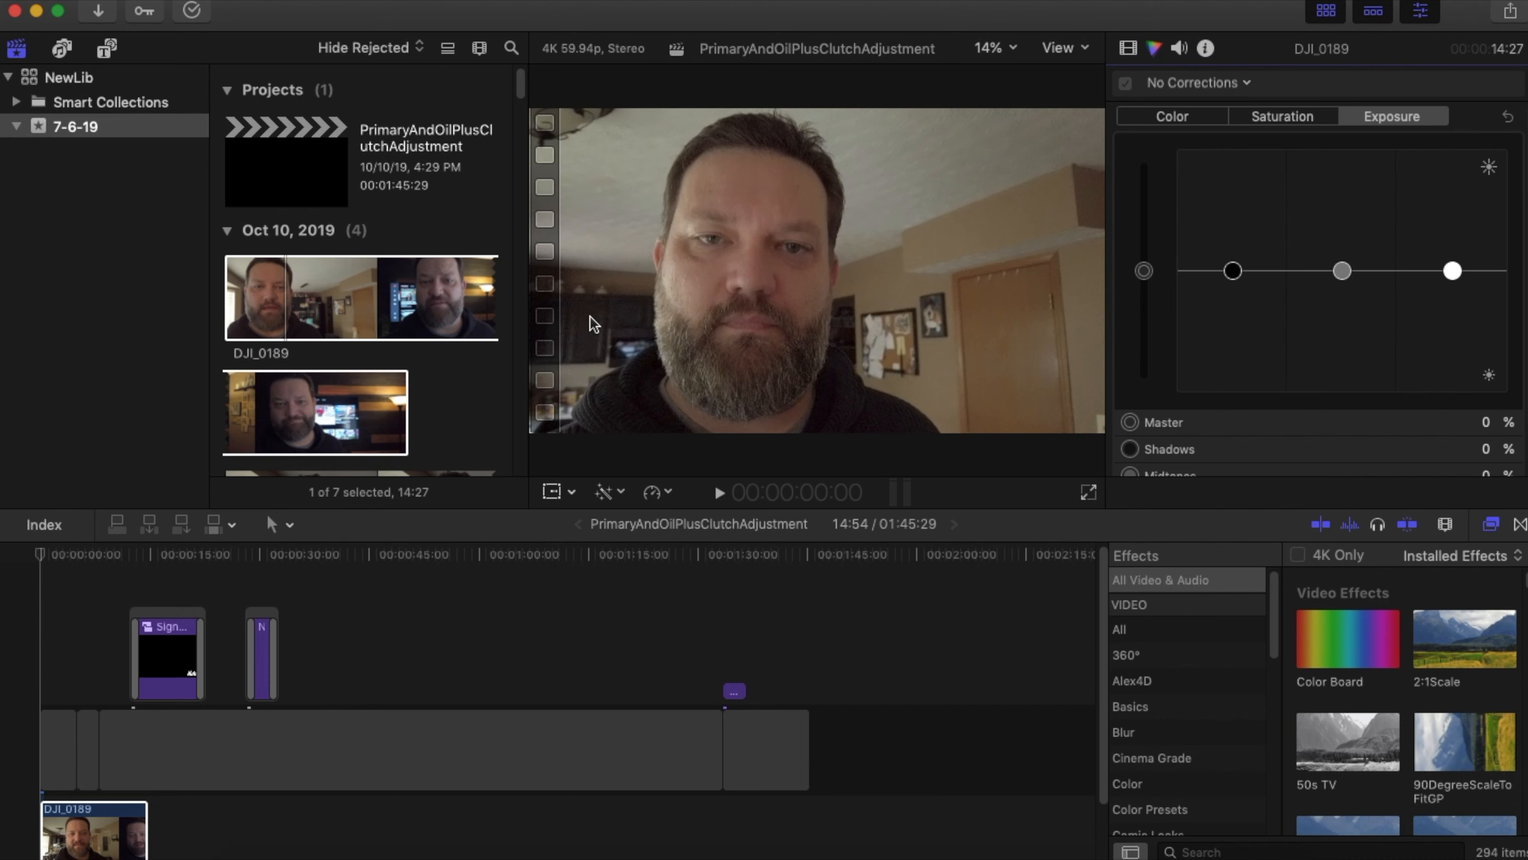
mouse_move(653, 251)
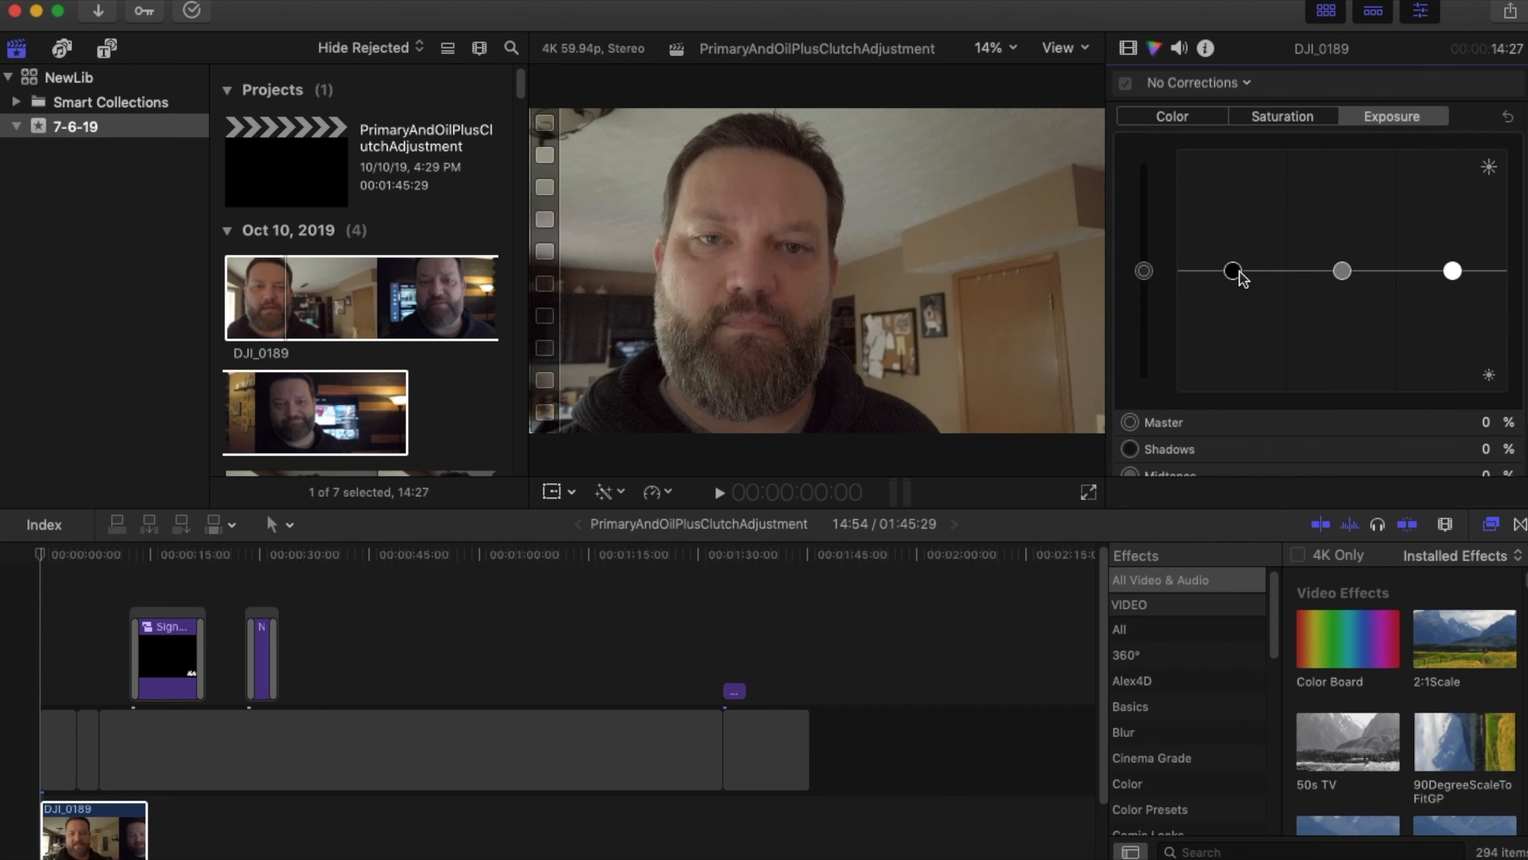
left_click_drag(1233, 271, 1233, 288)
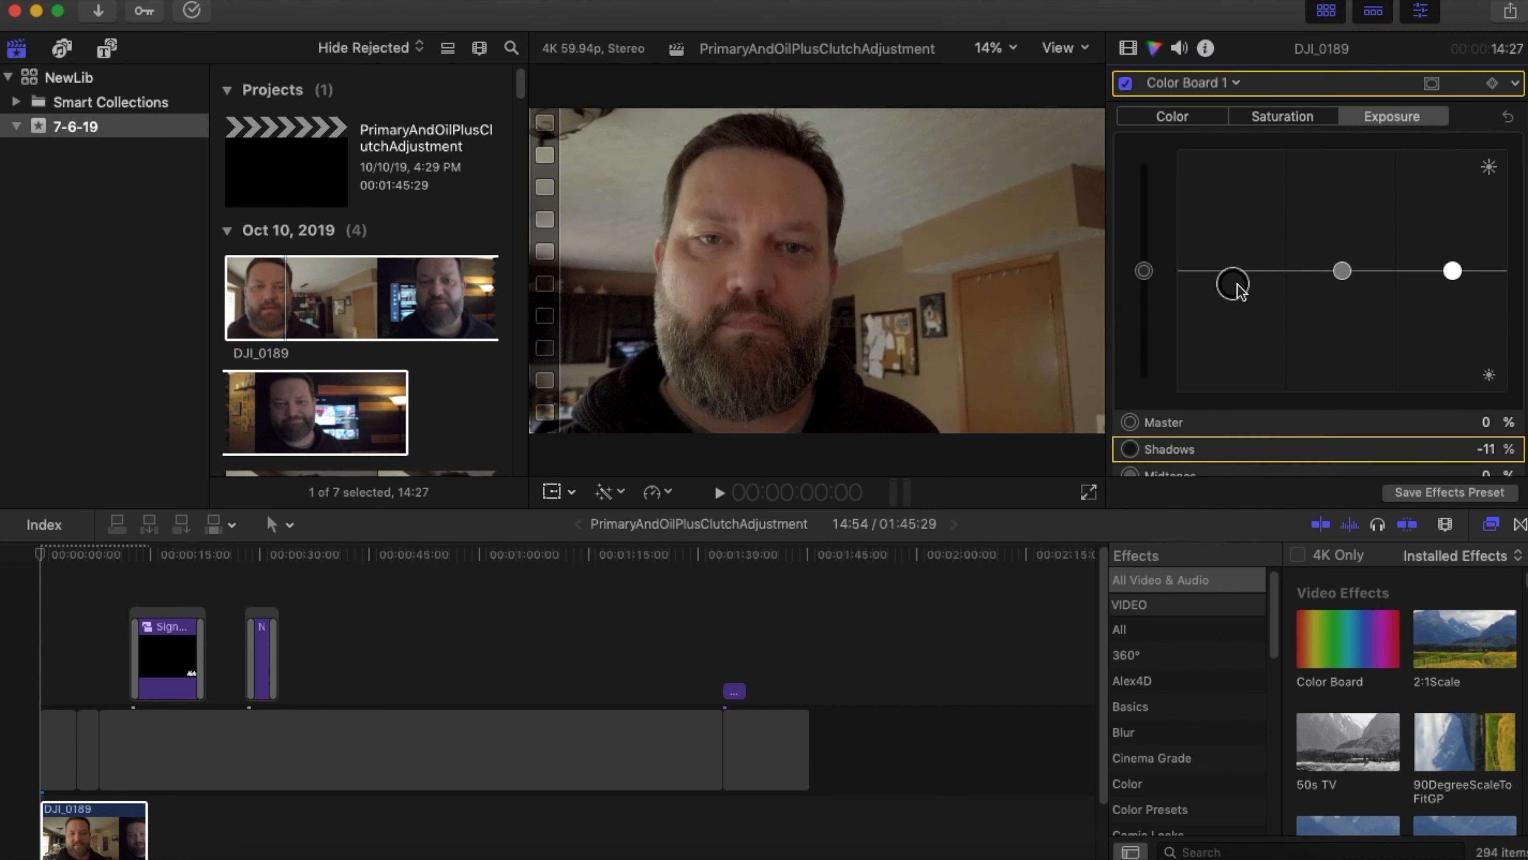
left_click_drag(1232, 281, 1232, 289)
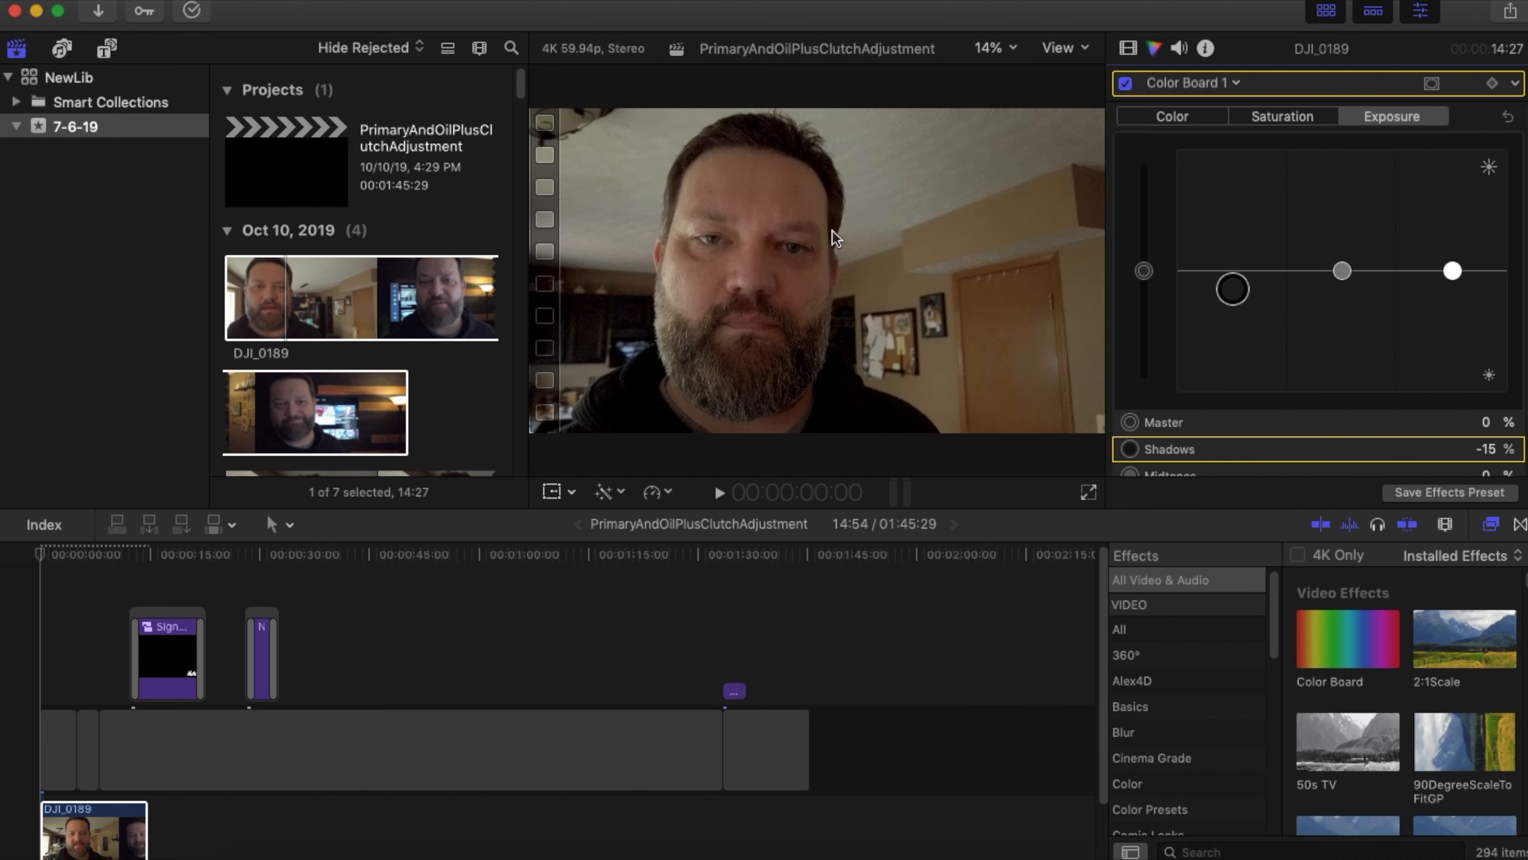
left_click(1453, 271)
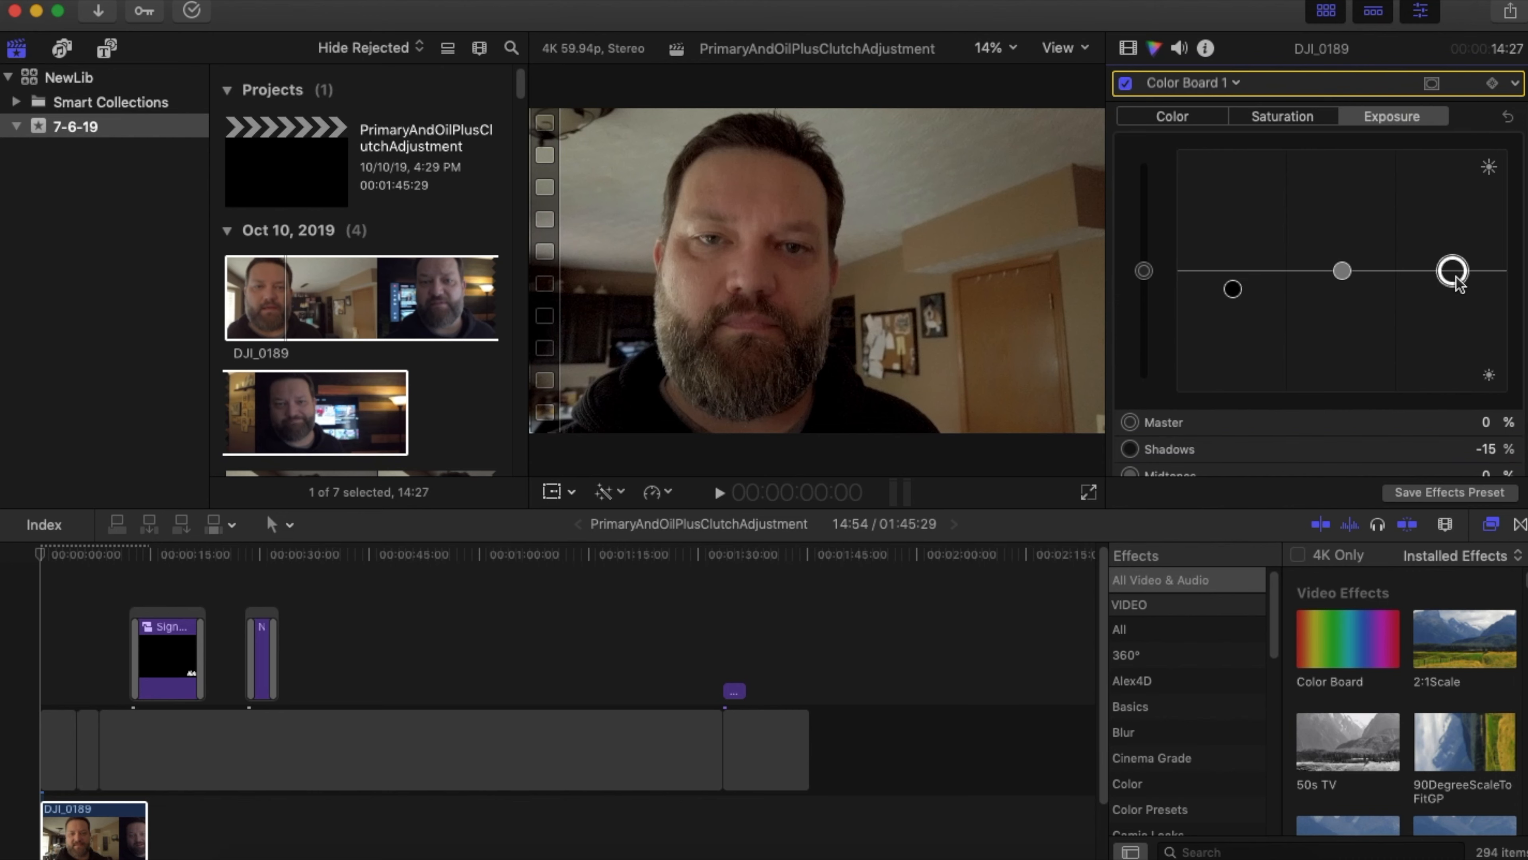
left_click_drag(1451, 281, 1451, 242)
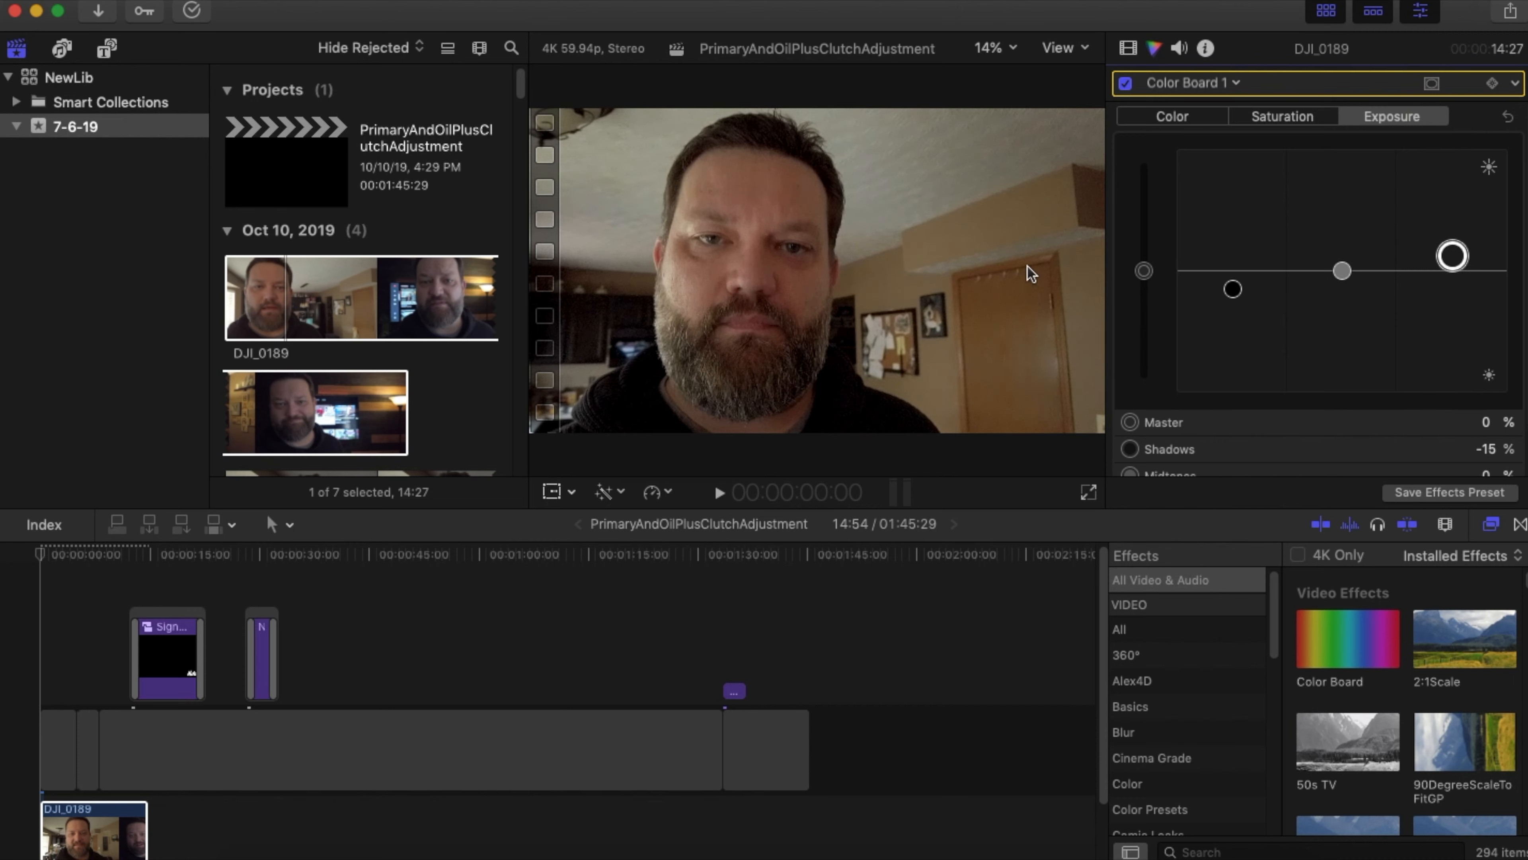
mouse_move(1074, 494)
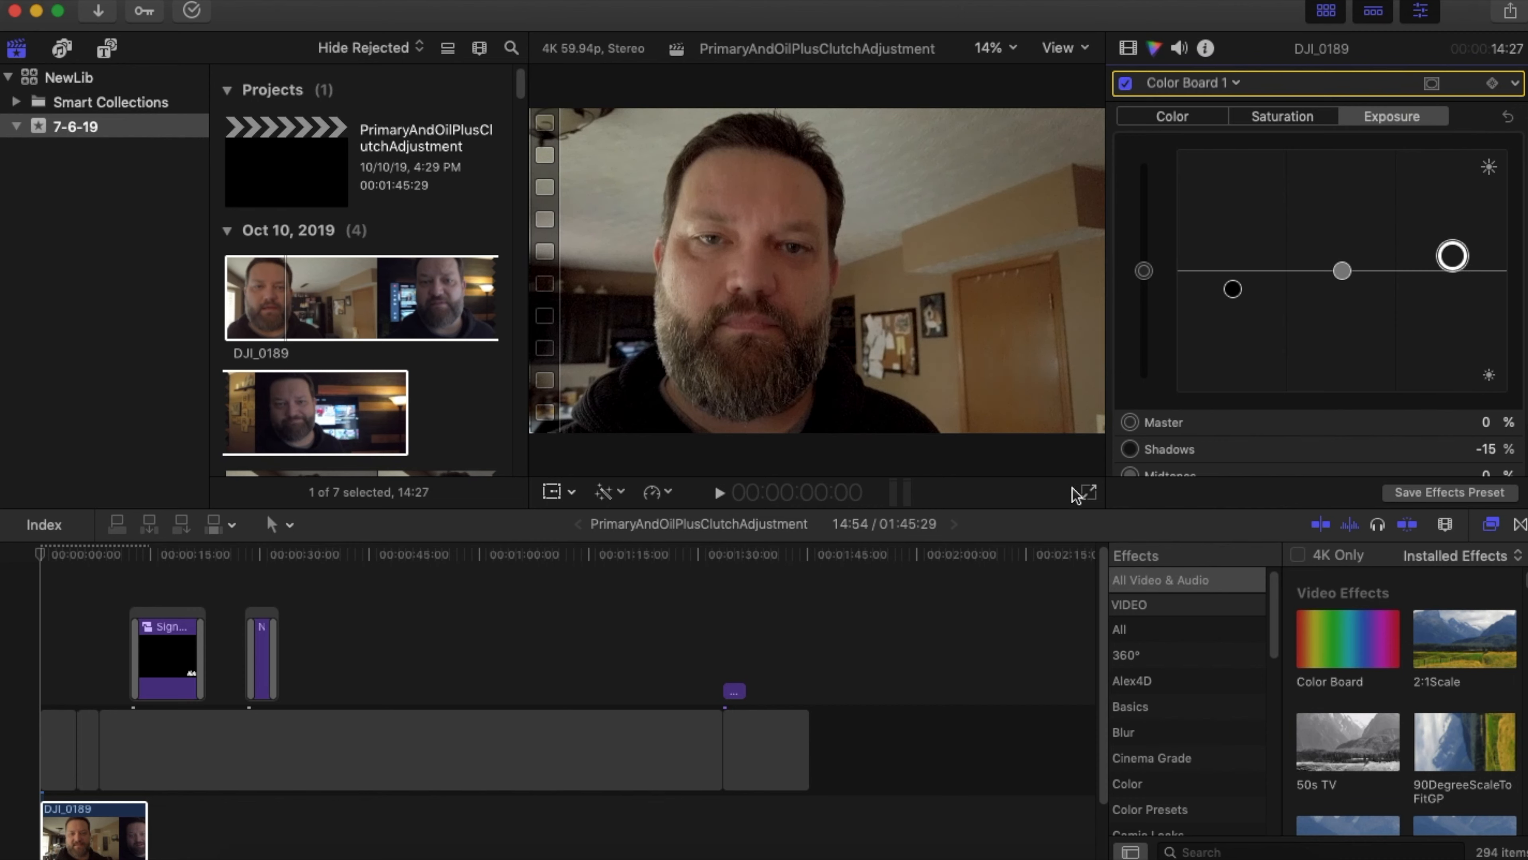
Step: Filter the Effects browser by "blur"
type("blur")
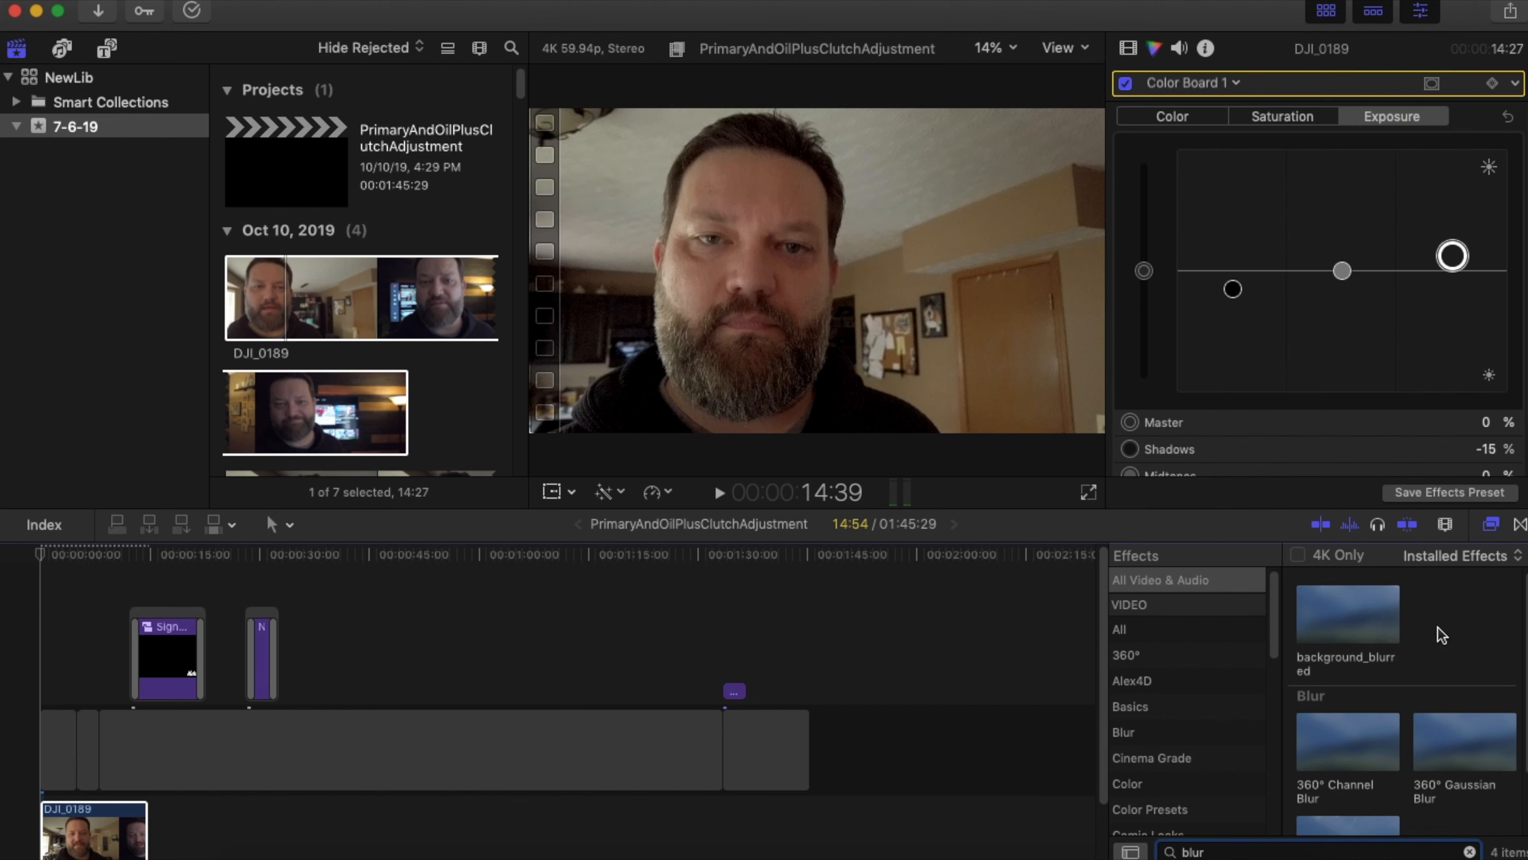
Step: Show the Blur effects category, clear the search and apply Gaussian blur to DJI_0189
left_click(1132, 732)
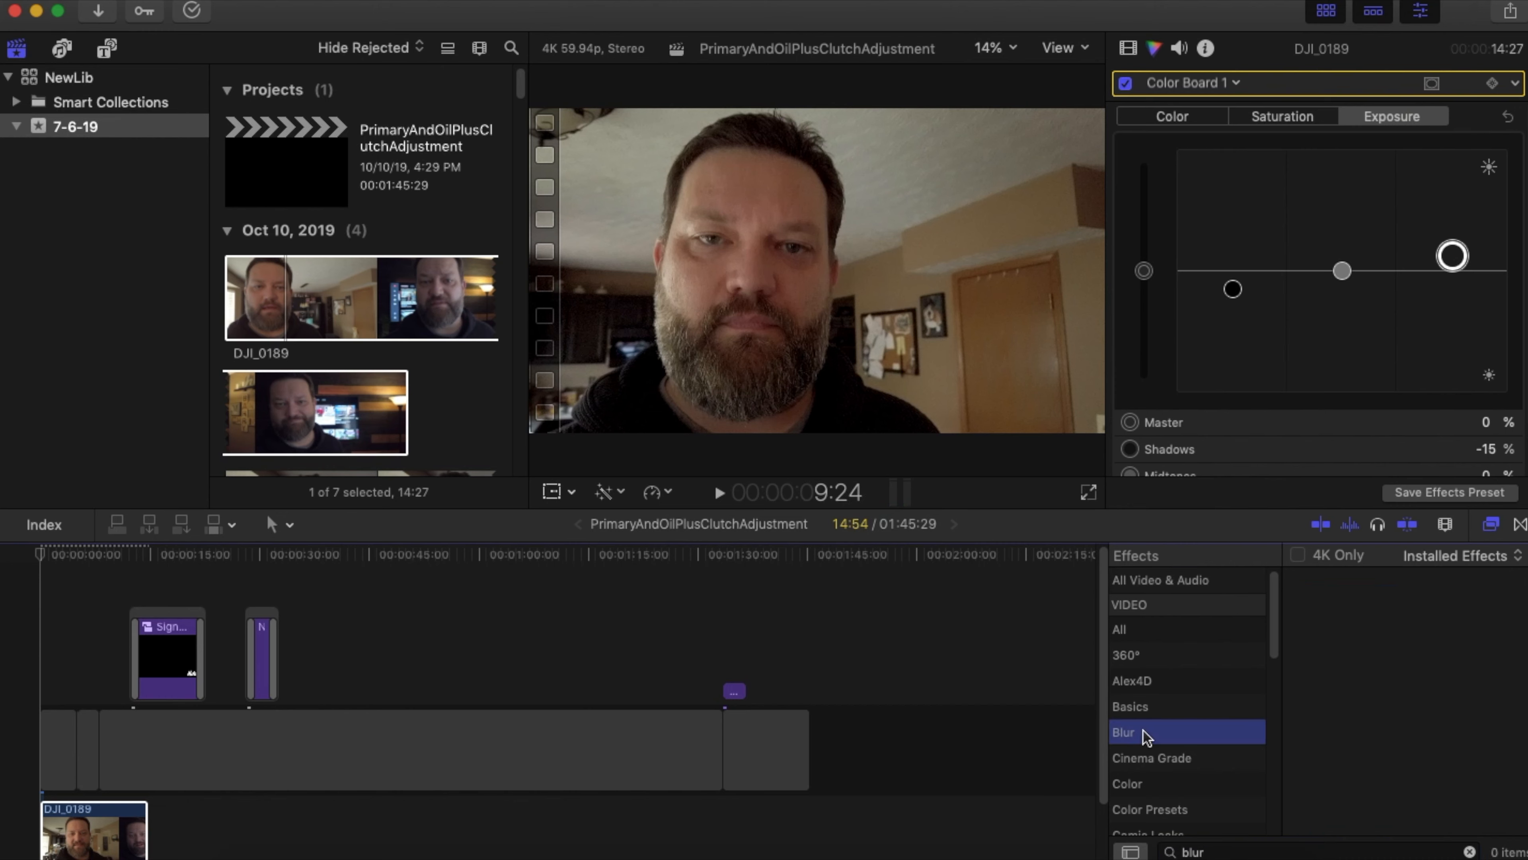
left_click(1123, 732)
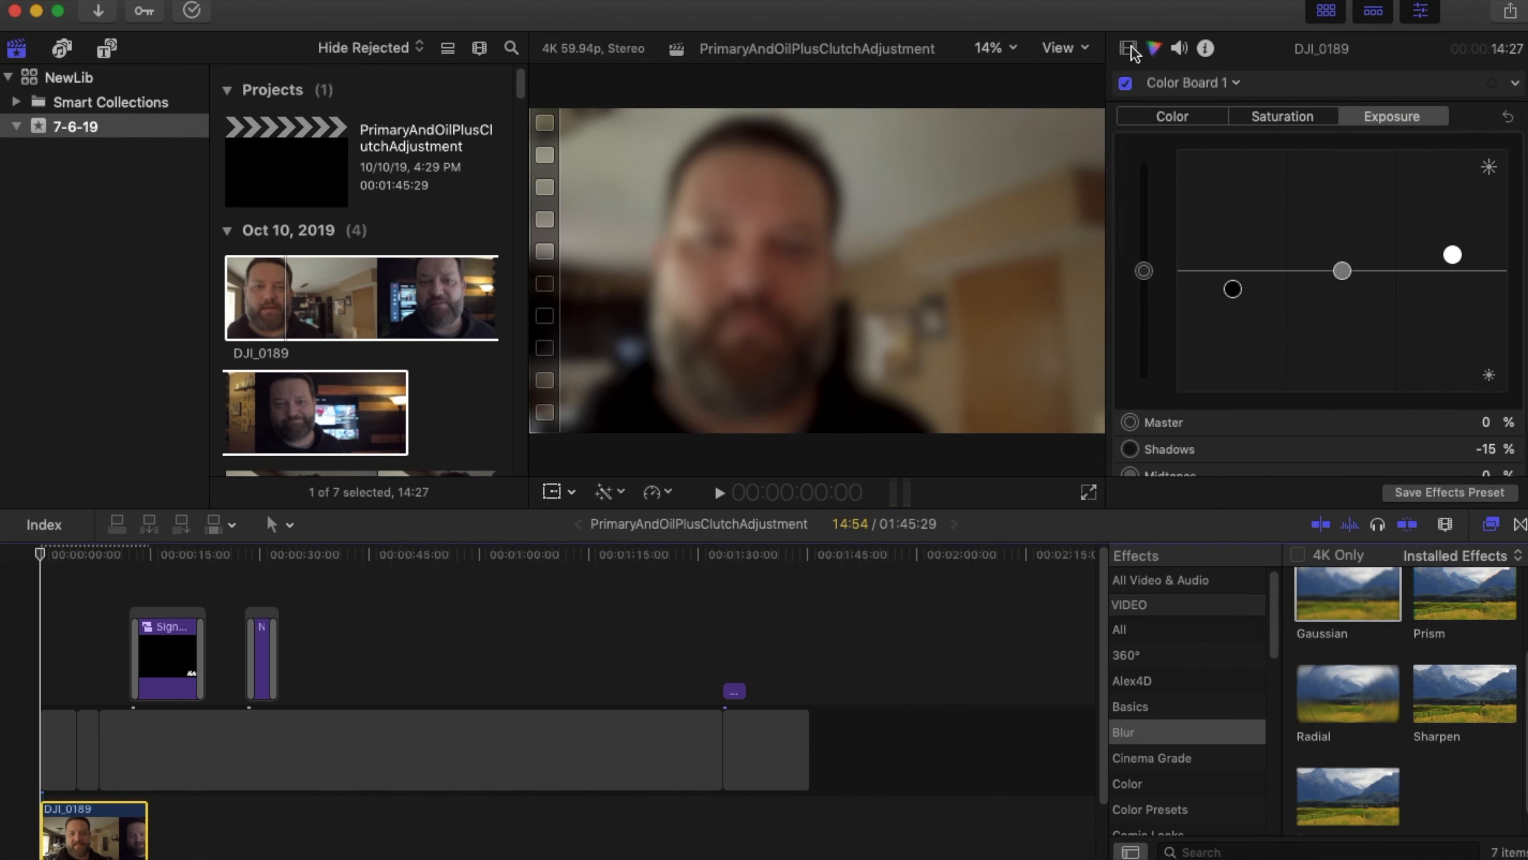
Step: Lower the Gaussian blur Amount on DJI_0189 to about 3.58 for subtle softening
left_click(1127, 48)
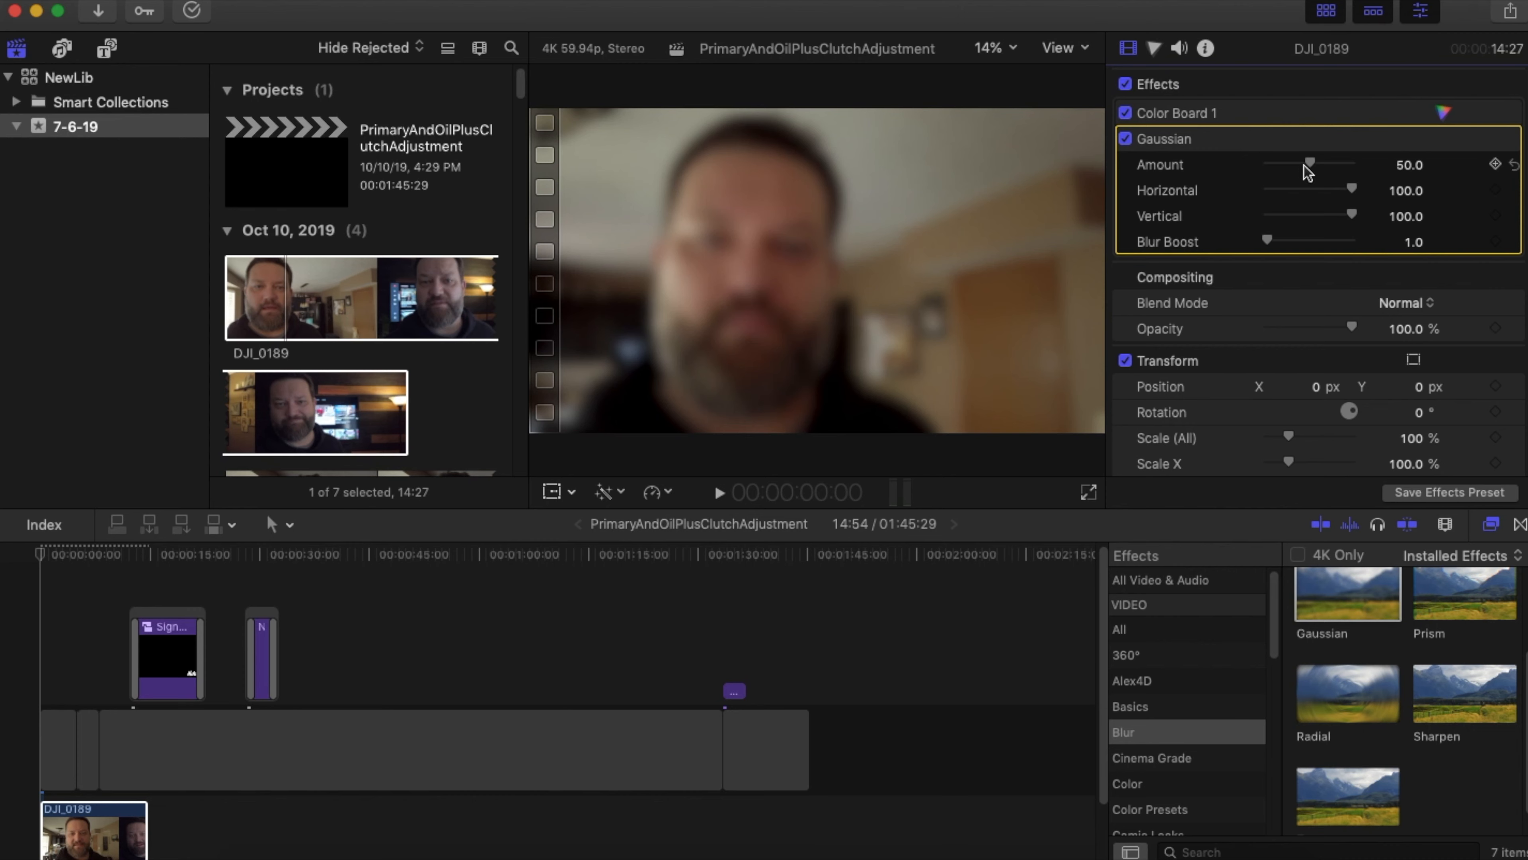
left_click_drag(1310, 164, 1296, 164)
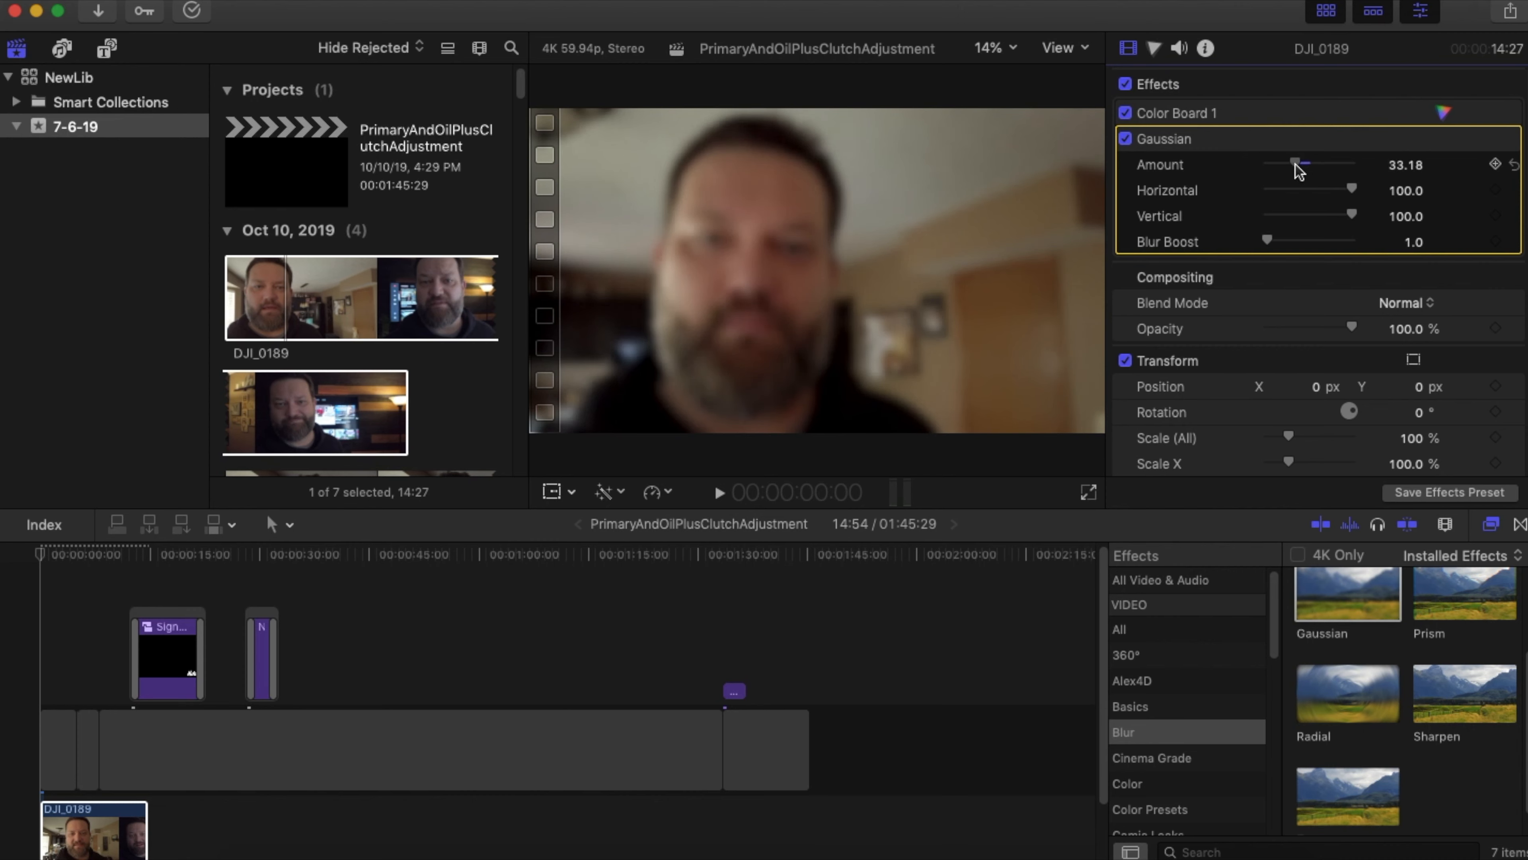
left_click_drag(1301, 164, 1277, 164)
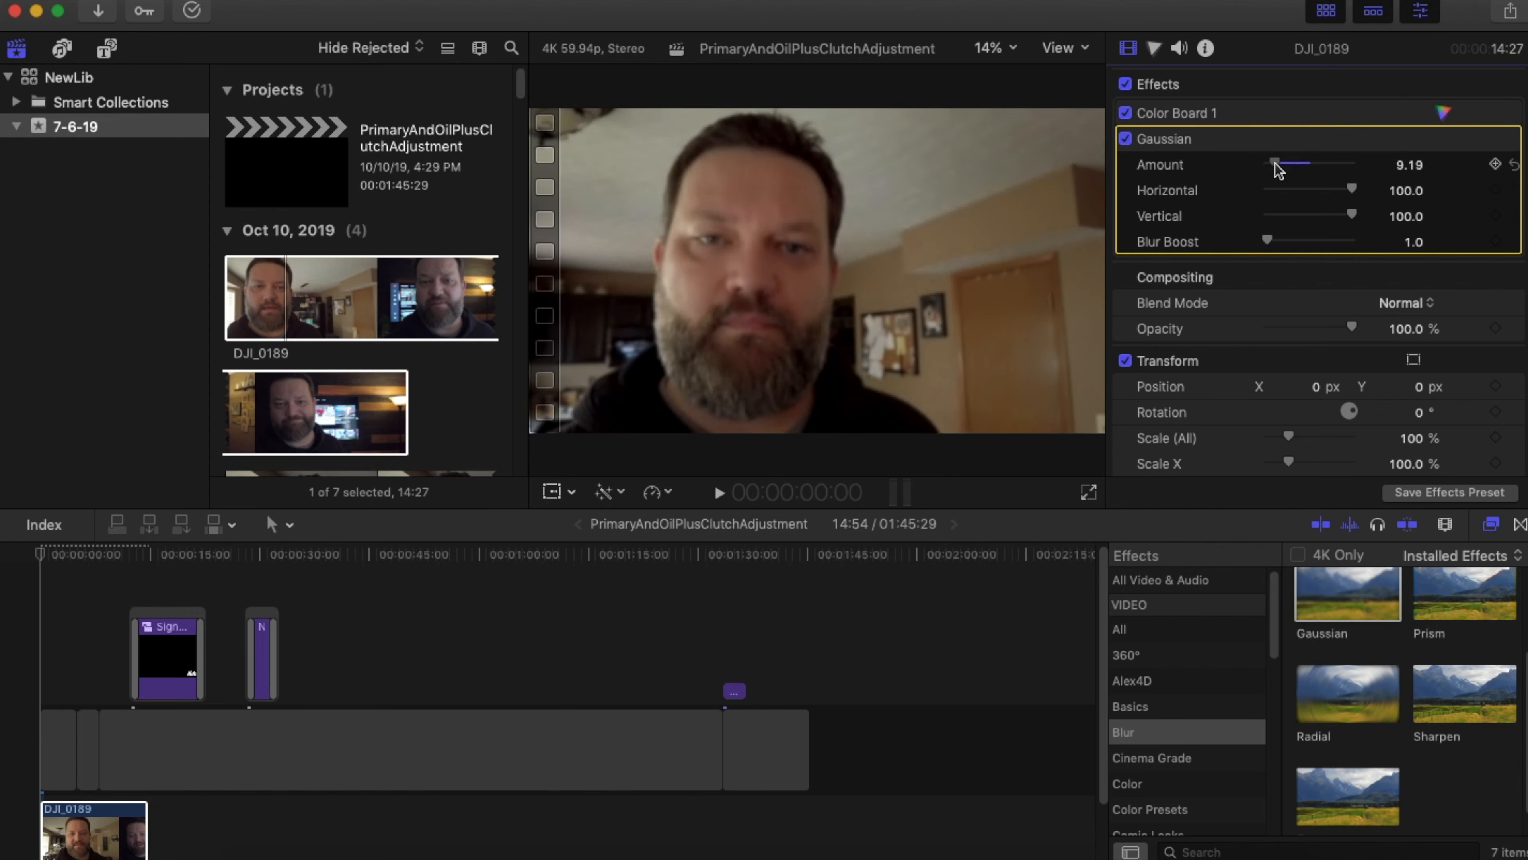
left_click_drag(1306, 164, 1277, 164)
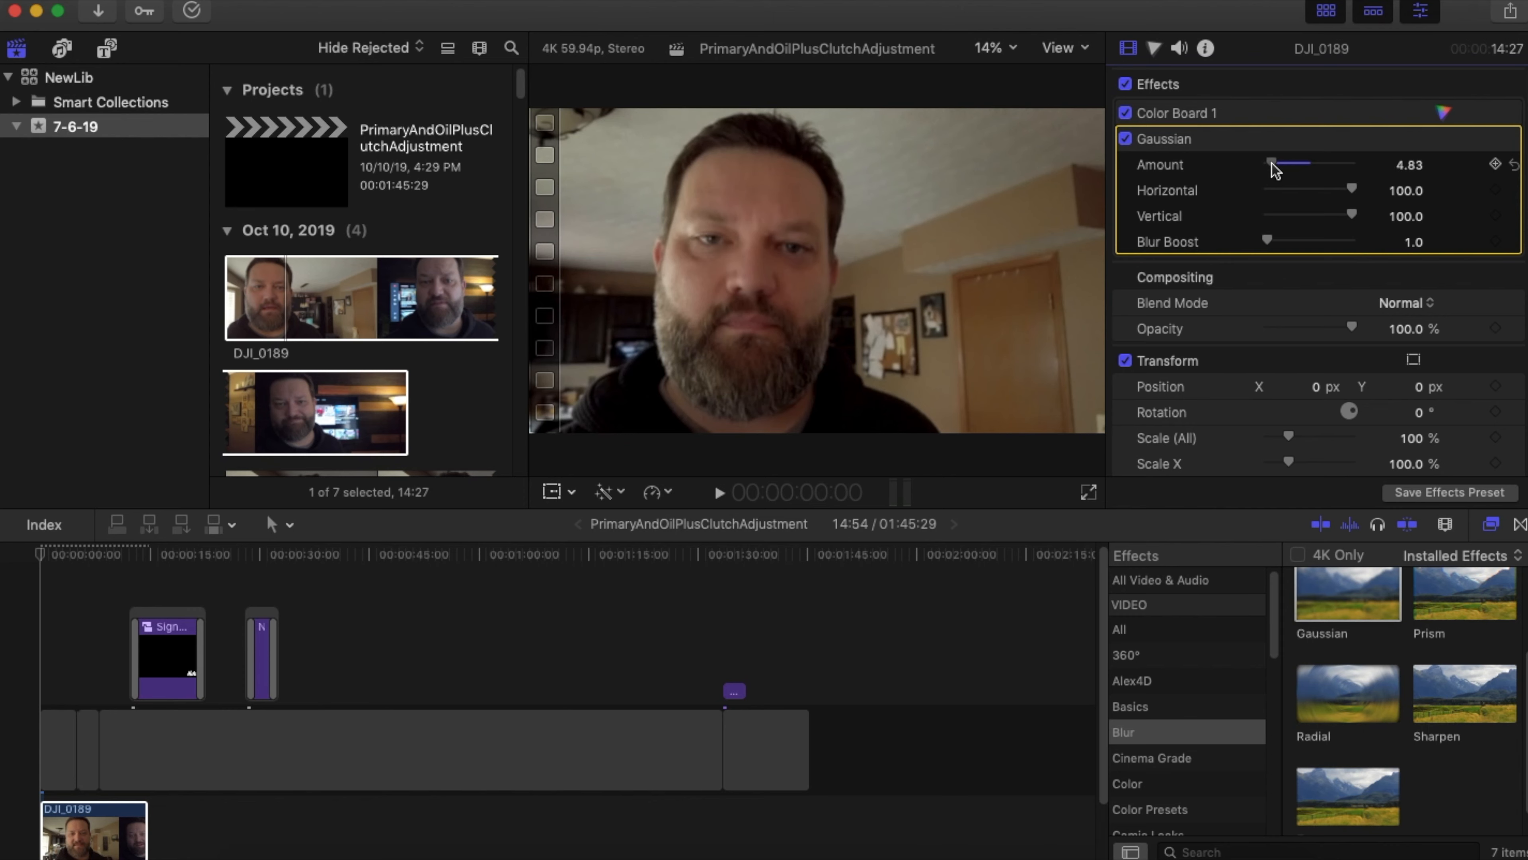
left_click_drag(1284, 164, 1275, 164)
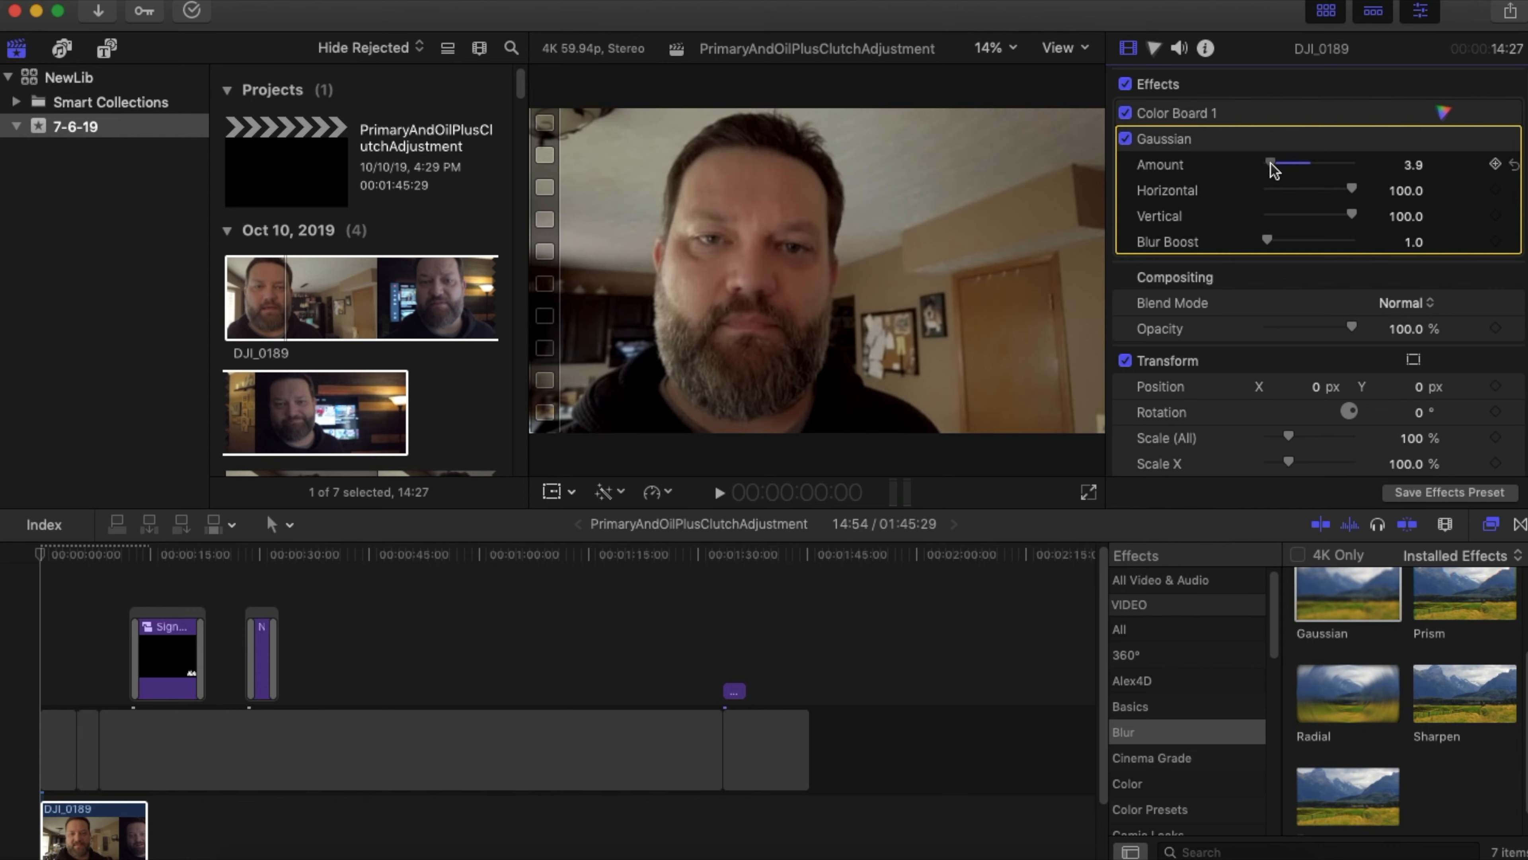
left_click_drag(1276, 164, 1267, 164)
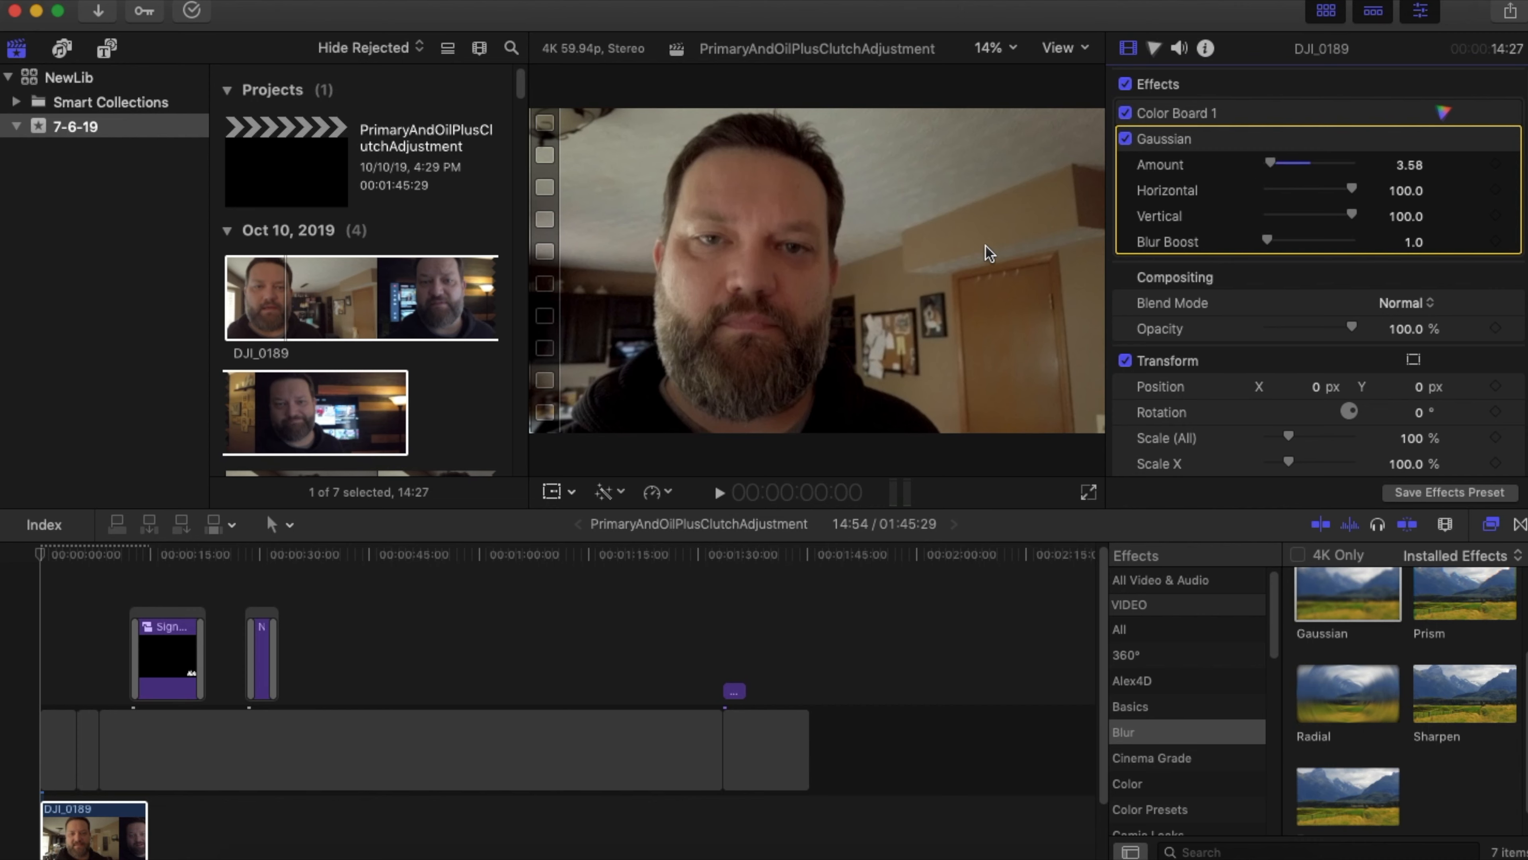
mouse_move(957, 251)
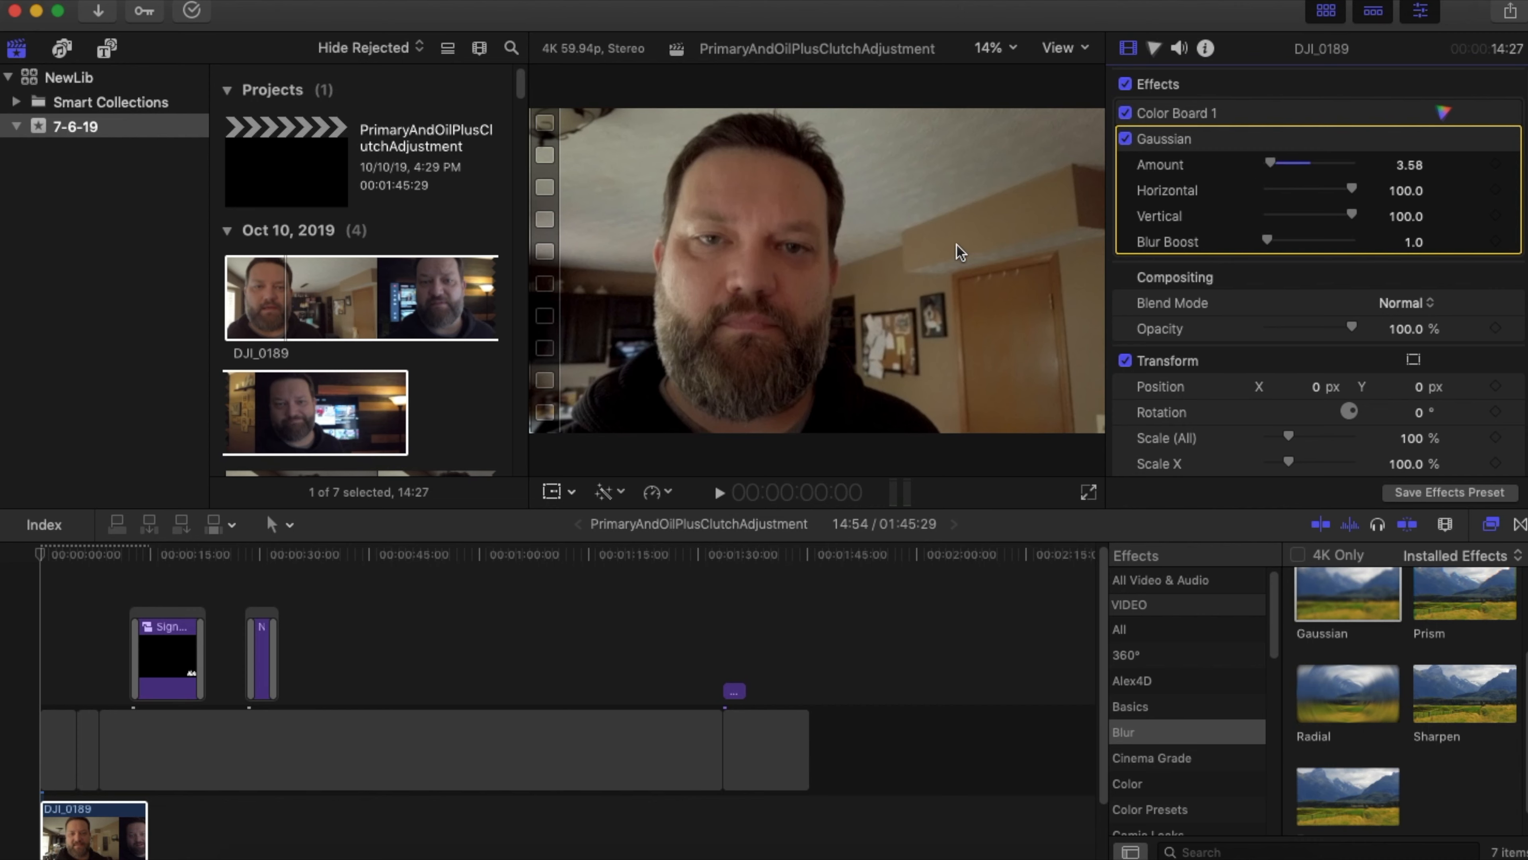
mouse_move(952, 277)
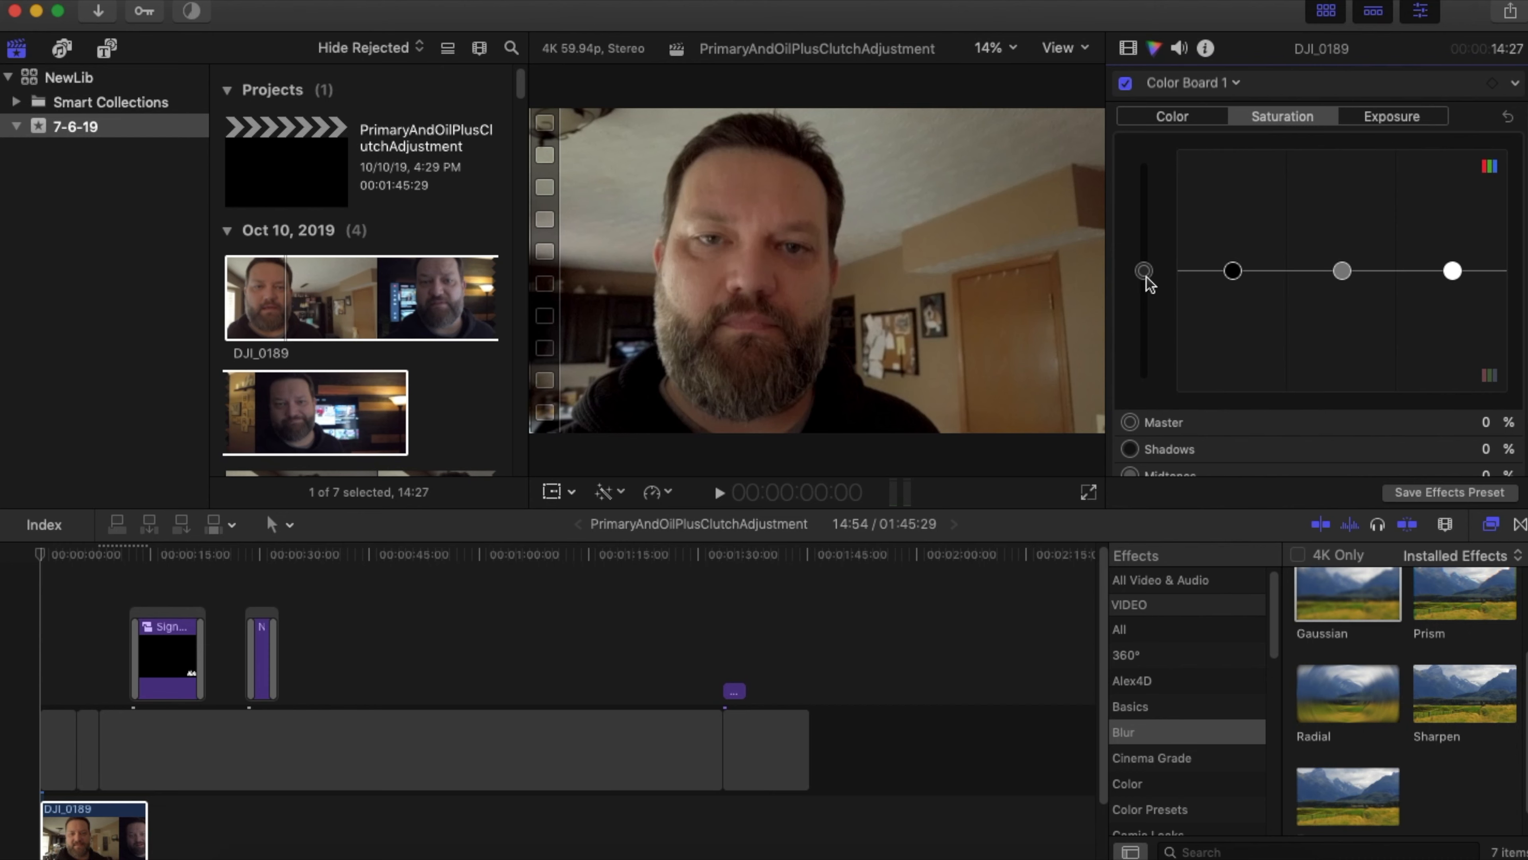
Step: Raise the master puck to 46% and settle it back at 31%
left_click_drag(1143, 271, 1143, 230)
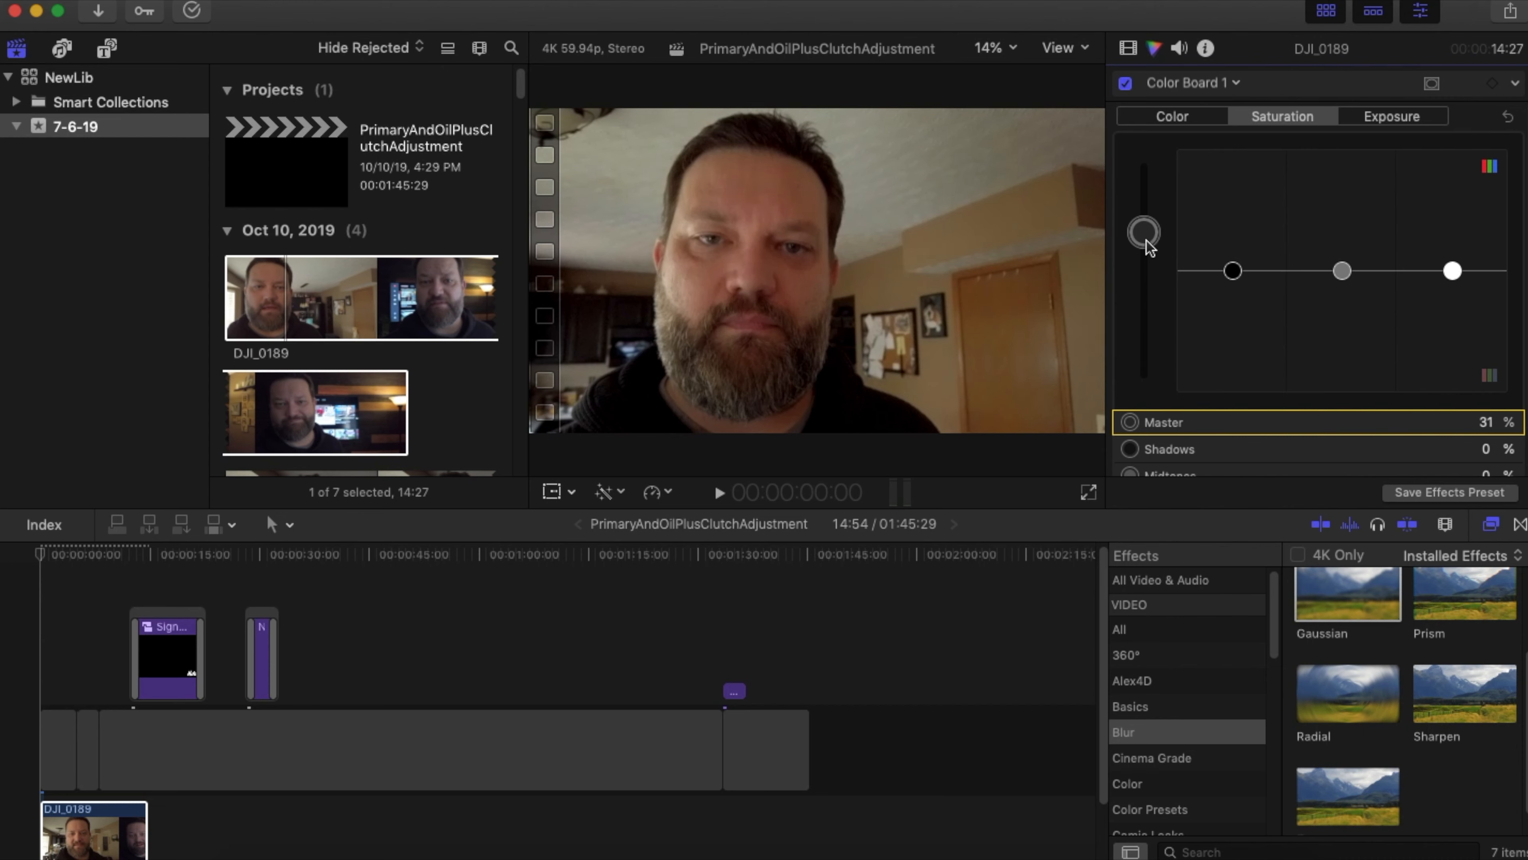
left_click_drag(1145, 231, 1145, 219)
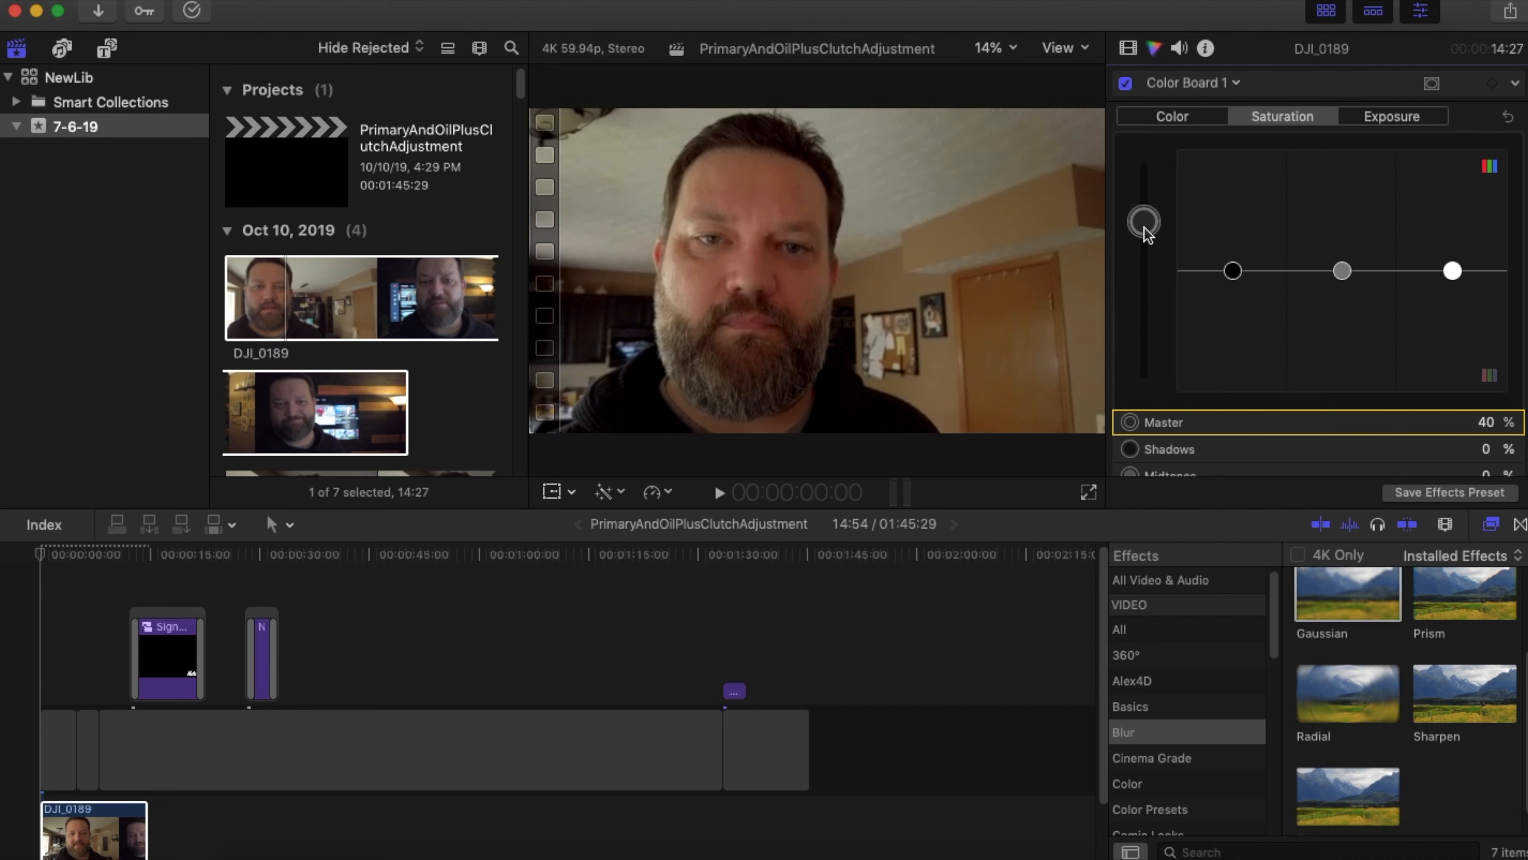
left_click_drag(1144, 222, 1144, 212)
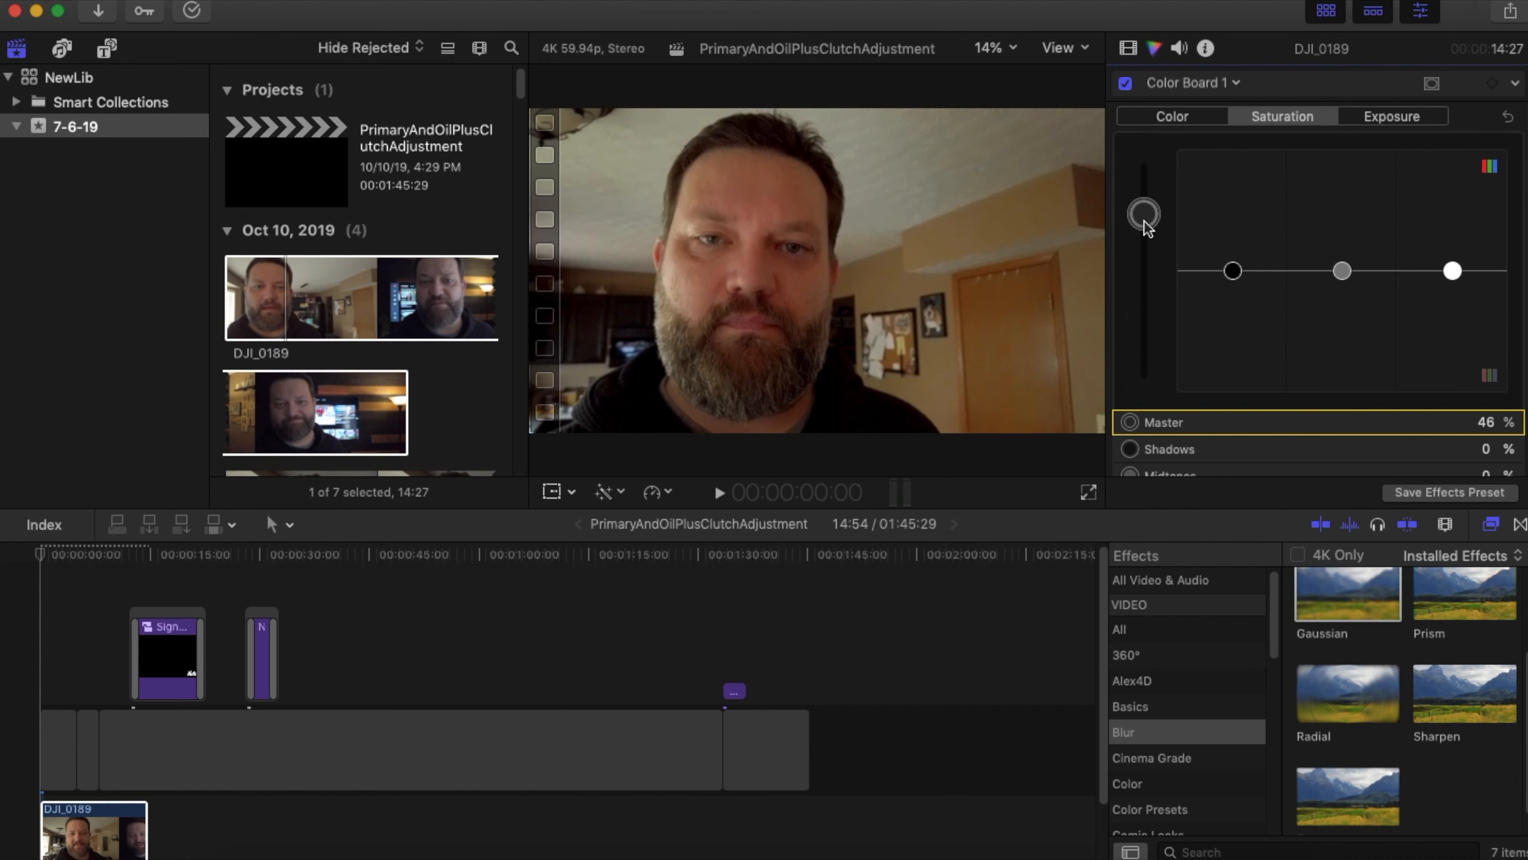
left_click_drag(1145, 212, 1145, 233)
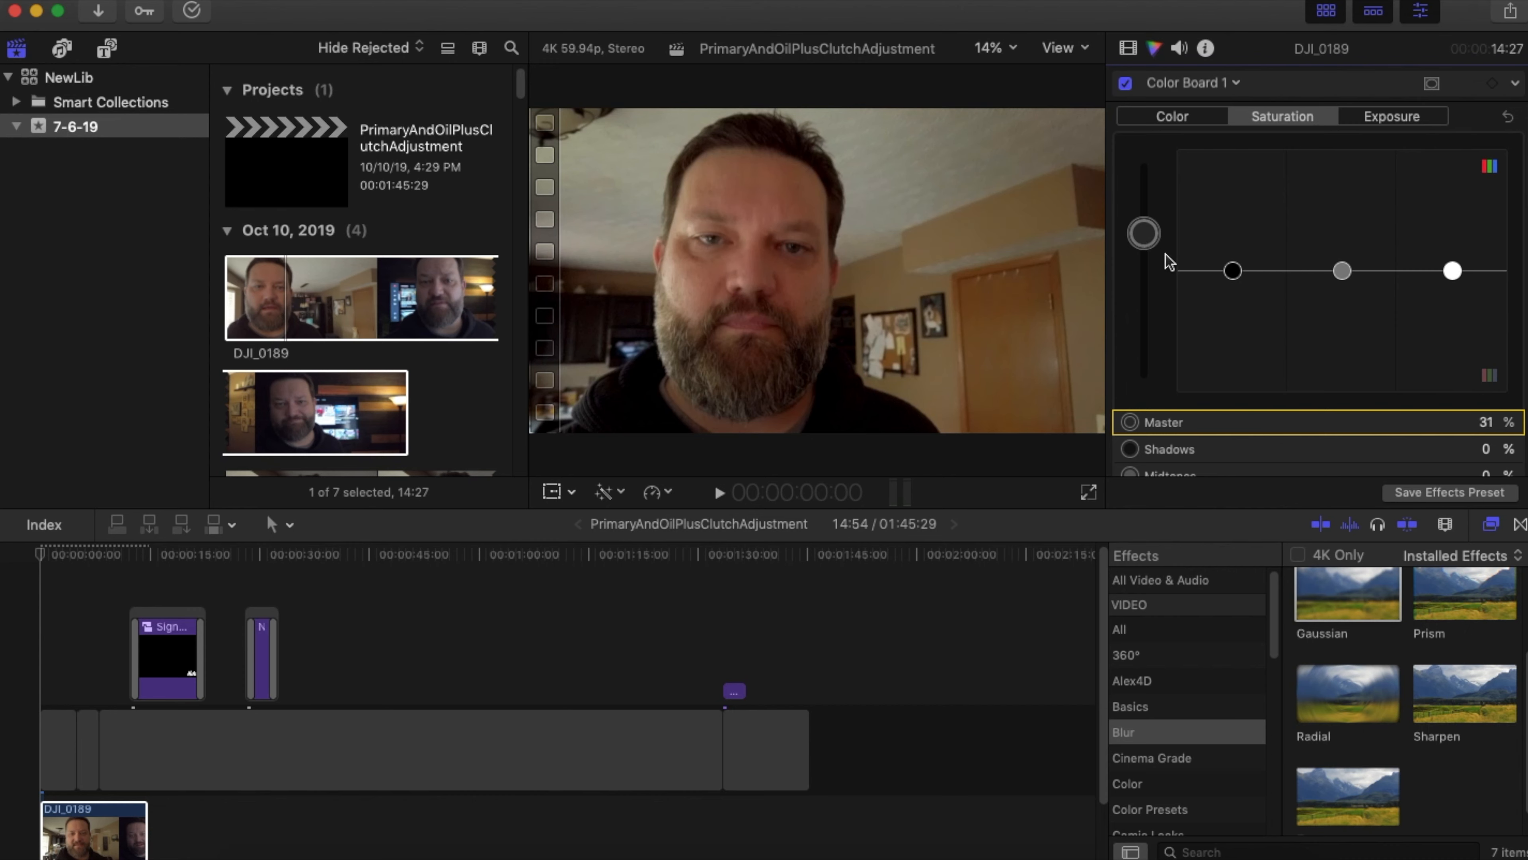
Step: Try shadows and highlights adjustments and return both to 0%
left_click_drag(1231, 270, 1231, 298)
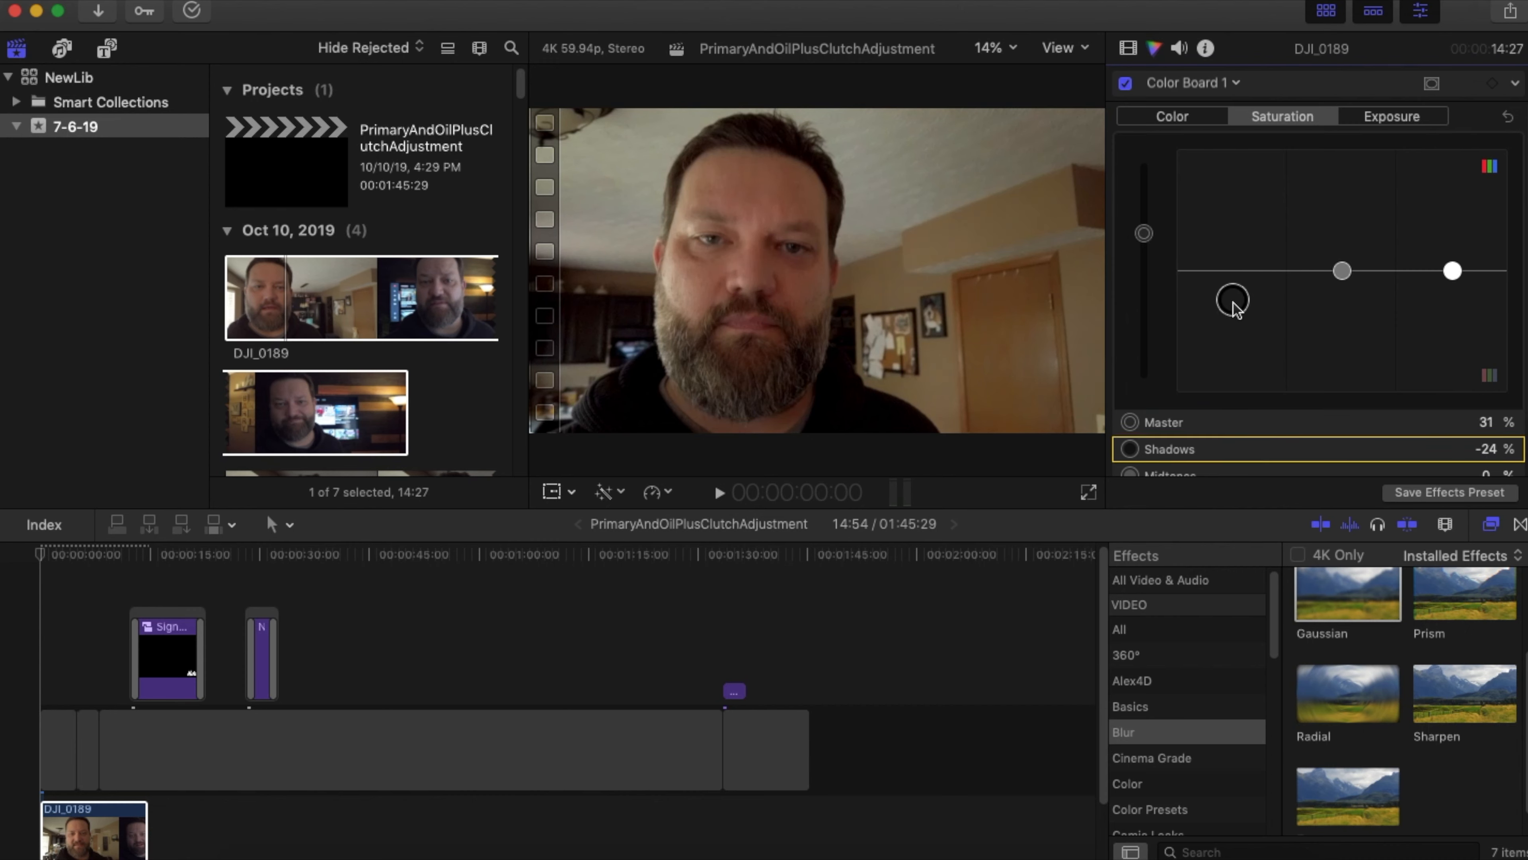
left_click_drag(1232, 299, 1232, 240)
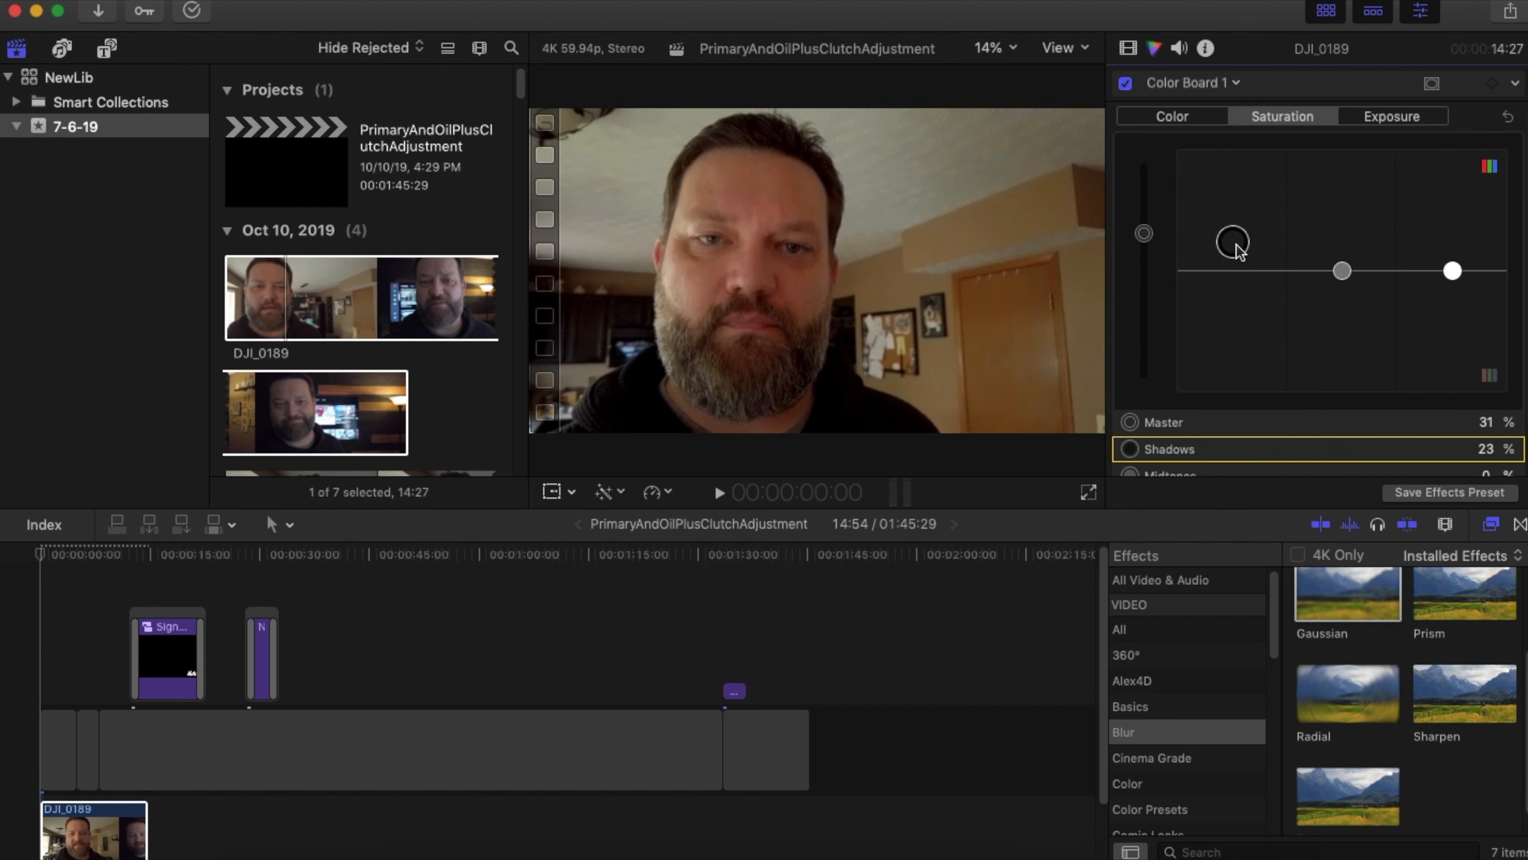
left_click_drag(1233, 240, 1233, 270)
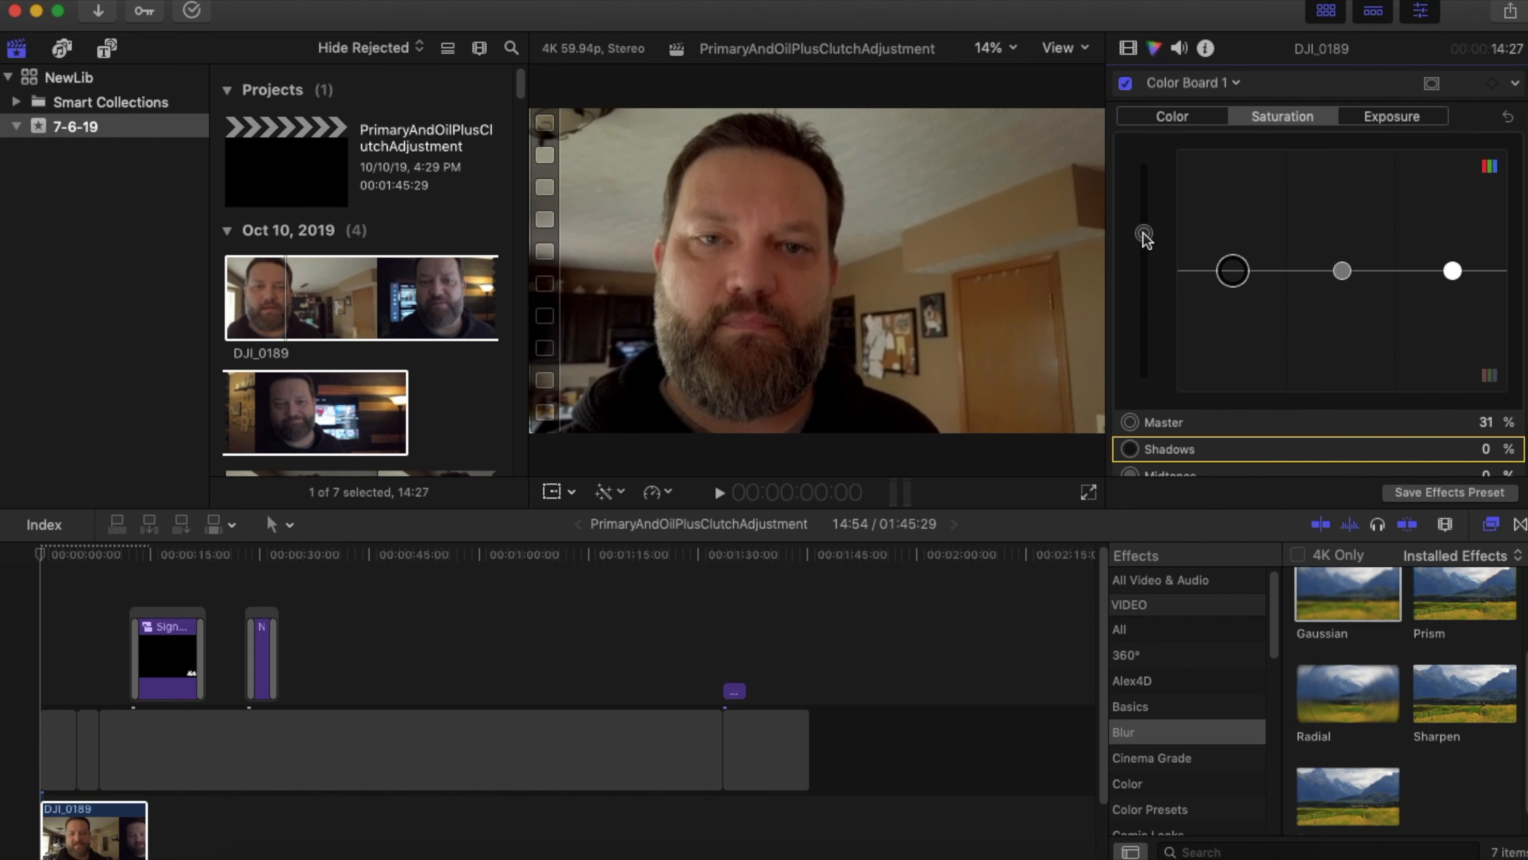
mouse_move(1396, 283)
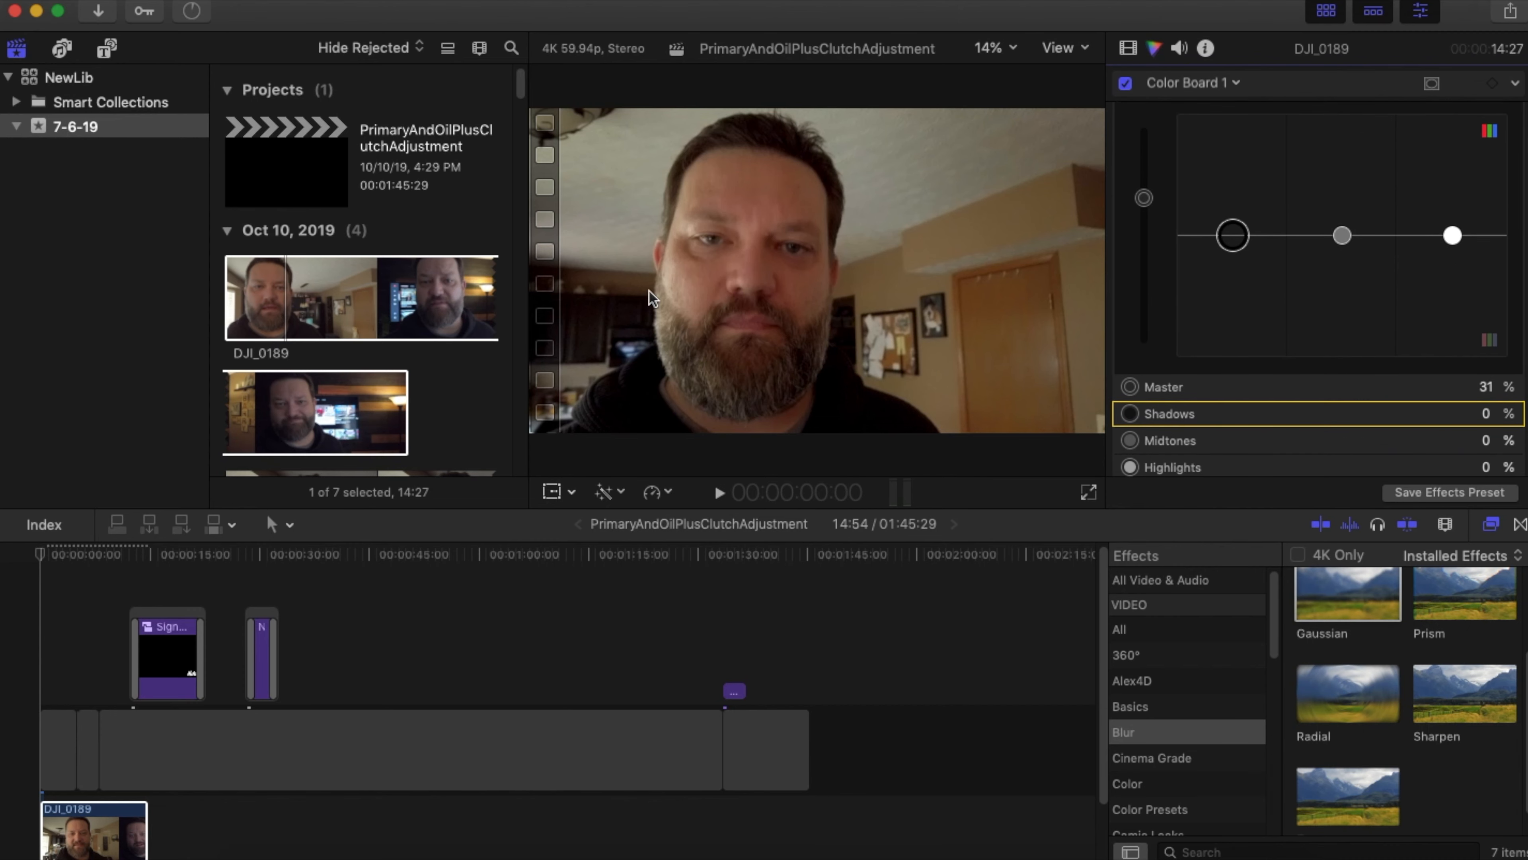
mouse_move(1454, 239)
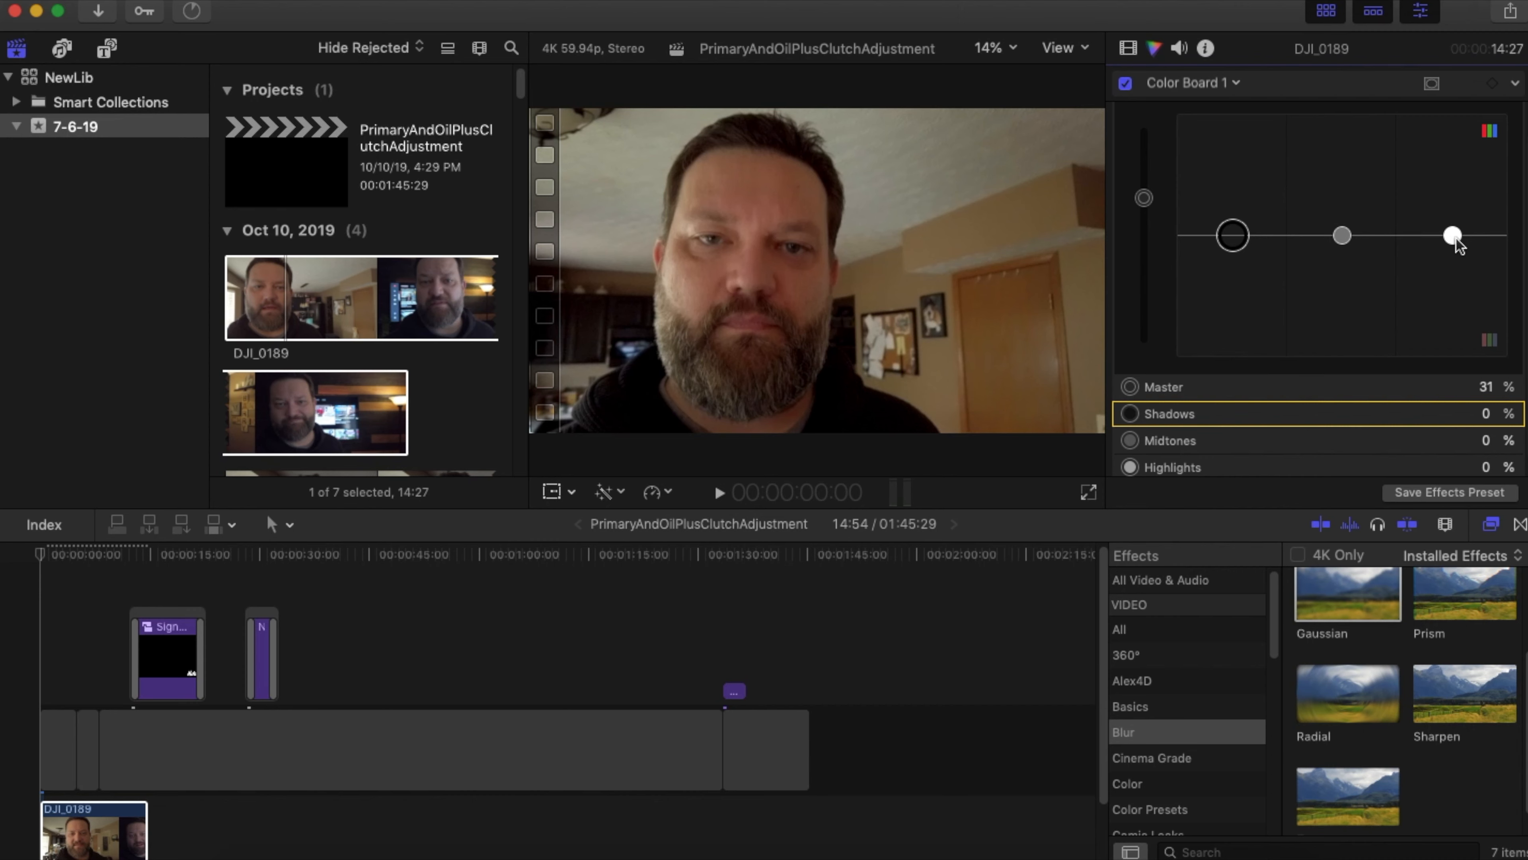
left_click_drag(1451, 234, 1453, 205)
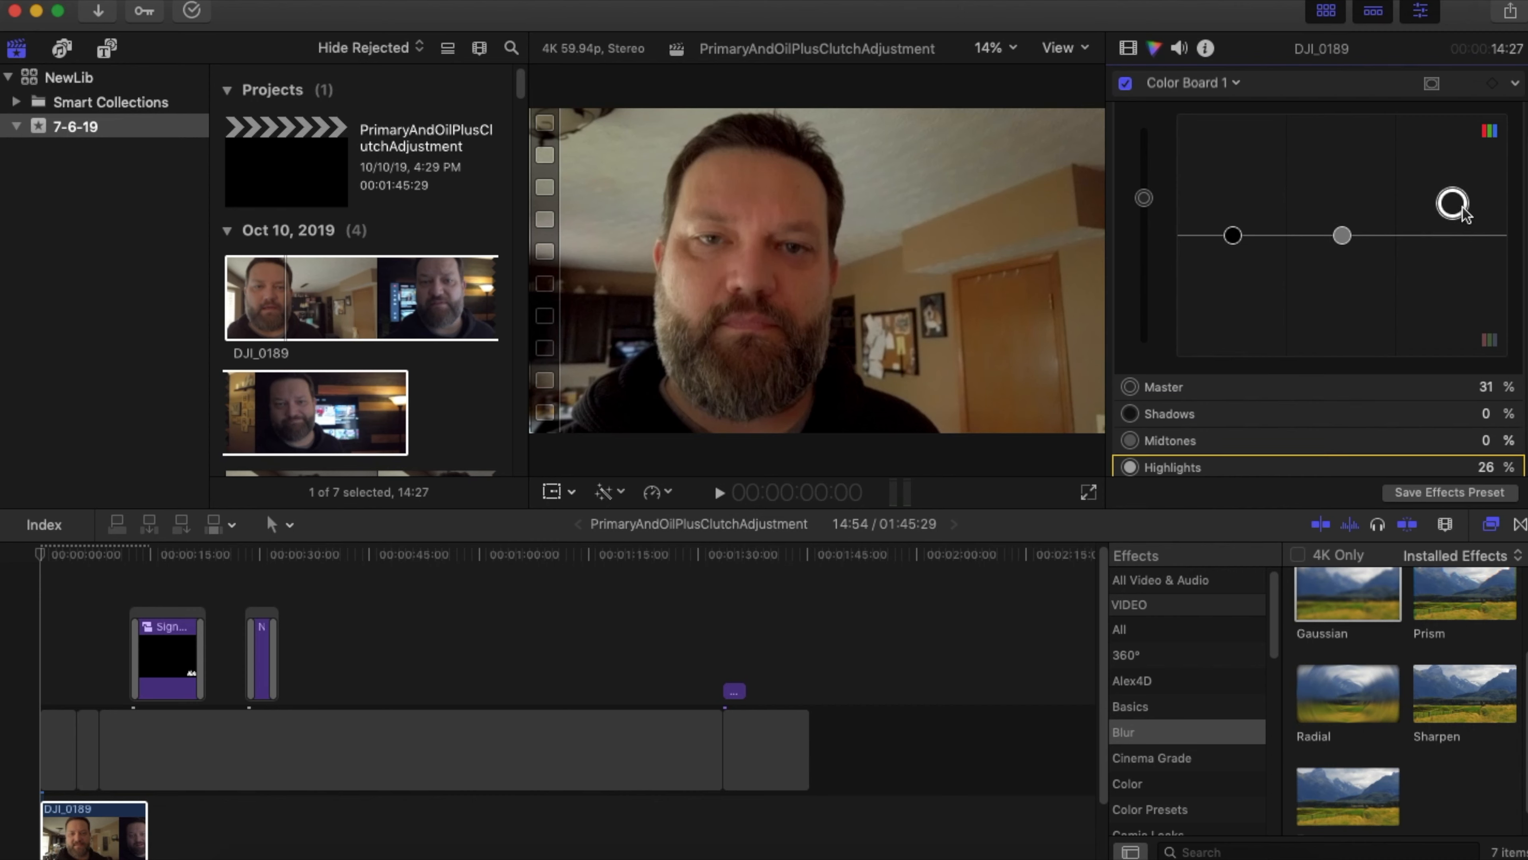
left_click_drag(1453, 205, 1451, 234)
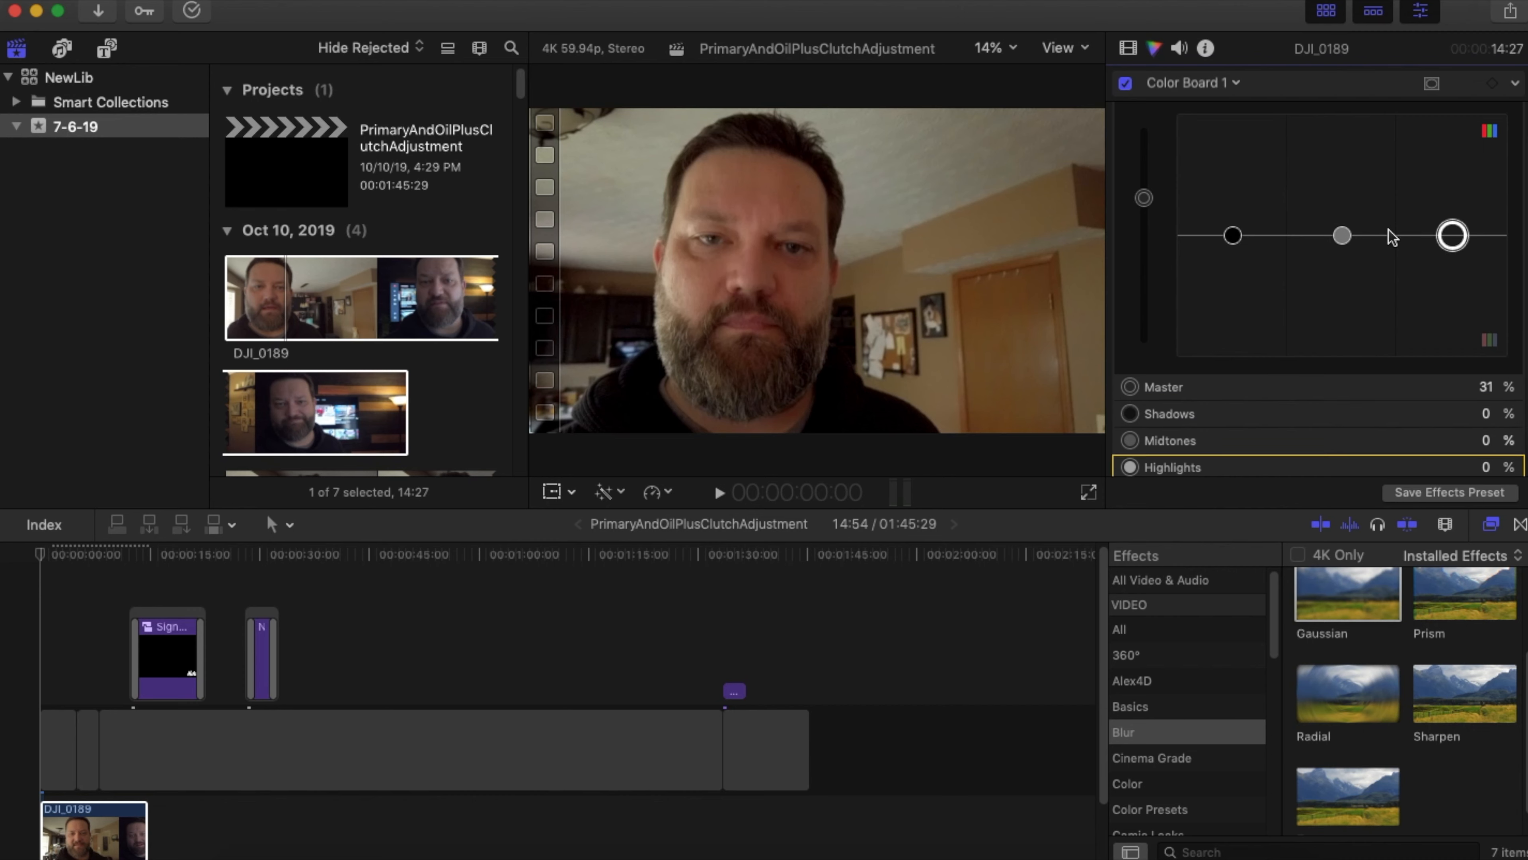
Step: Push midtones exposure up, return it to 0%, and move on to the Color pane
left_click_drag(1341, 235, 1341, 192)
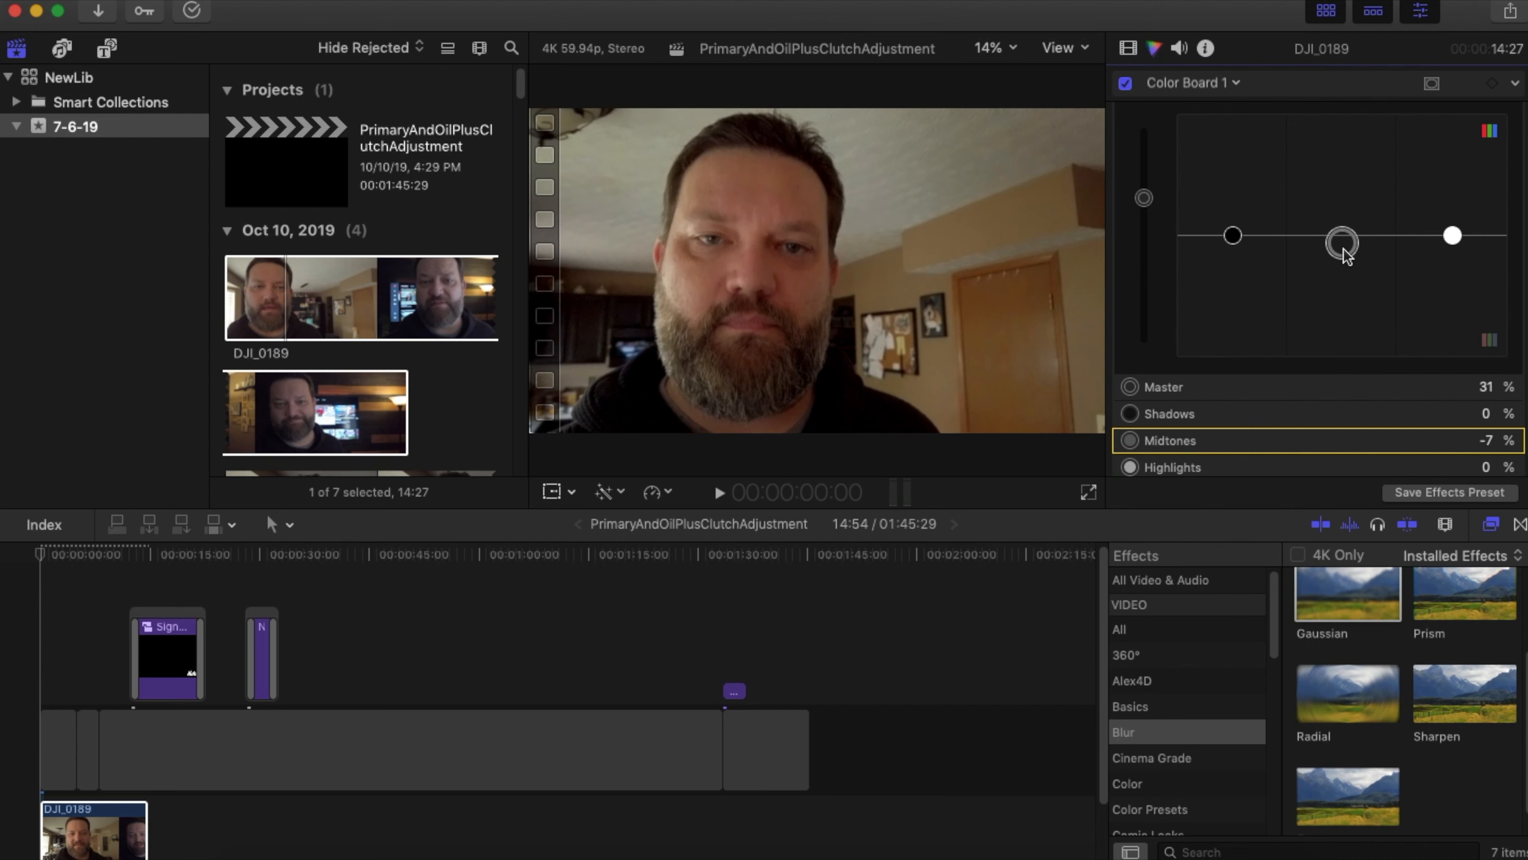
left_click_drag(1340, 243, 1343, 228)
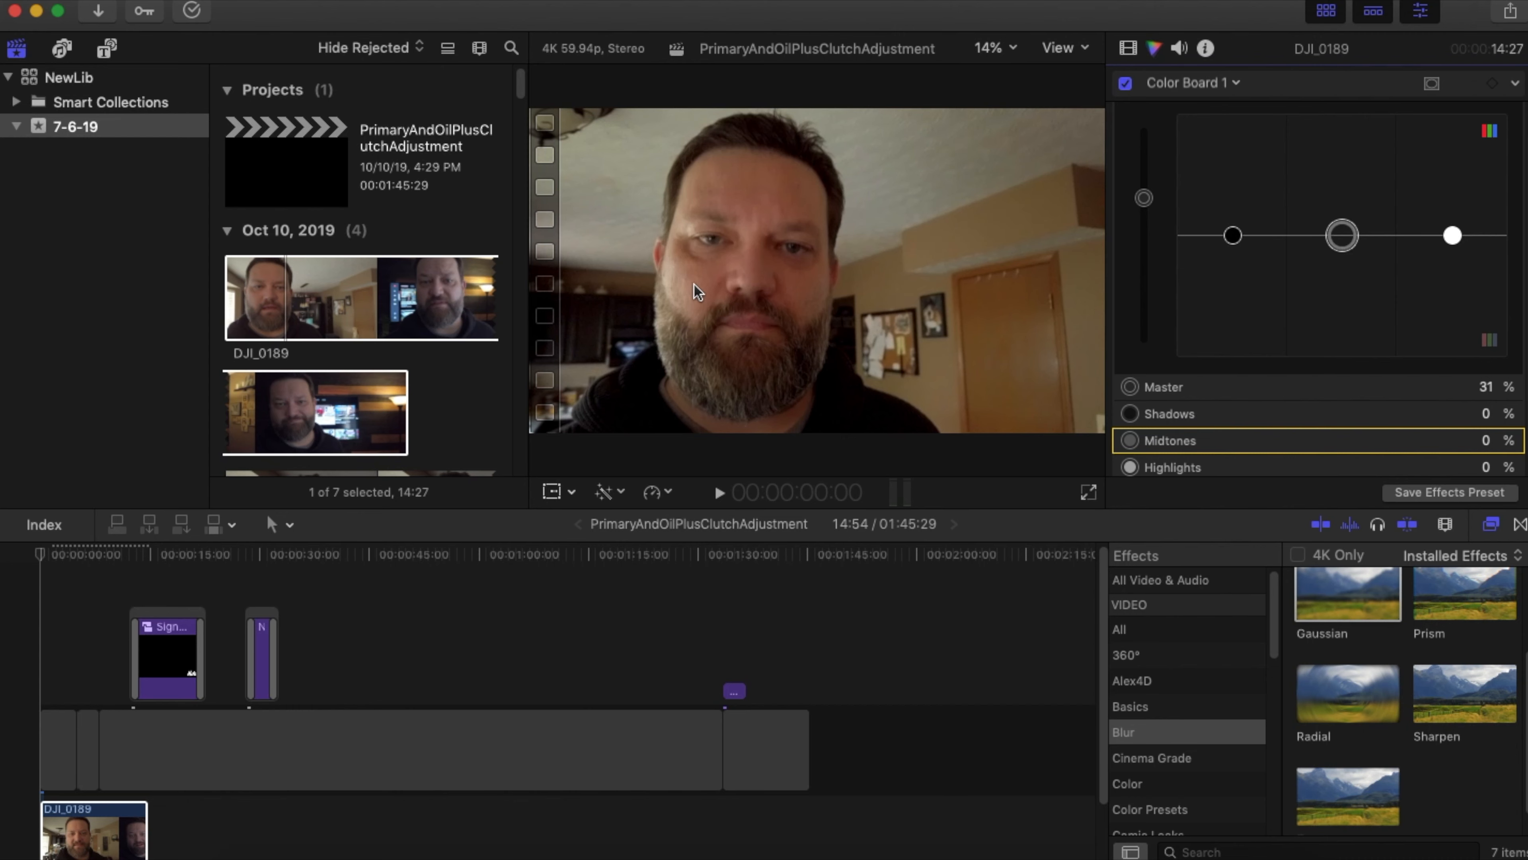
mouse_move(1271, 327)
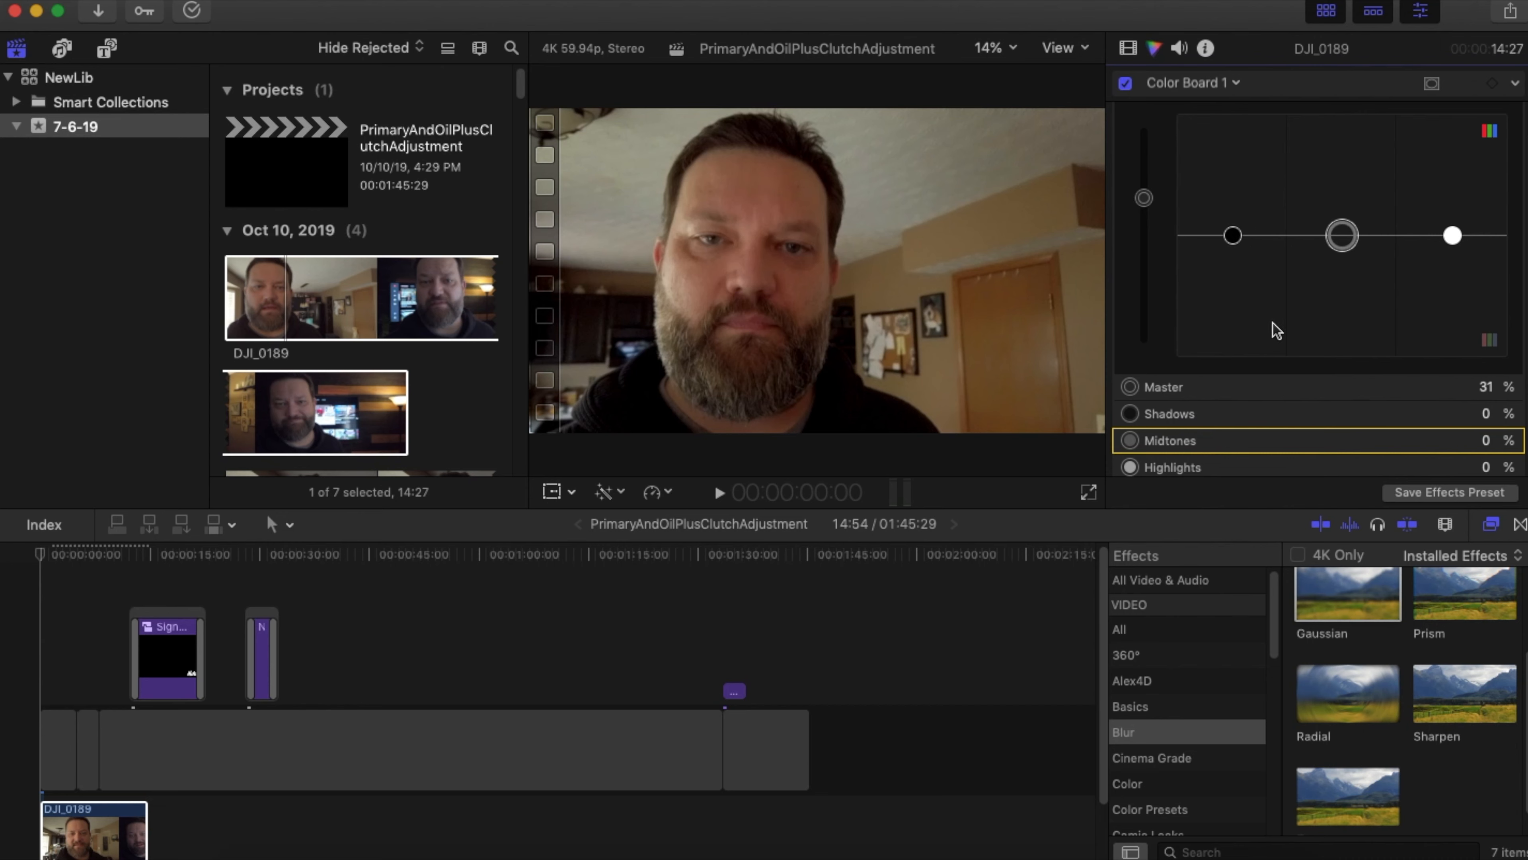
left_click(1170, 116)
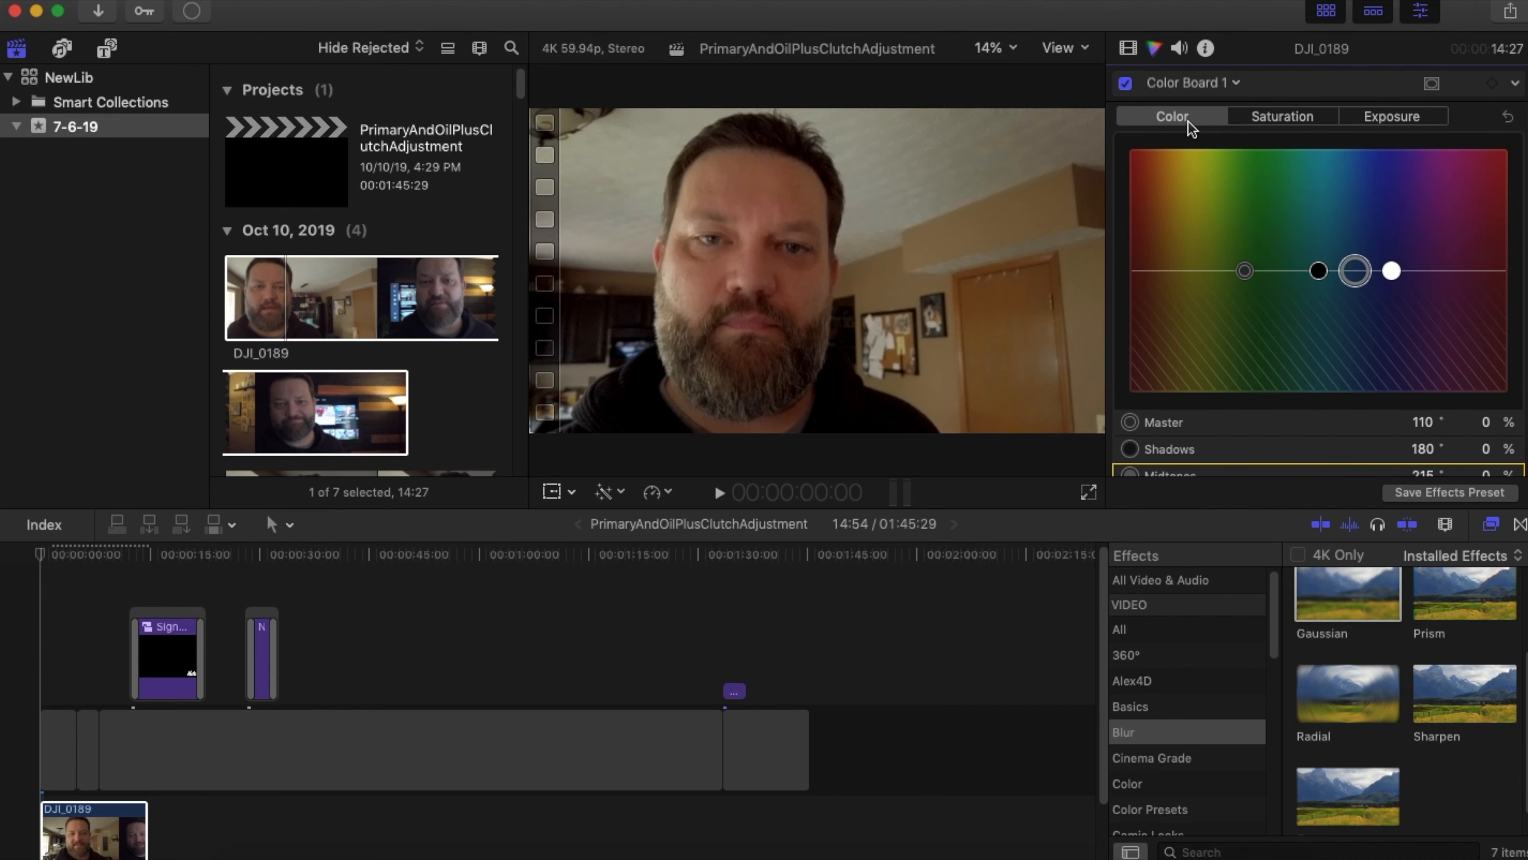
mouse_move(1184, 290)
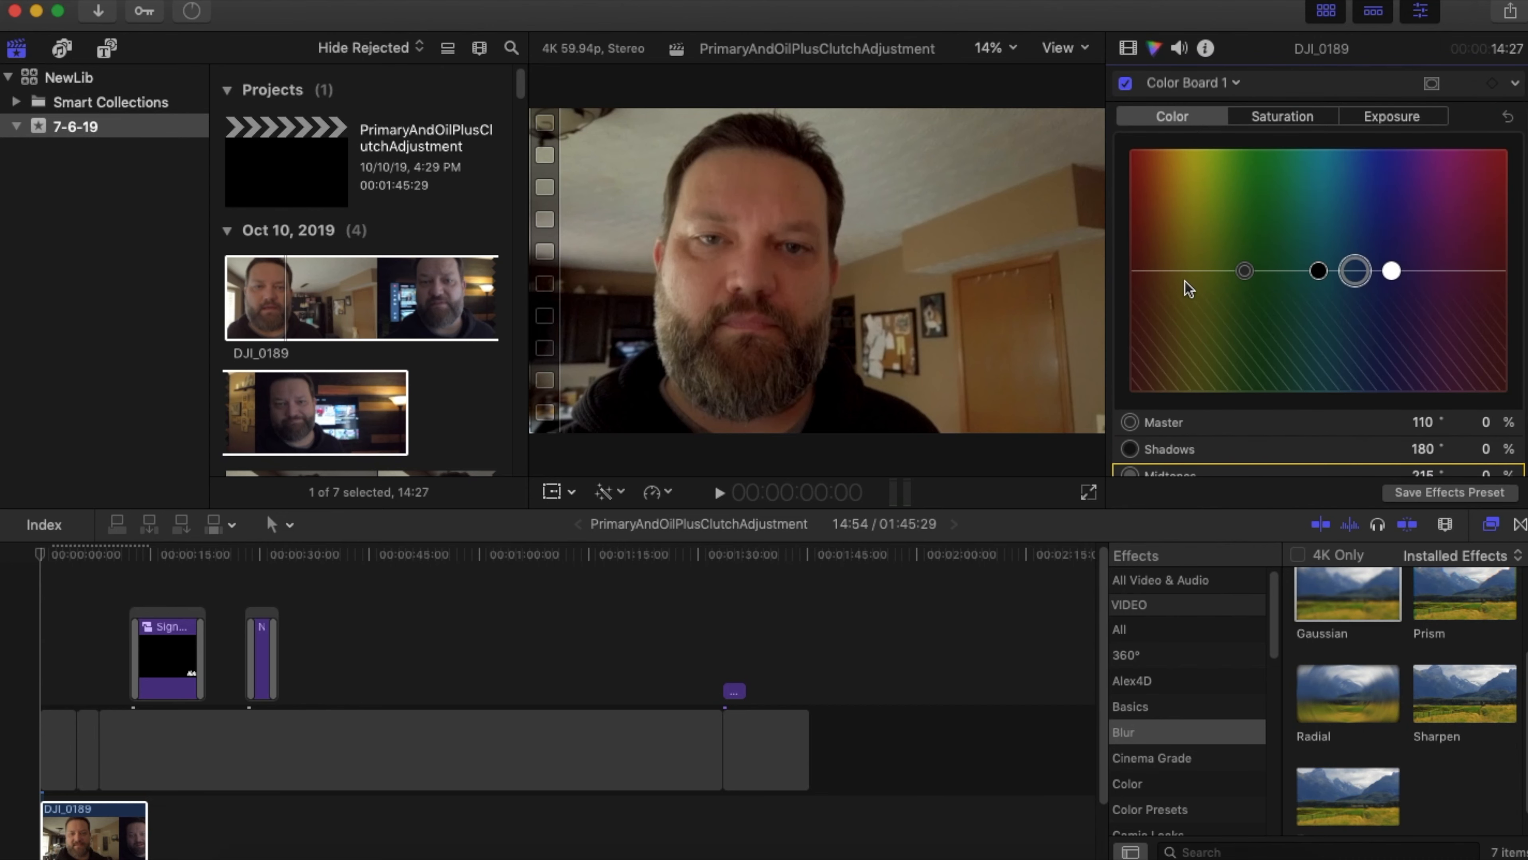
mouse_move(723, 251)
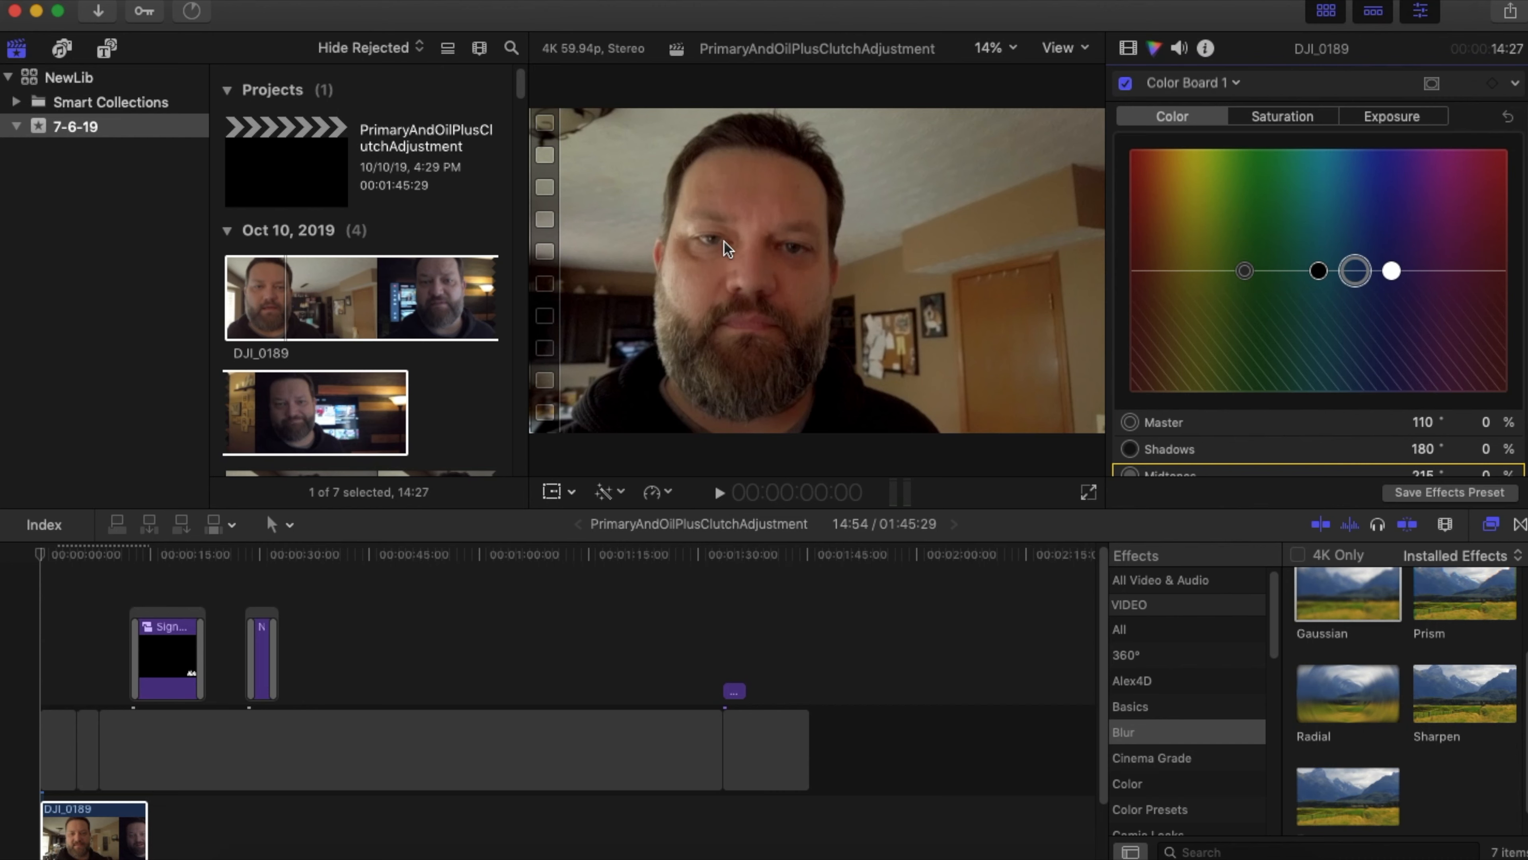
mouse_move(1271, 347)
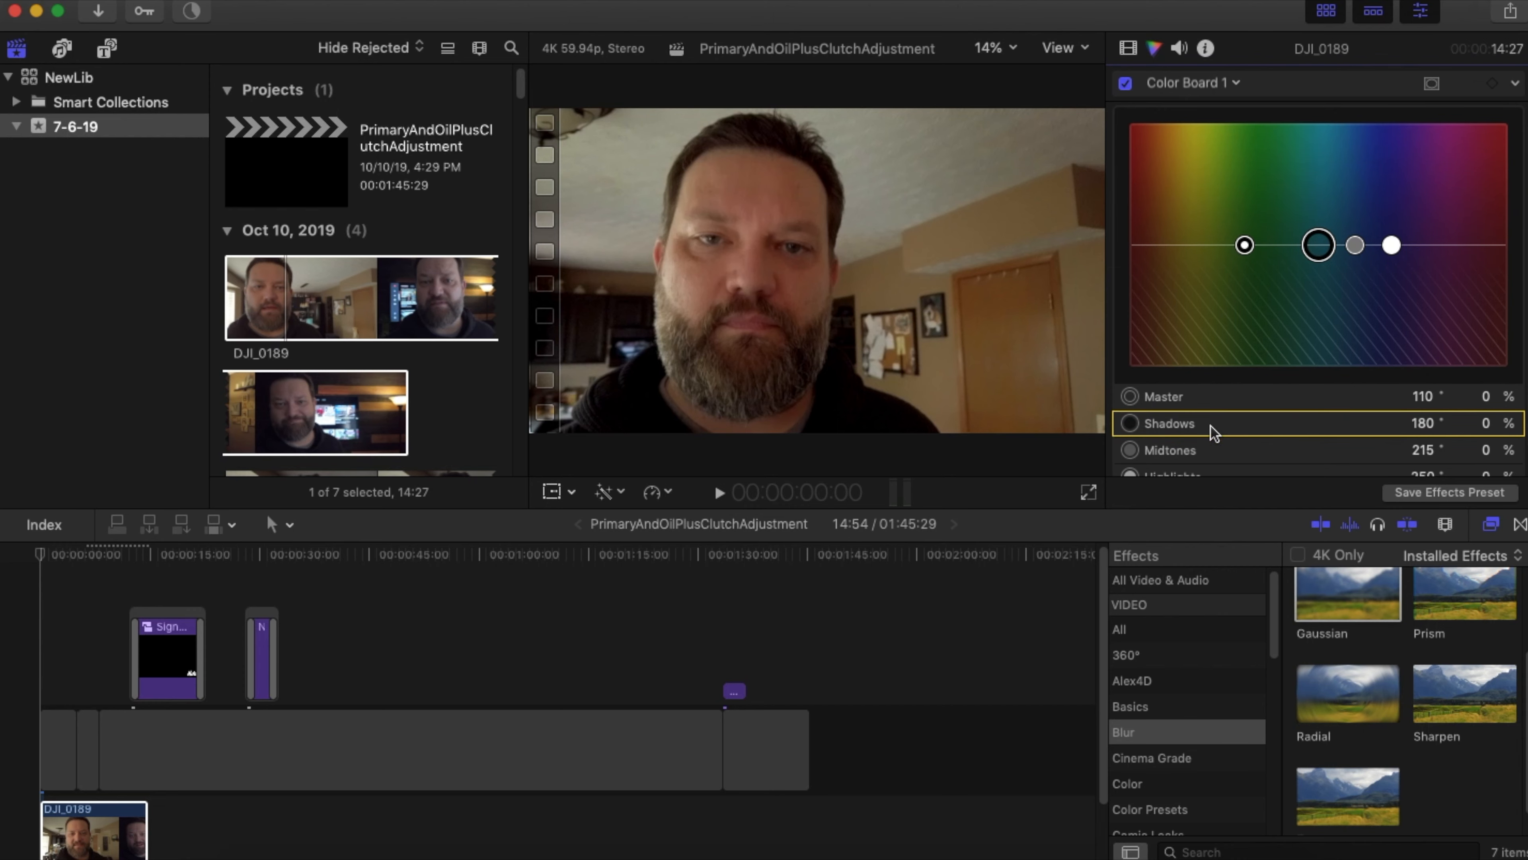
mouse_move(1320, 274)
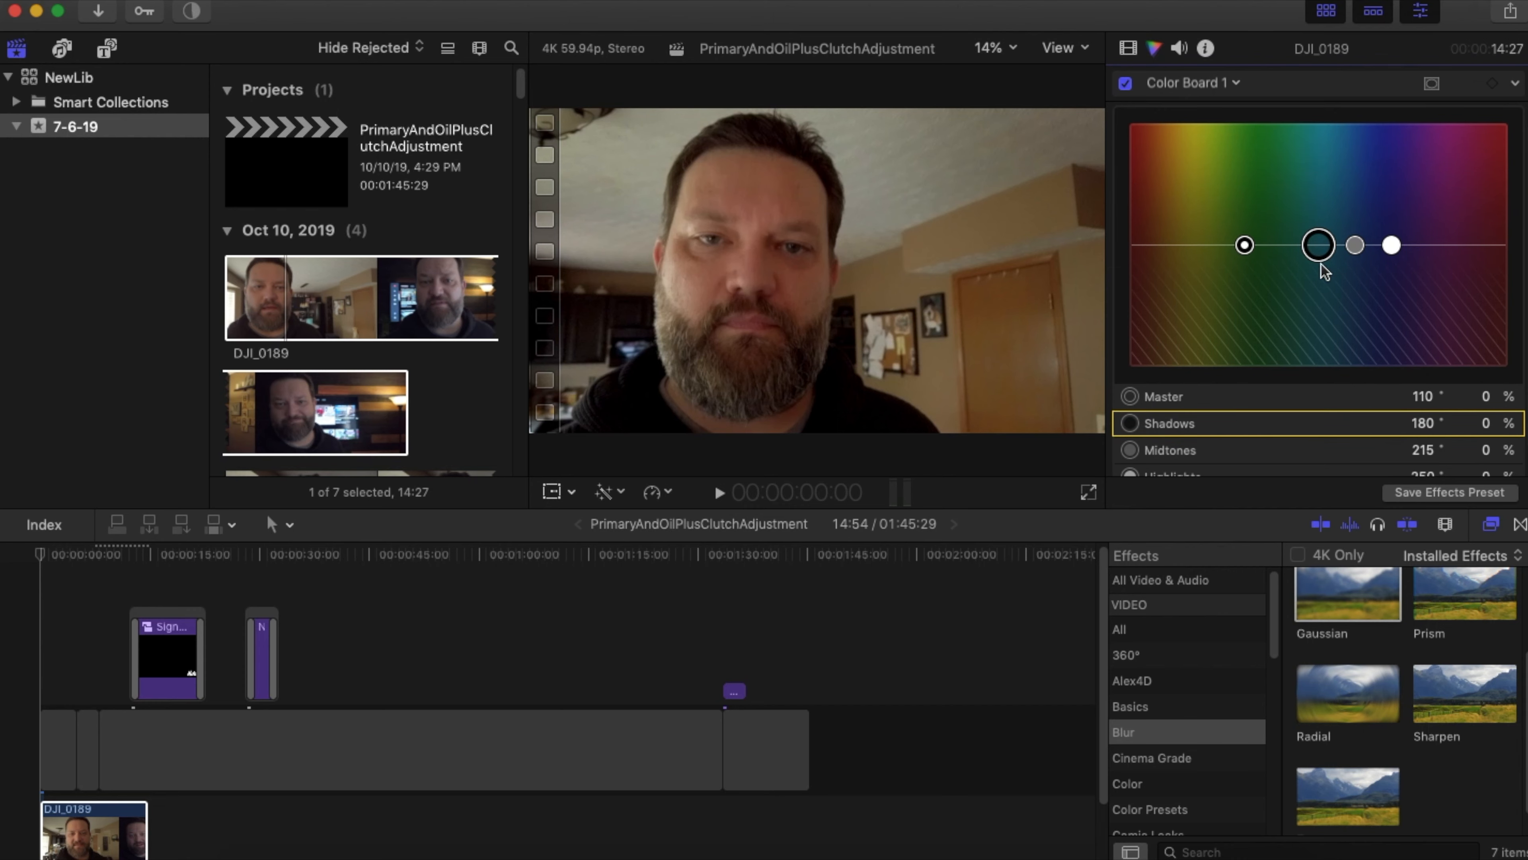
mouse_move(1318, 261)
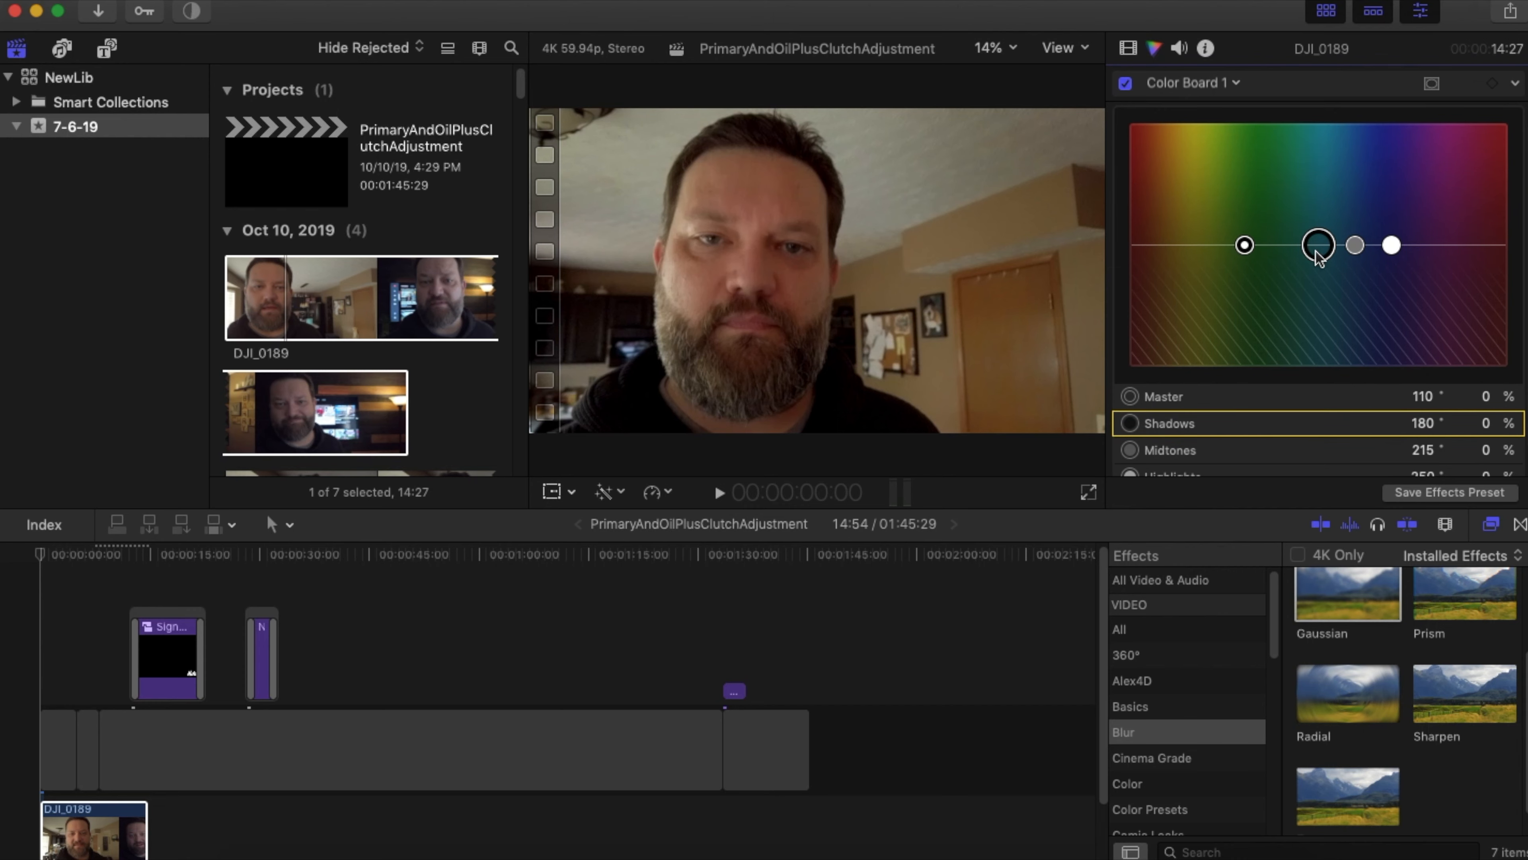
Step: Tint the shadows toward cyan (180° at 16%) and reset the midtones colour to neutral
left_click_drag(1318, 244, 1318, 224)
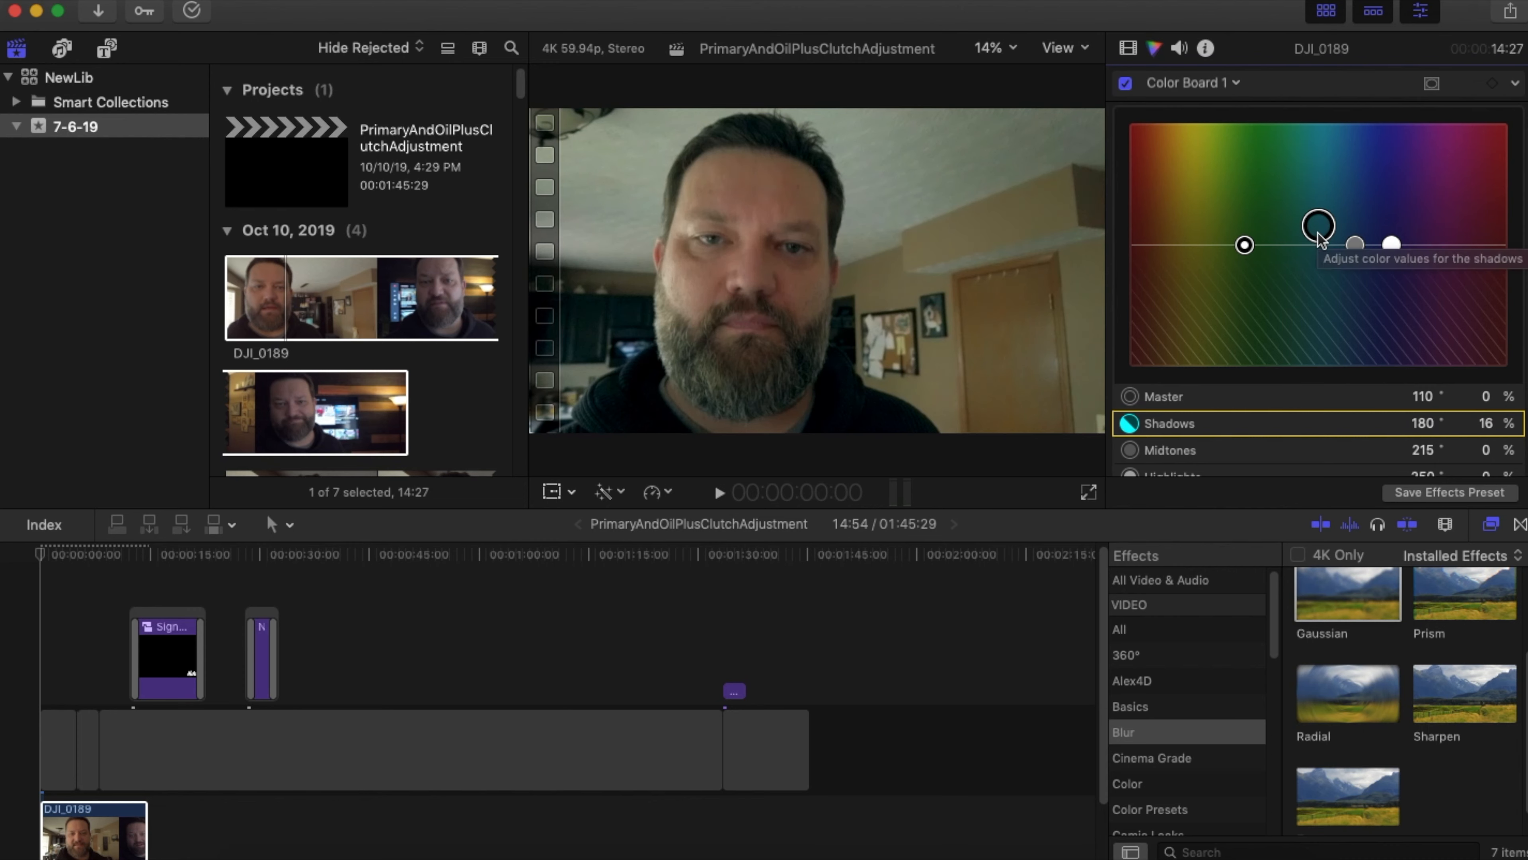
left_click_drag(1355, 244, 1355, 263)
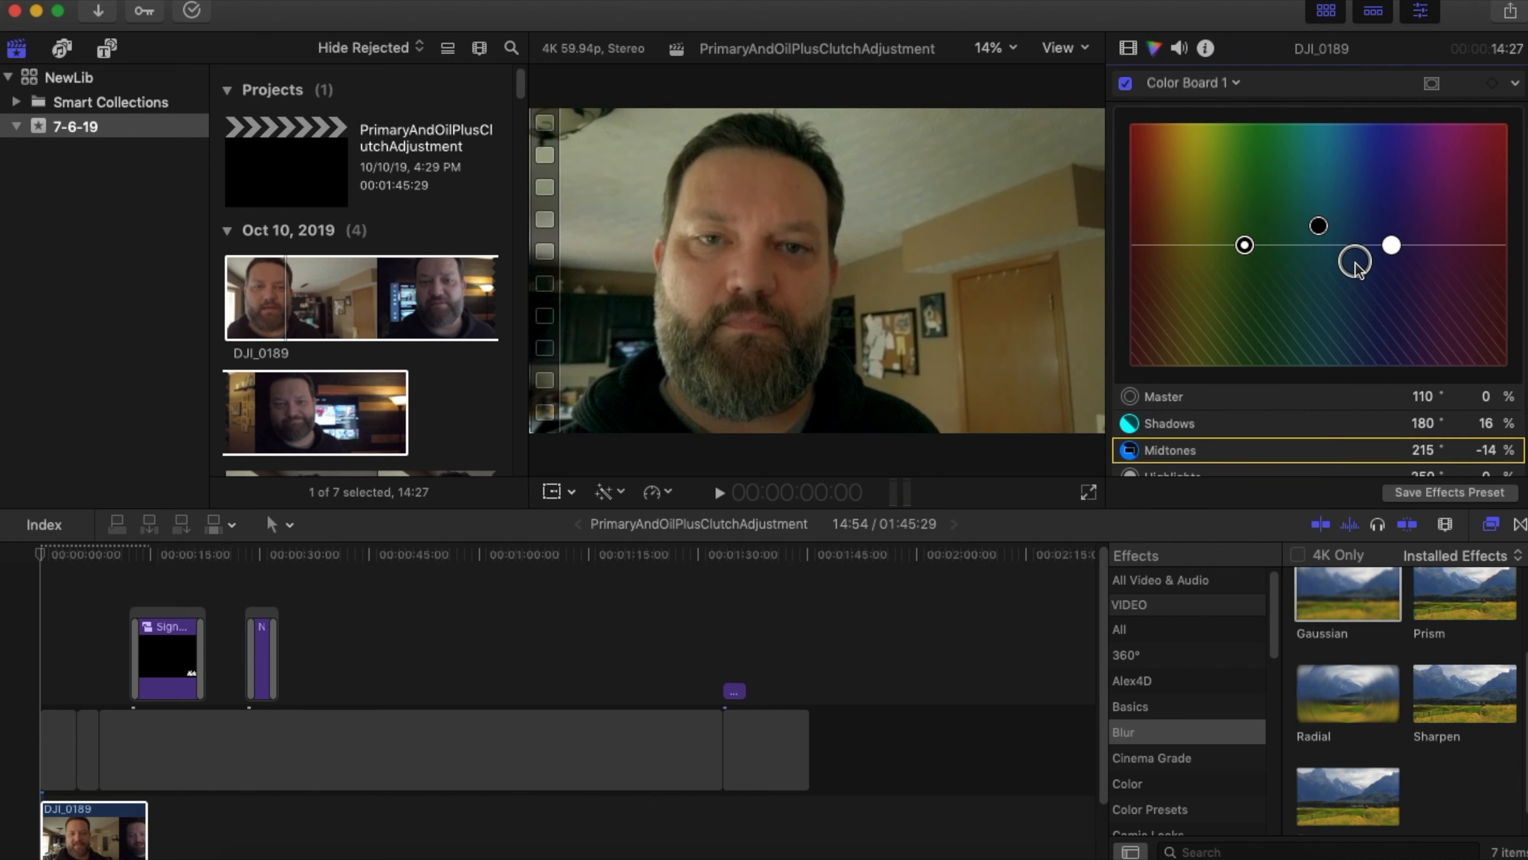
left_click_drag(1354, 261, 1354, 270)
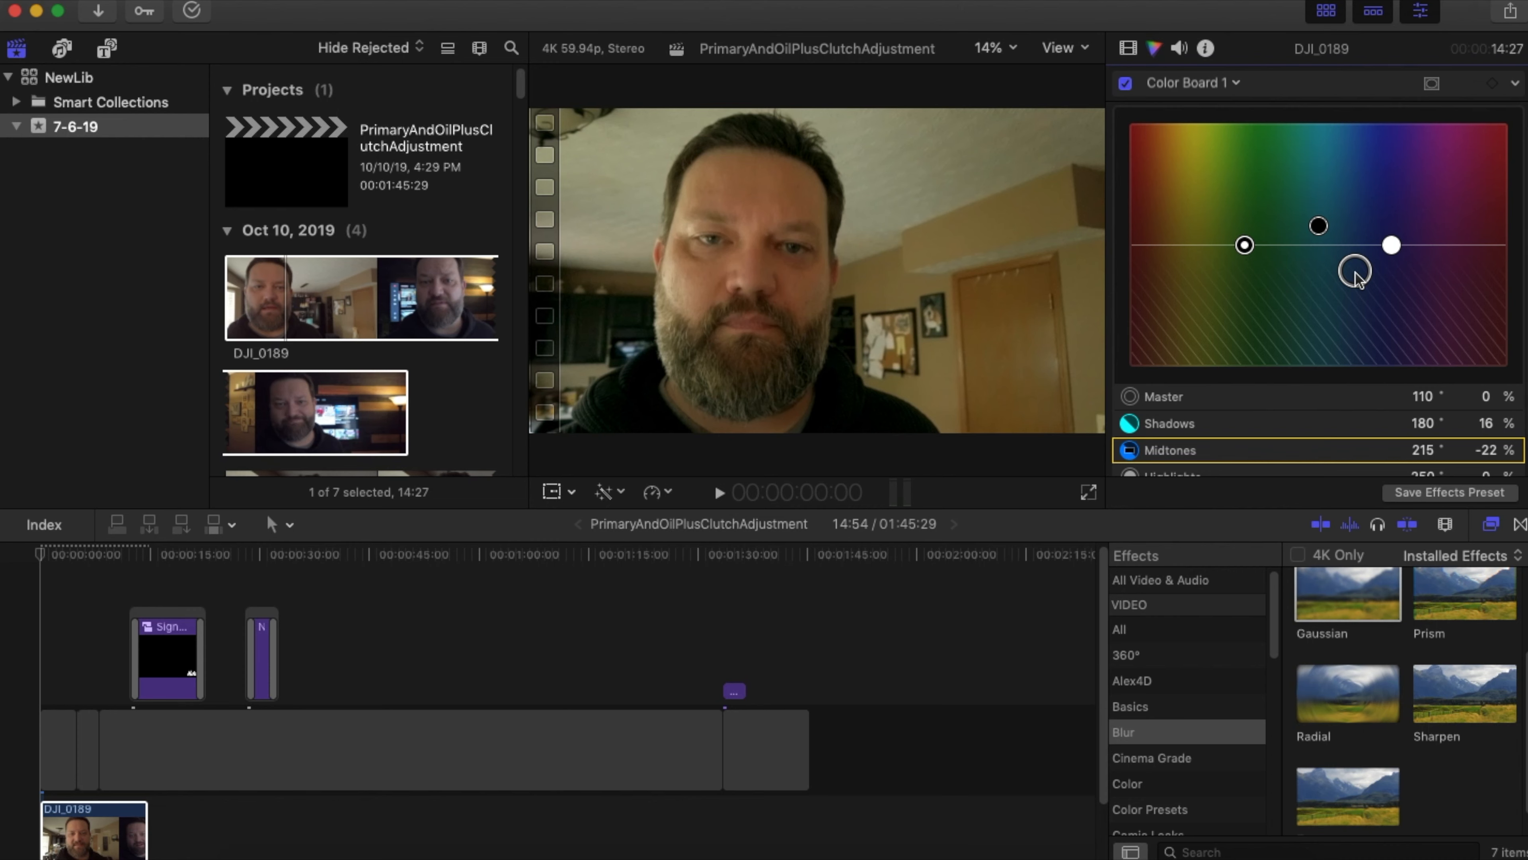
left_click_drag(1354, 270, 1354, 244)
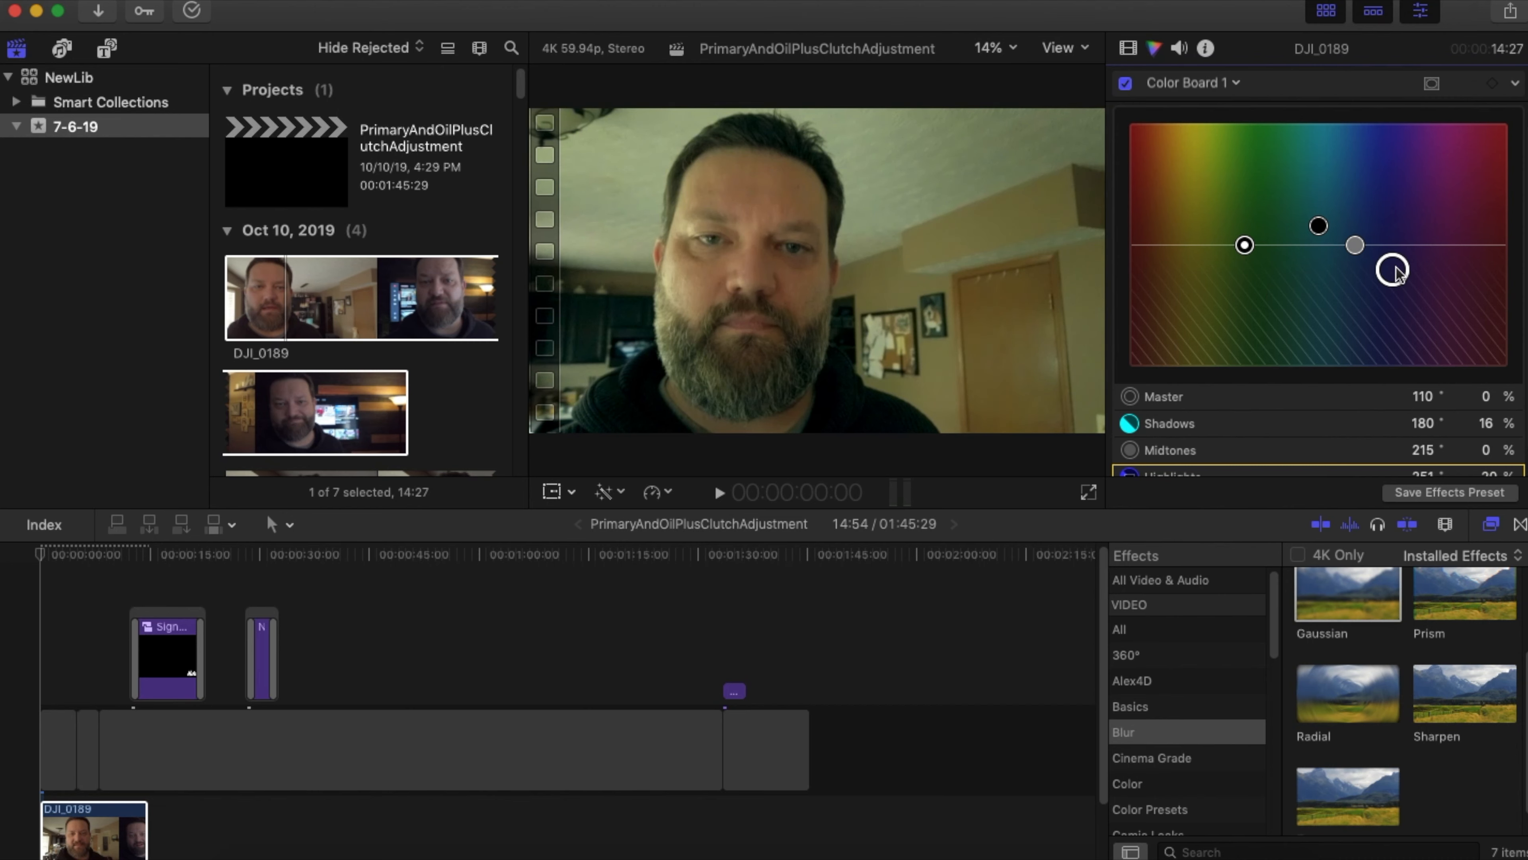
Step: Tint the highlights magenta at 291° and 8%, check the values, then head to the web browser
left_click_drag(1393, 270, 1393, 243)
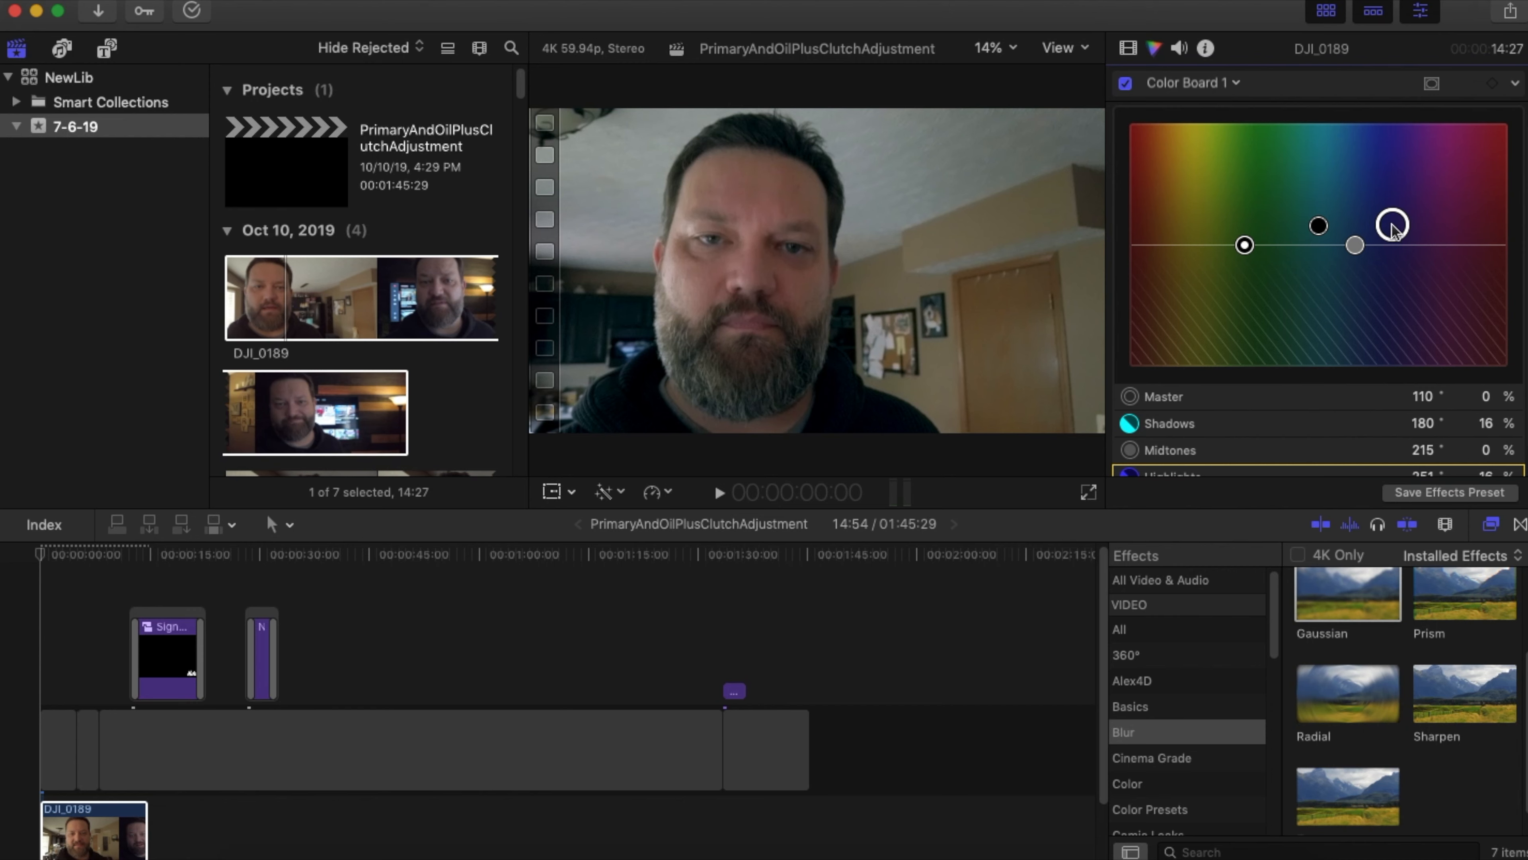
left_click_drag(1393, 225, 1416, 236)
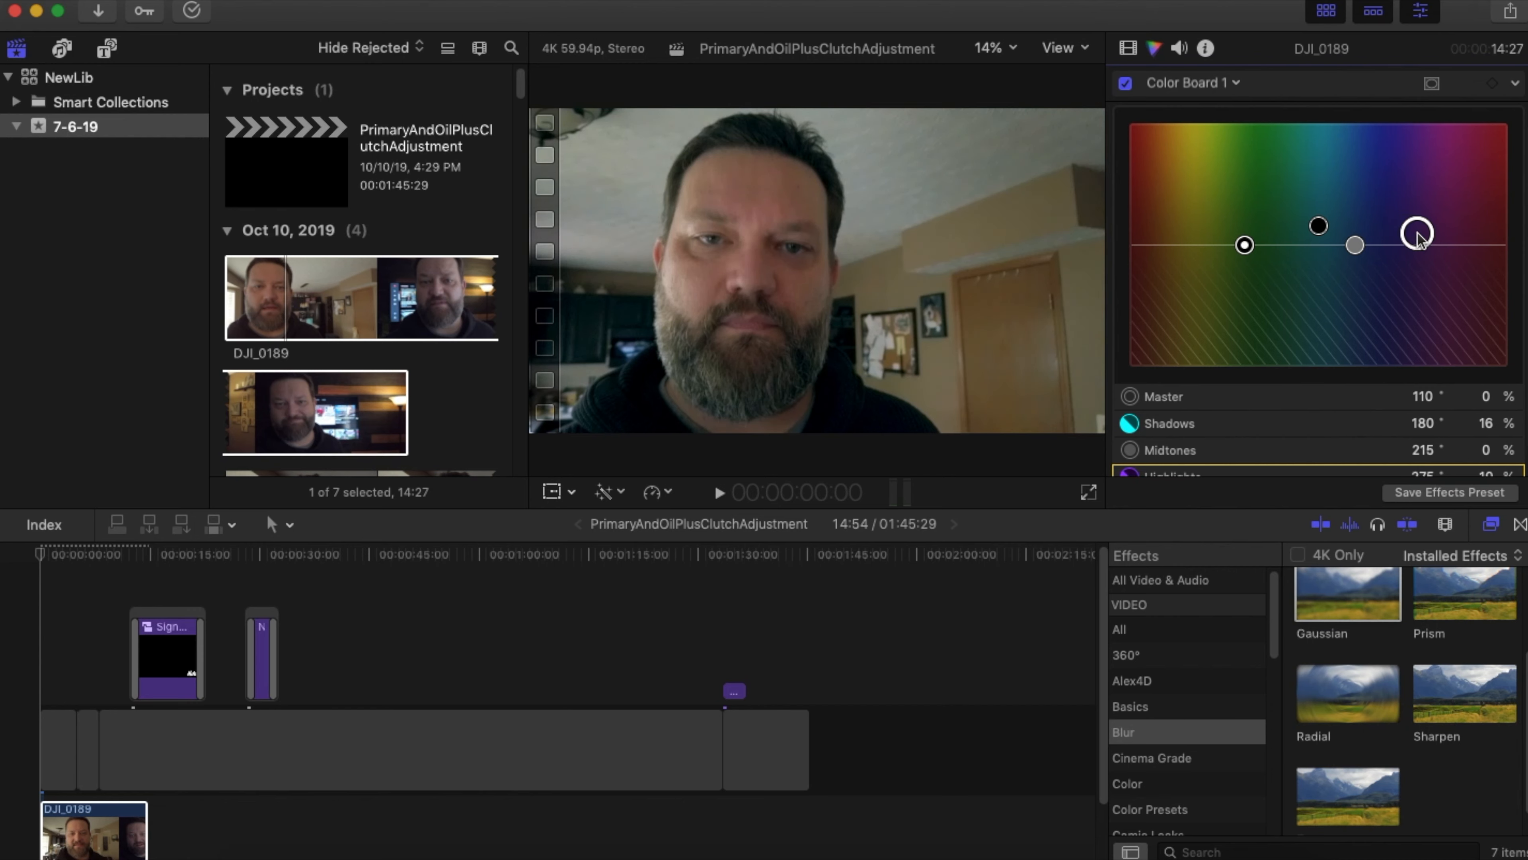
left_click_drag(1416, 234, 1441, 226)
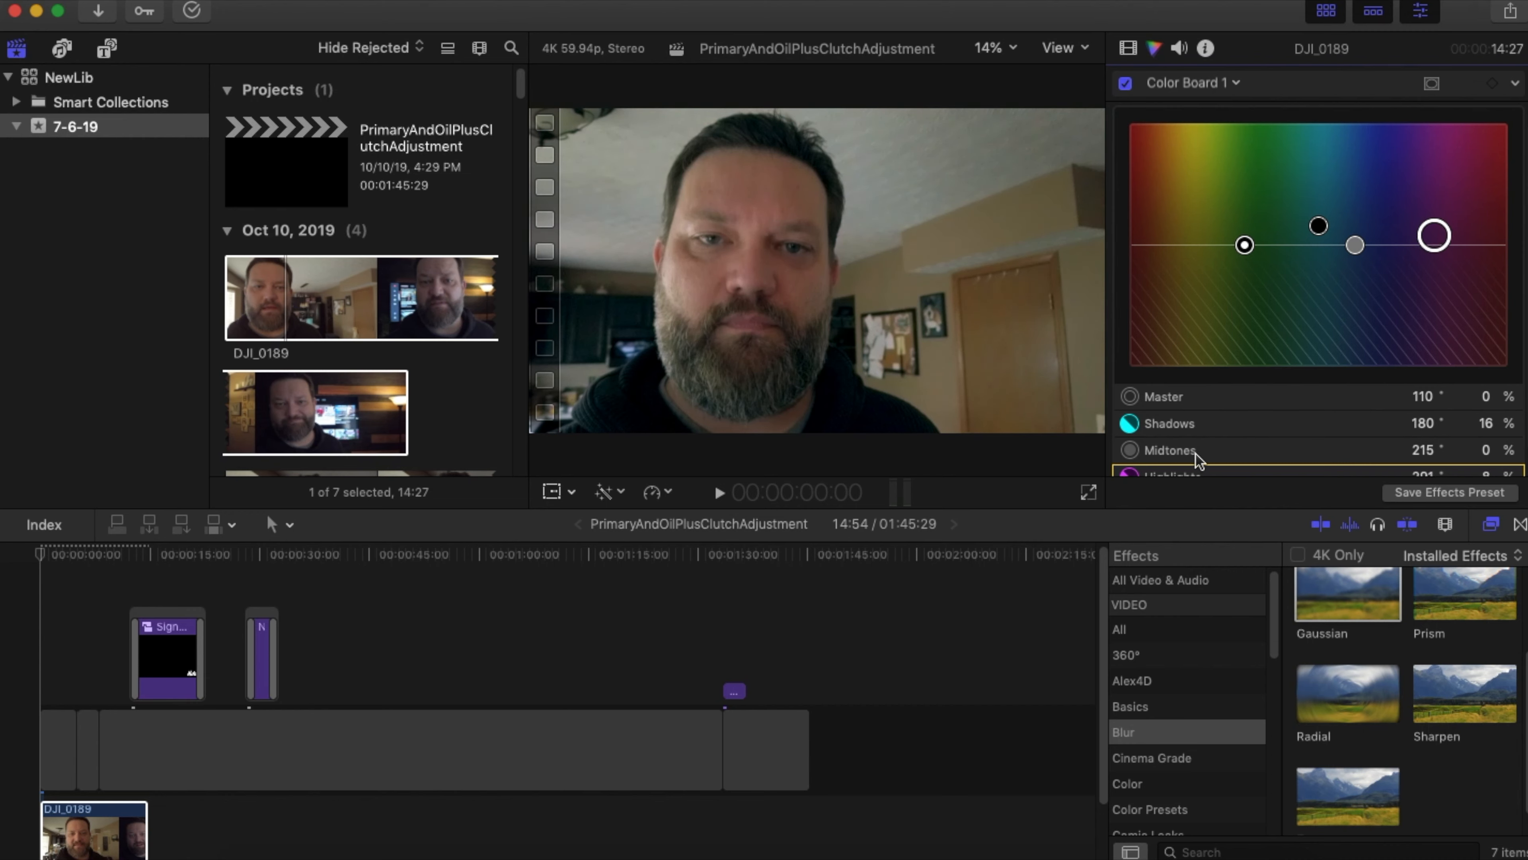
left_click(1173, 457)
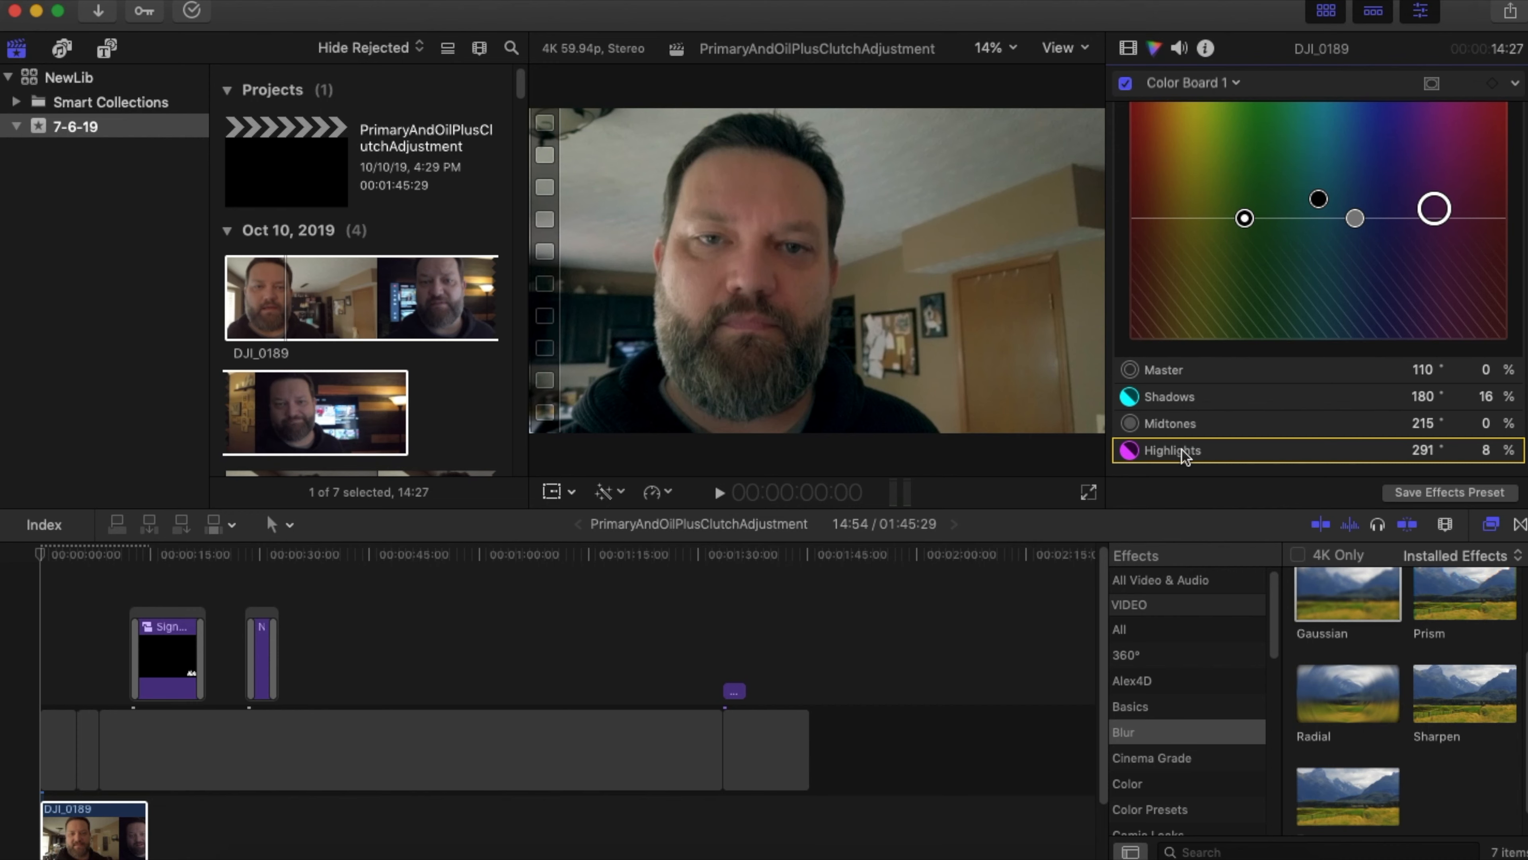
left_click(1169, 397)
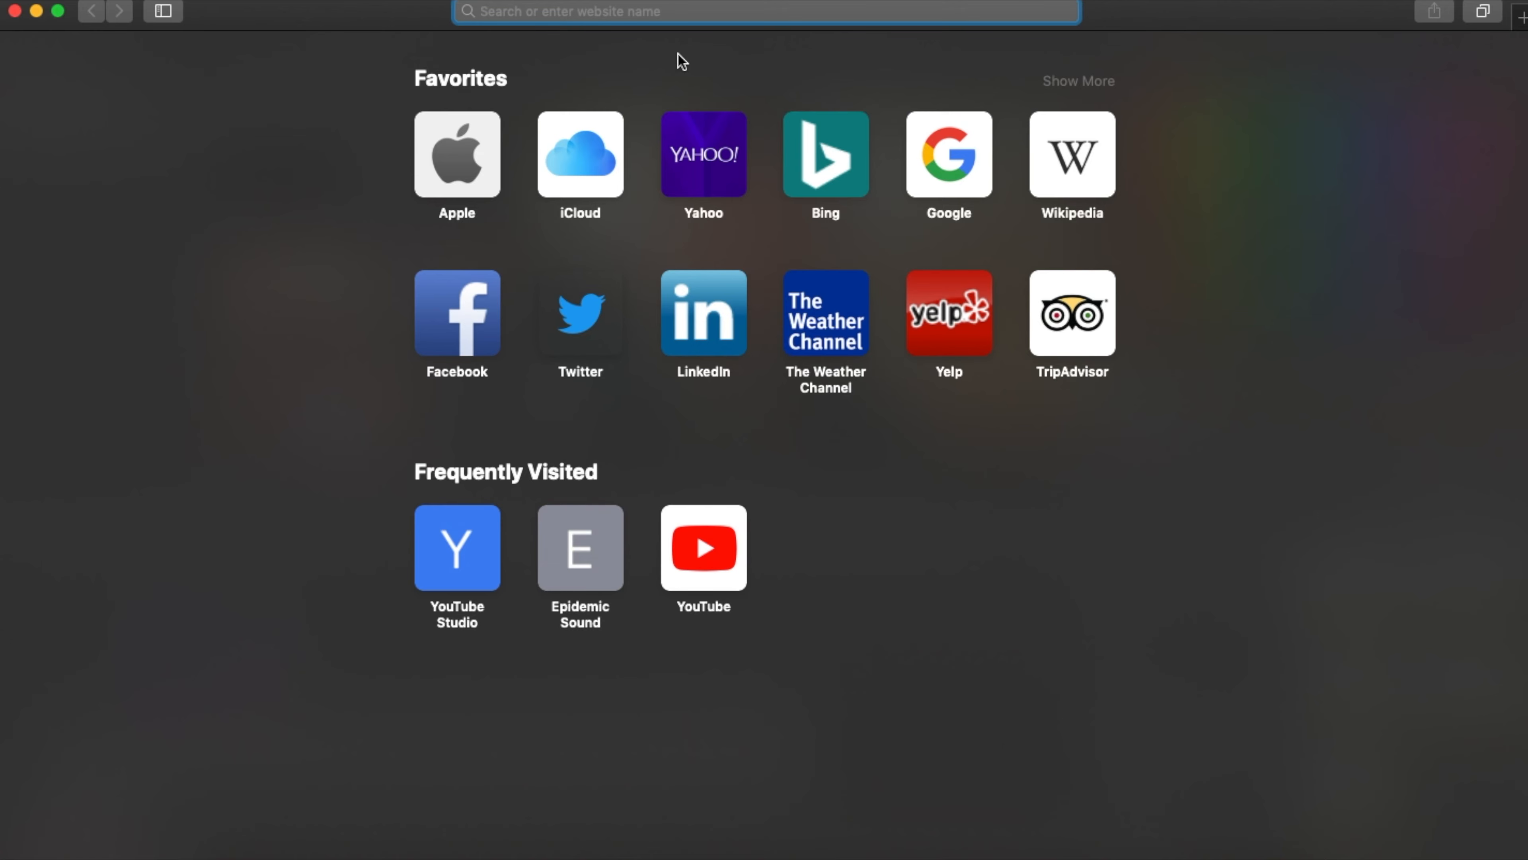
Step: Search Safari for "color wheel" and enlarge the HGTV Color Wheel Primer image
type("color wheel")
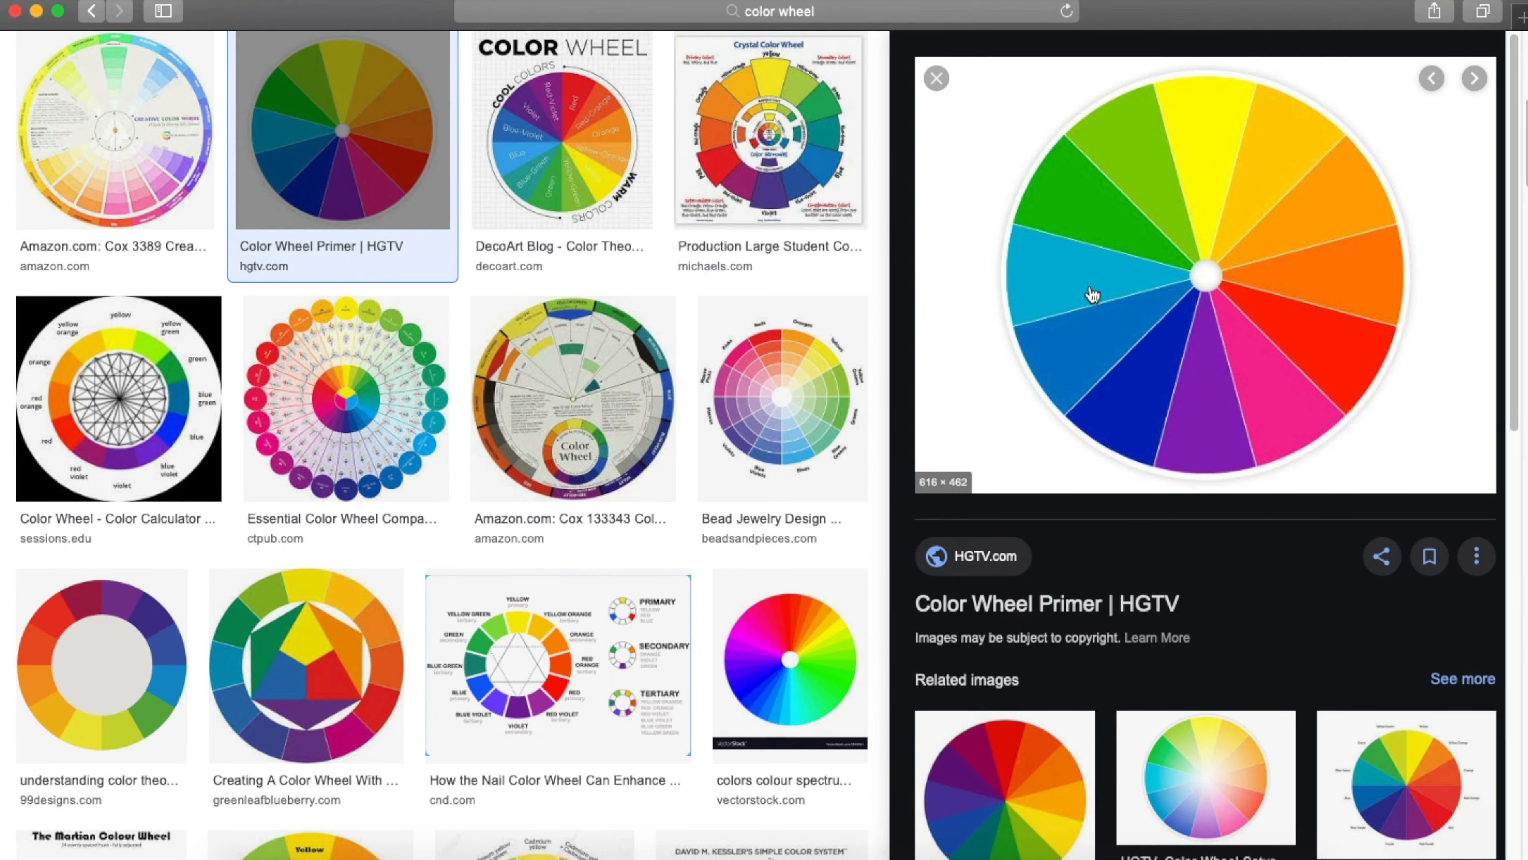
mouse_move(1077, 282)
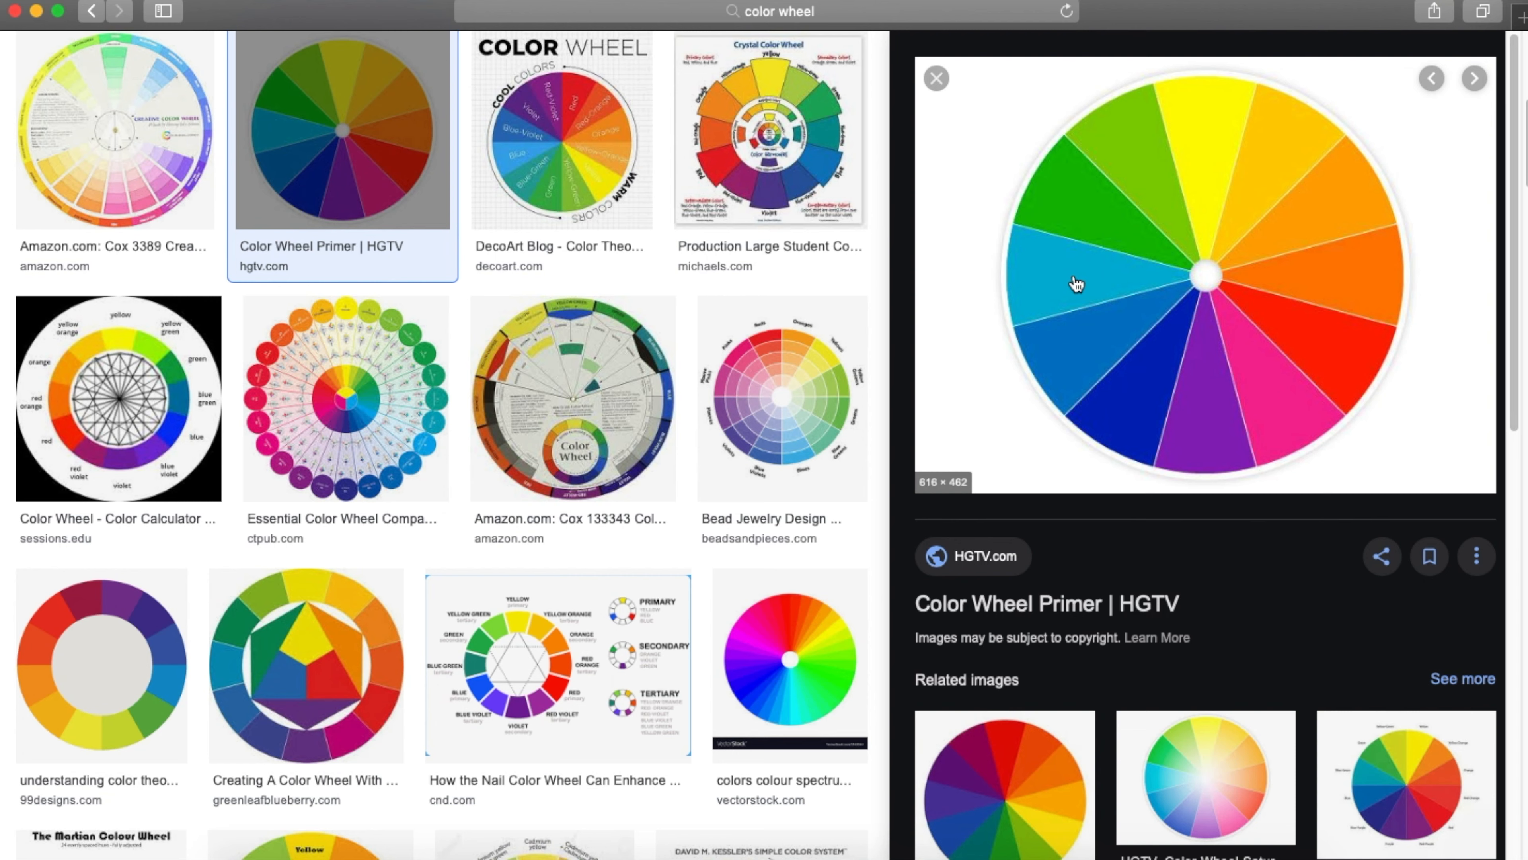
mouse_move(1310, 277)
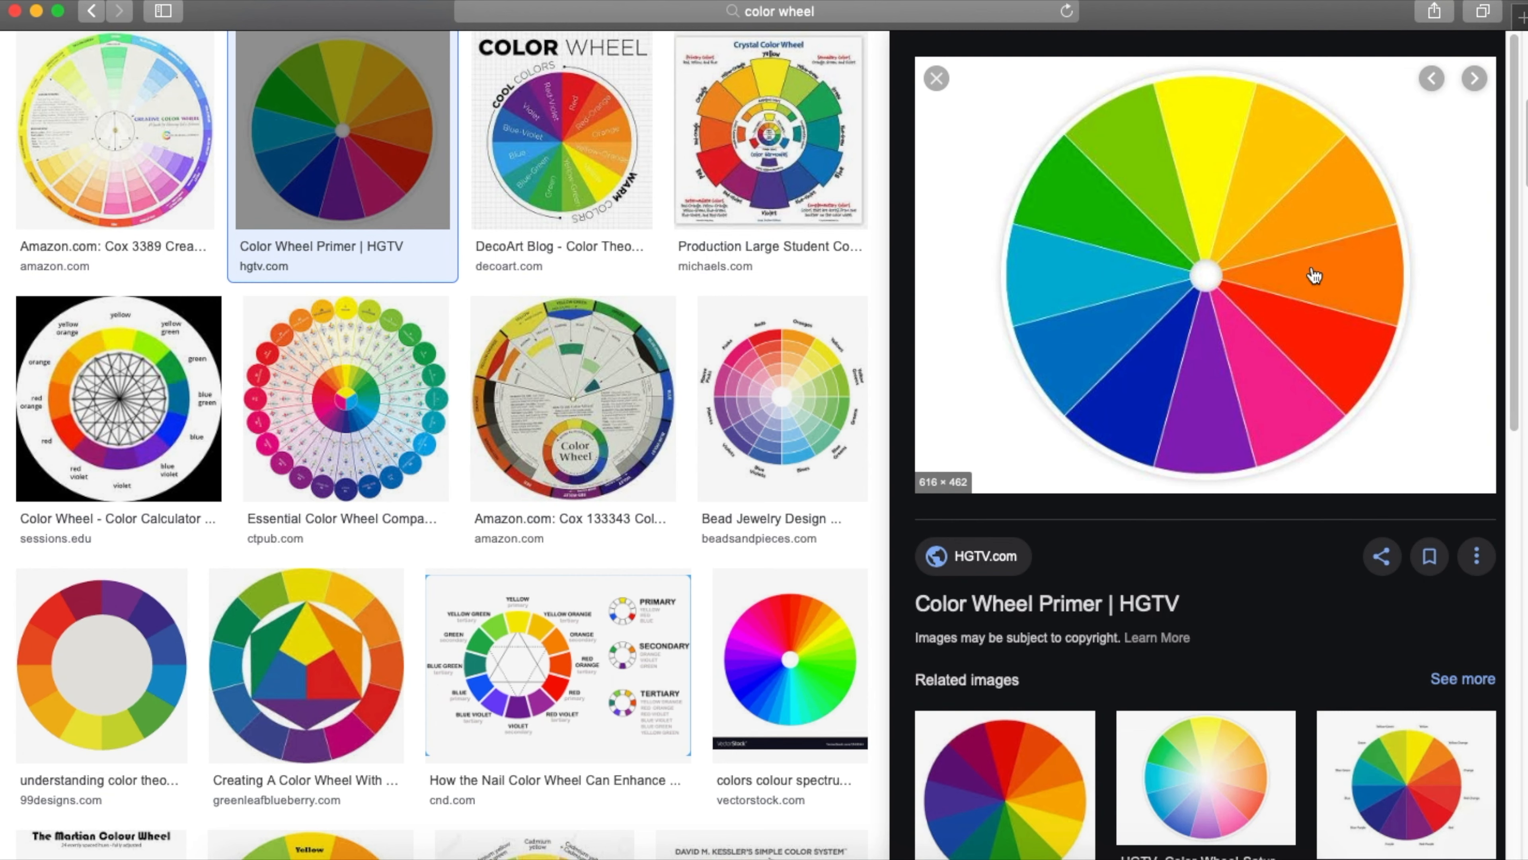
mouse_move(1112, 284)
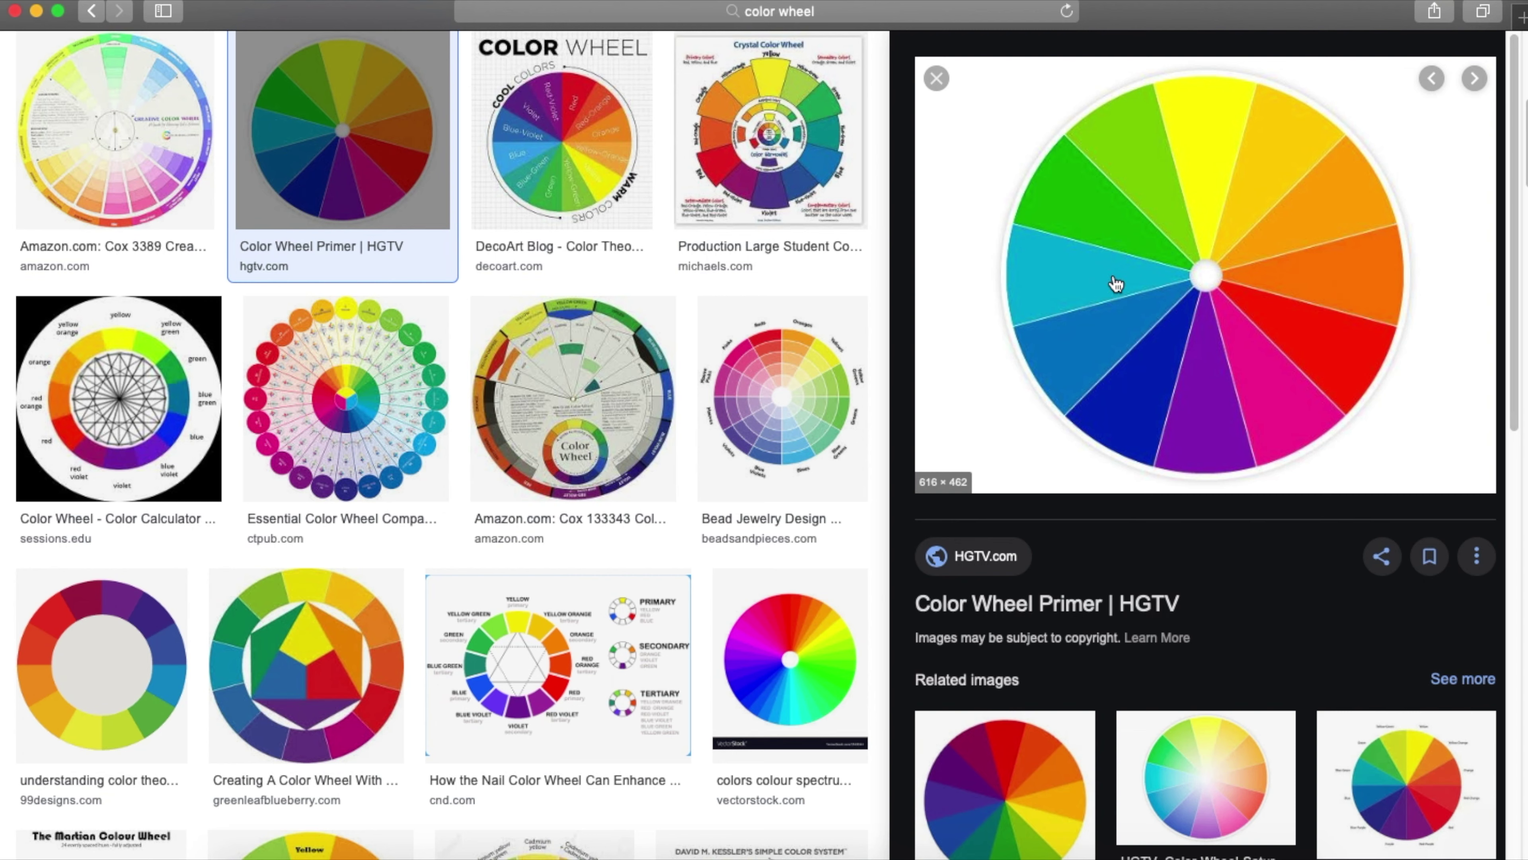
mouse_move(1081, 289)
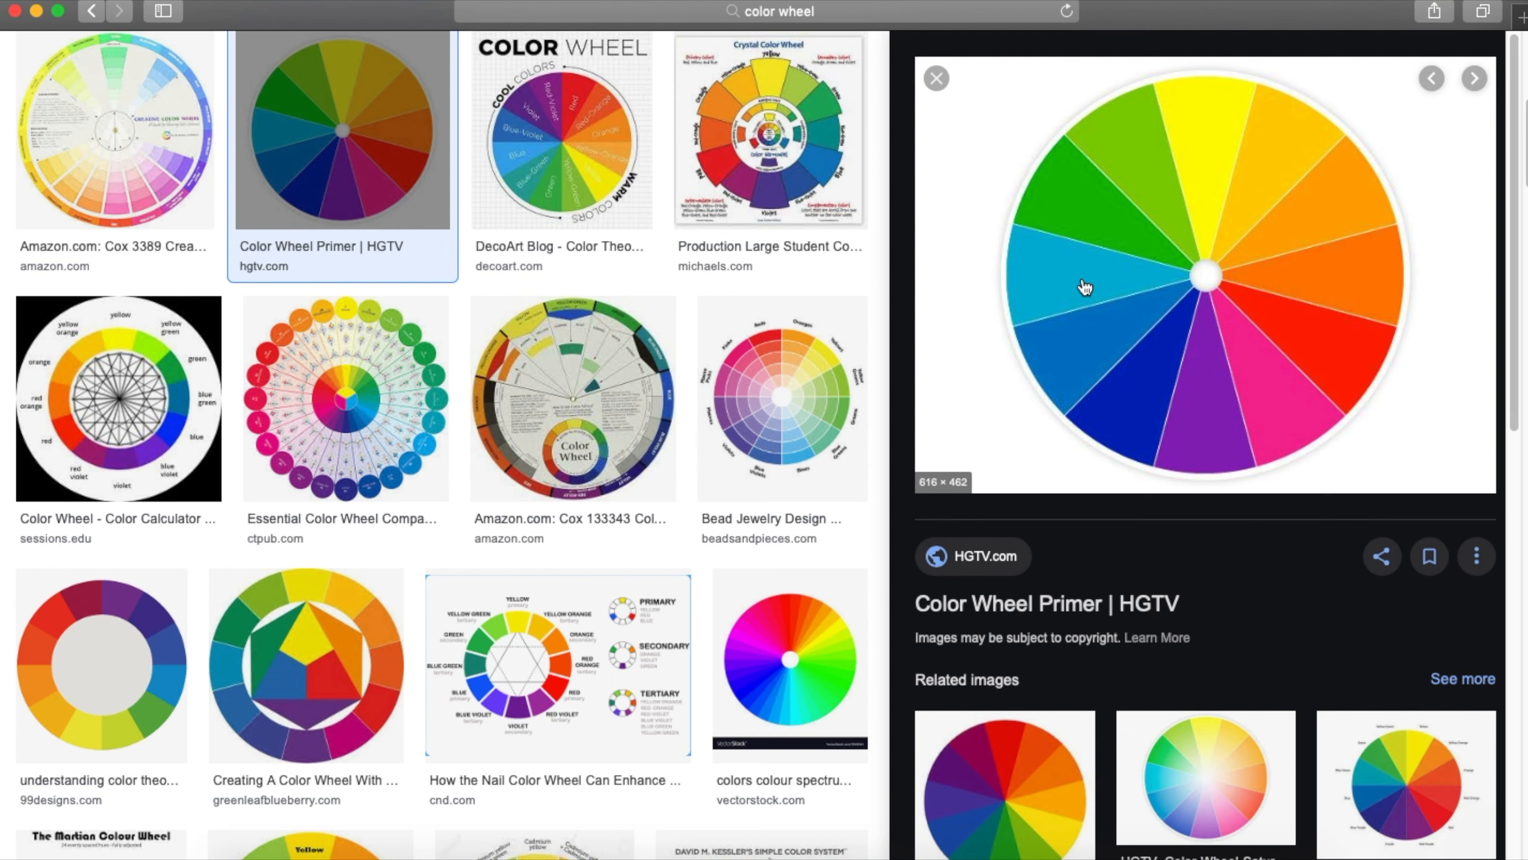
mouse_move(1095, 282)
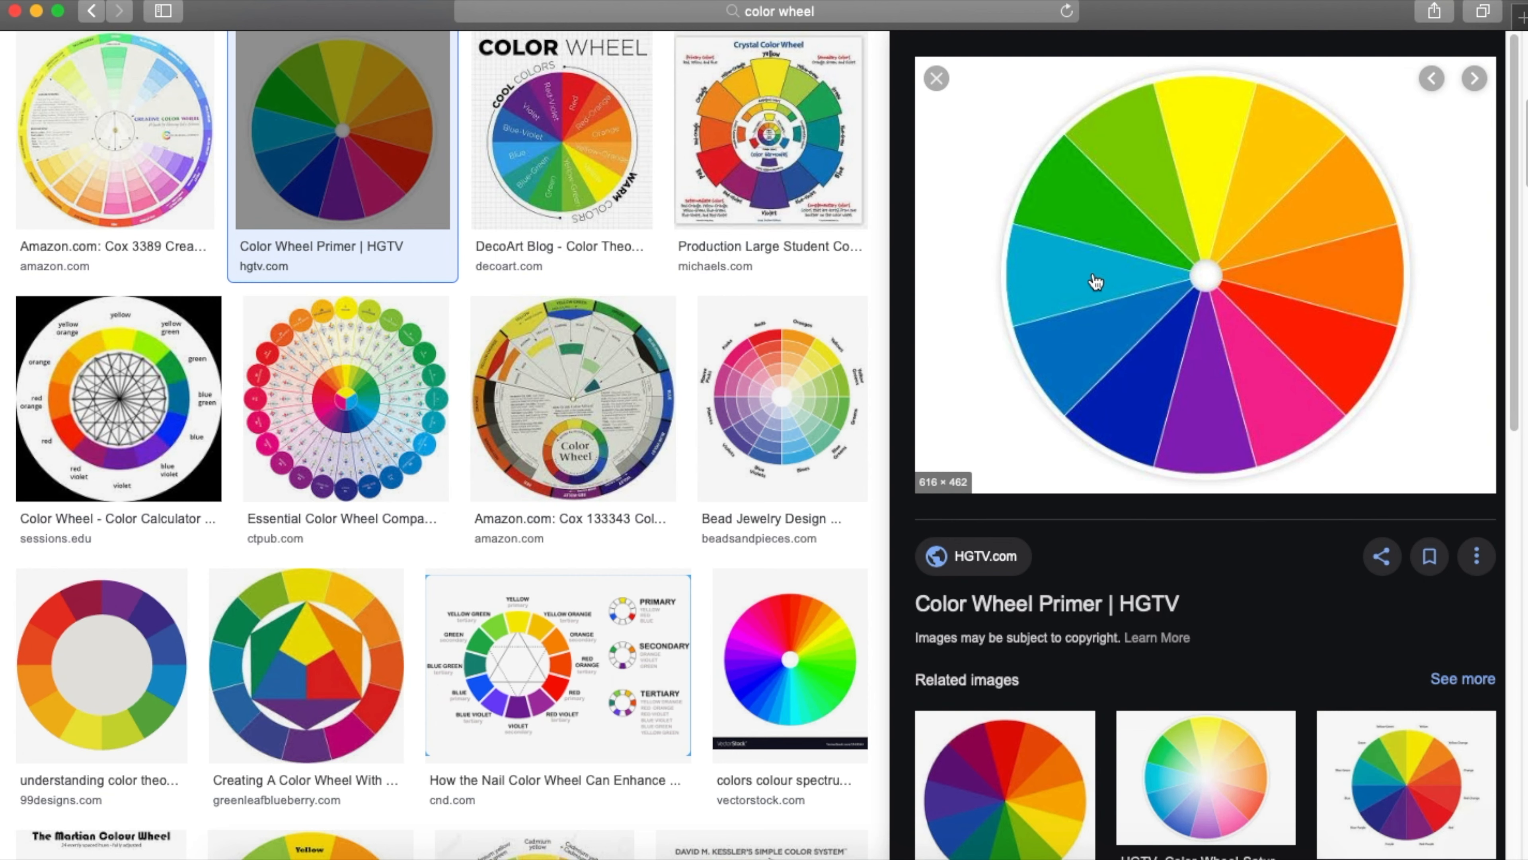
mouse_move(1076, 282)
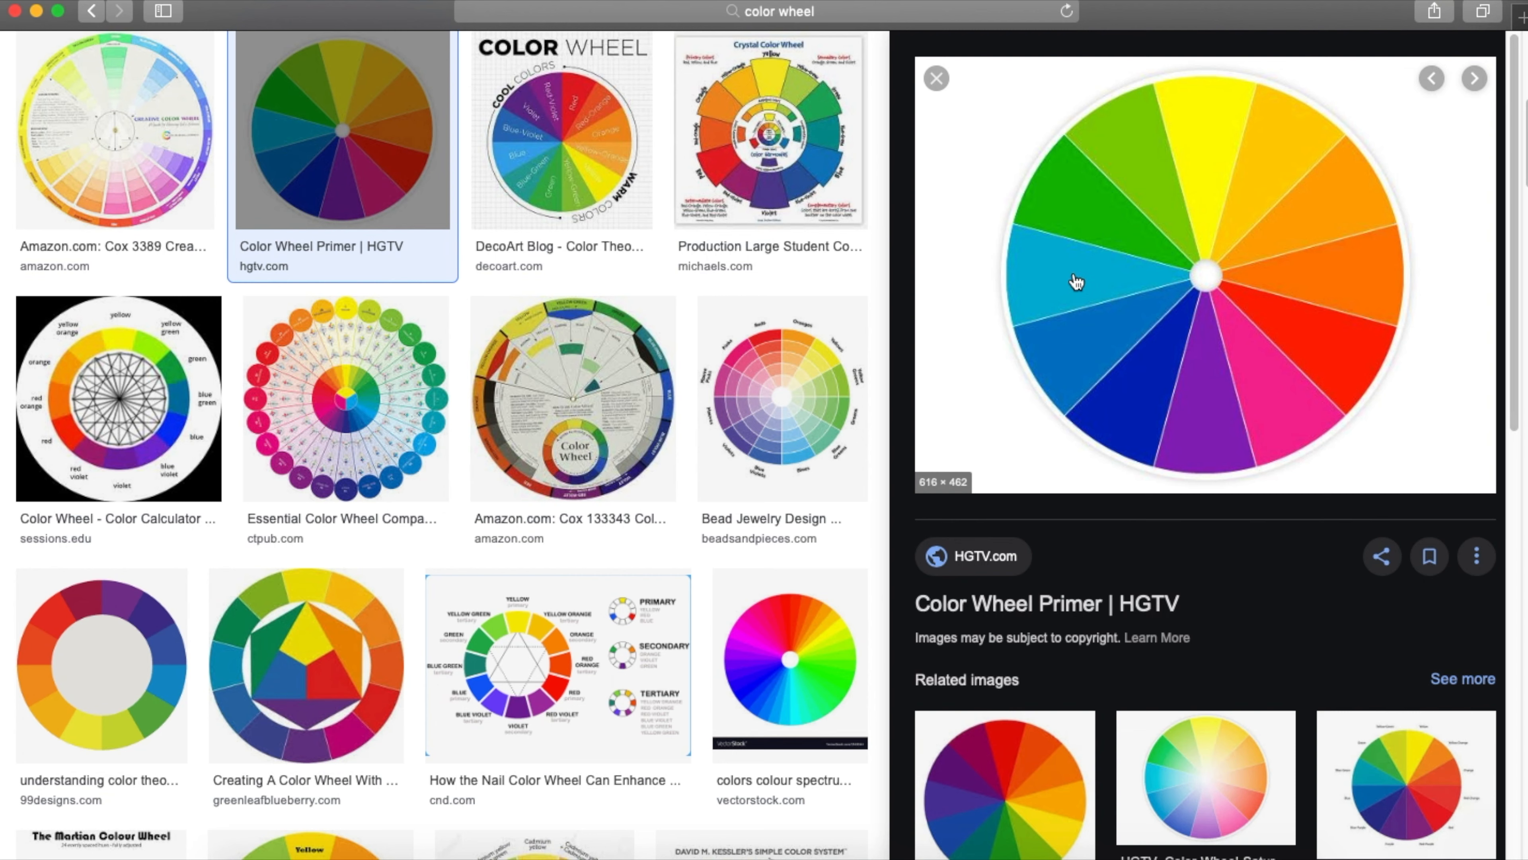
mouse_move(1326, 283)
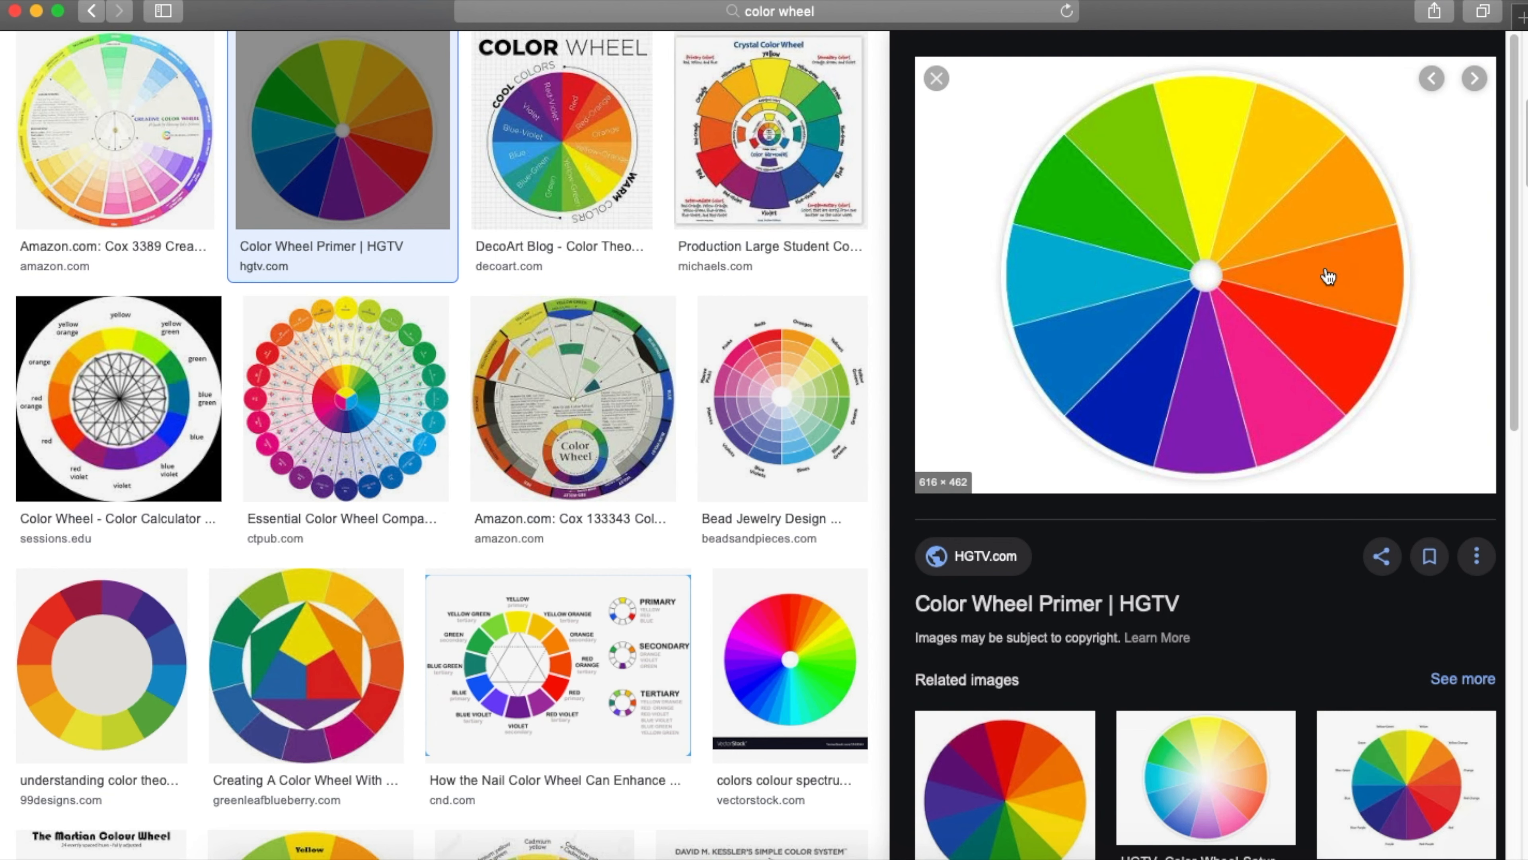
mouse_move(1106, 290)
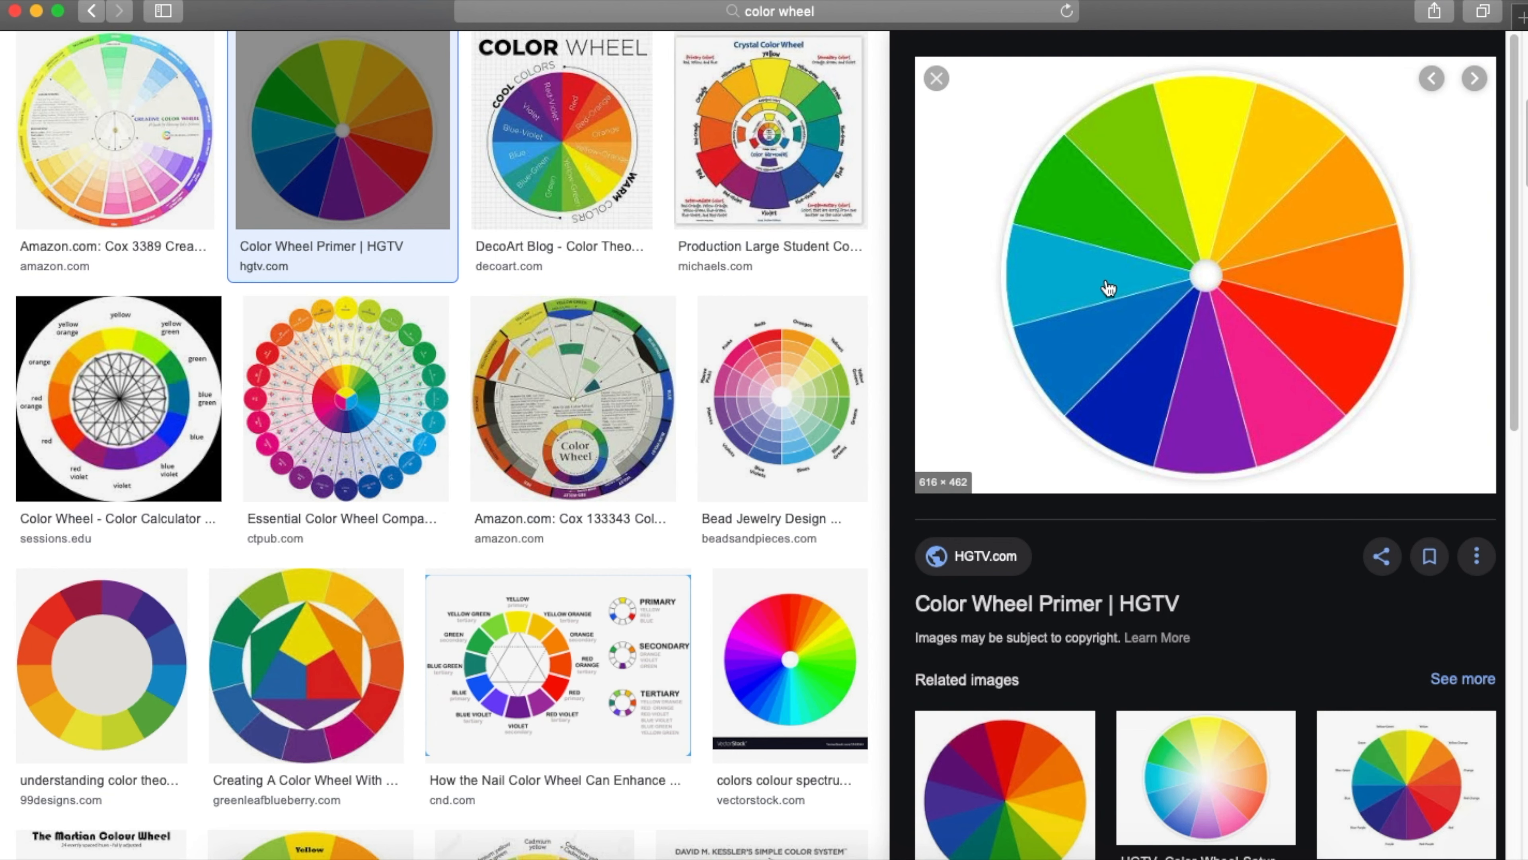
mouse_move(1013, 284)
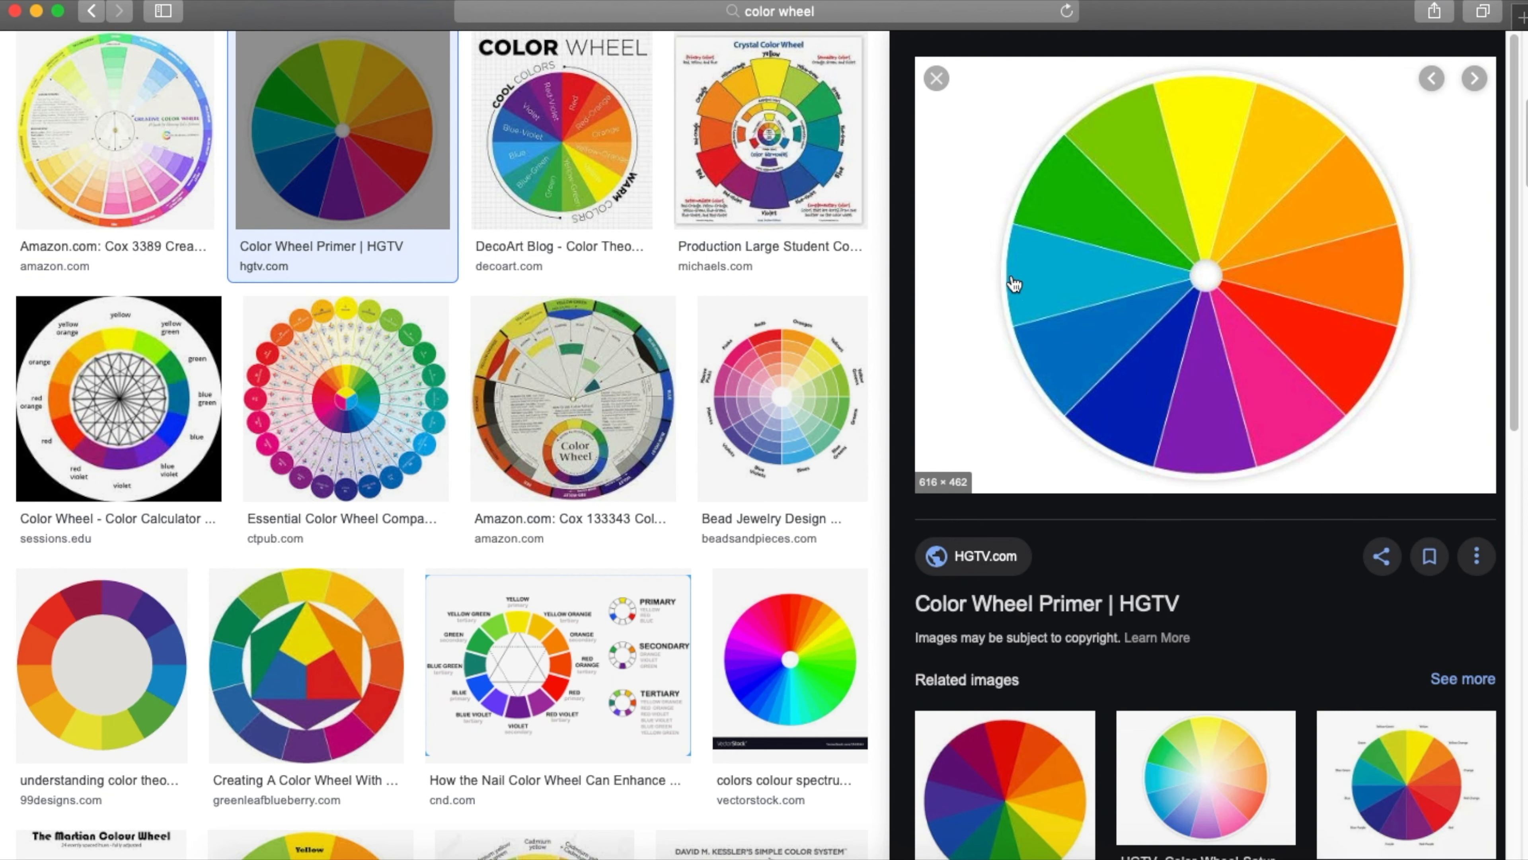
mouse_move(1166, 292)
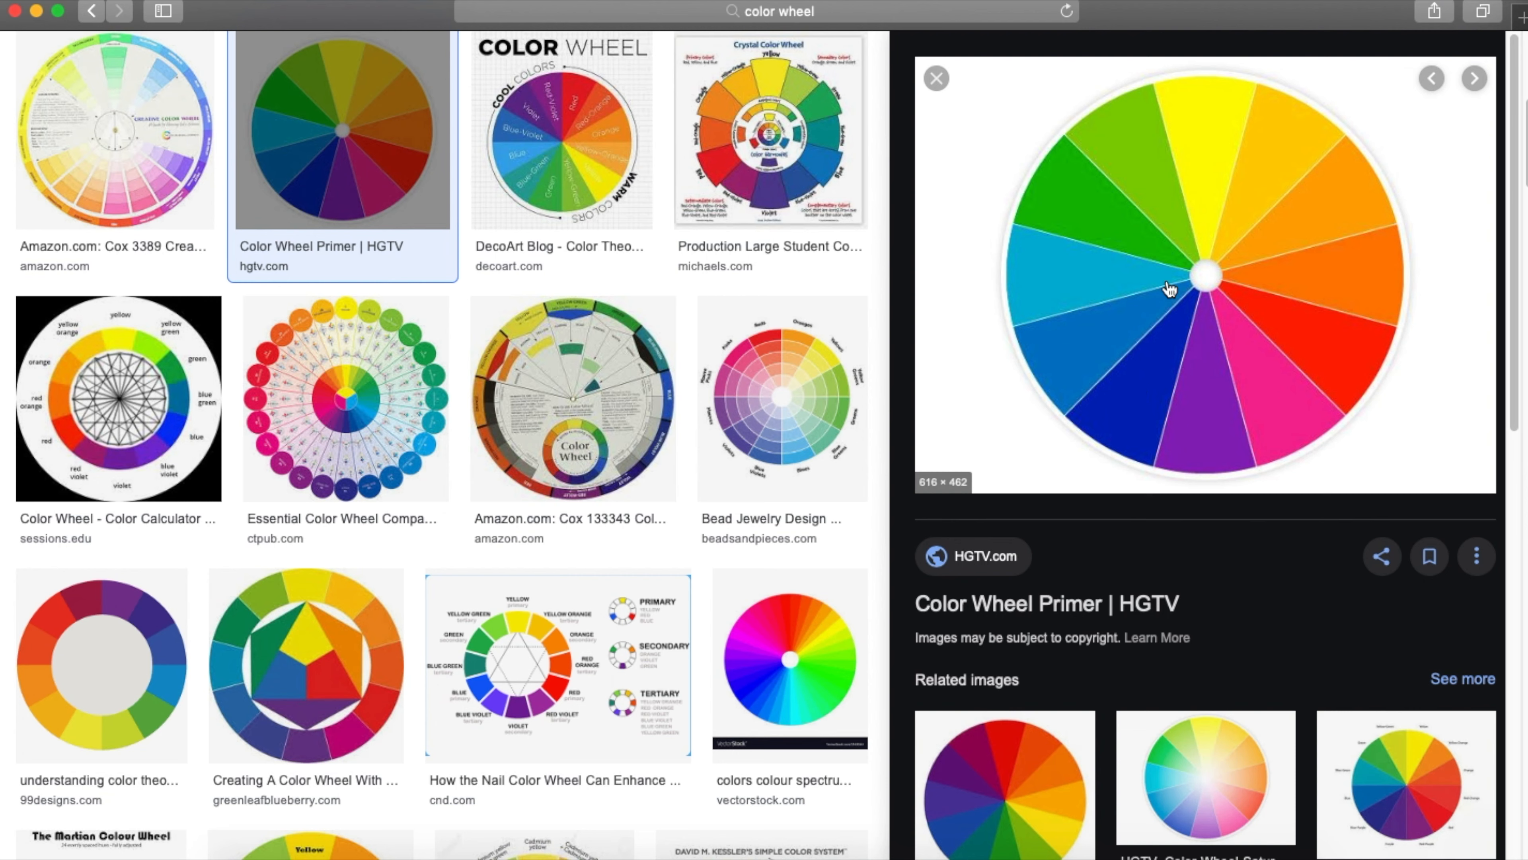
mouse_move(1336, 231)
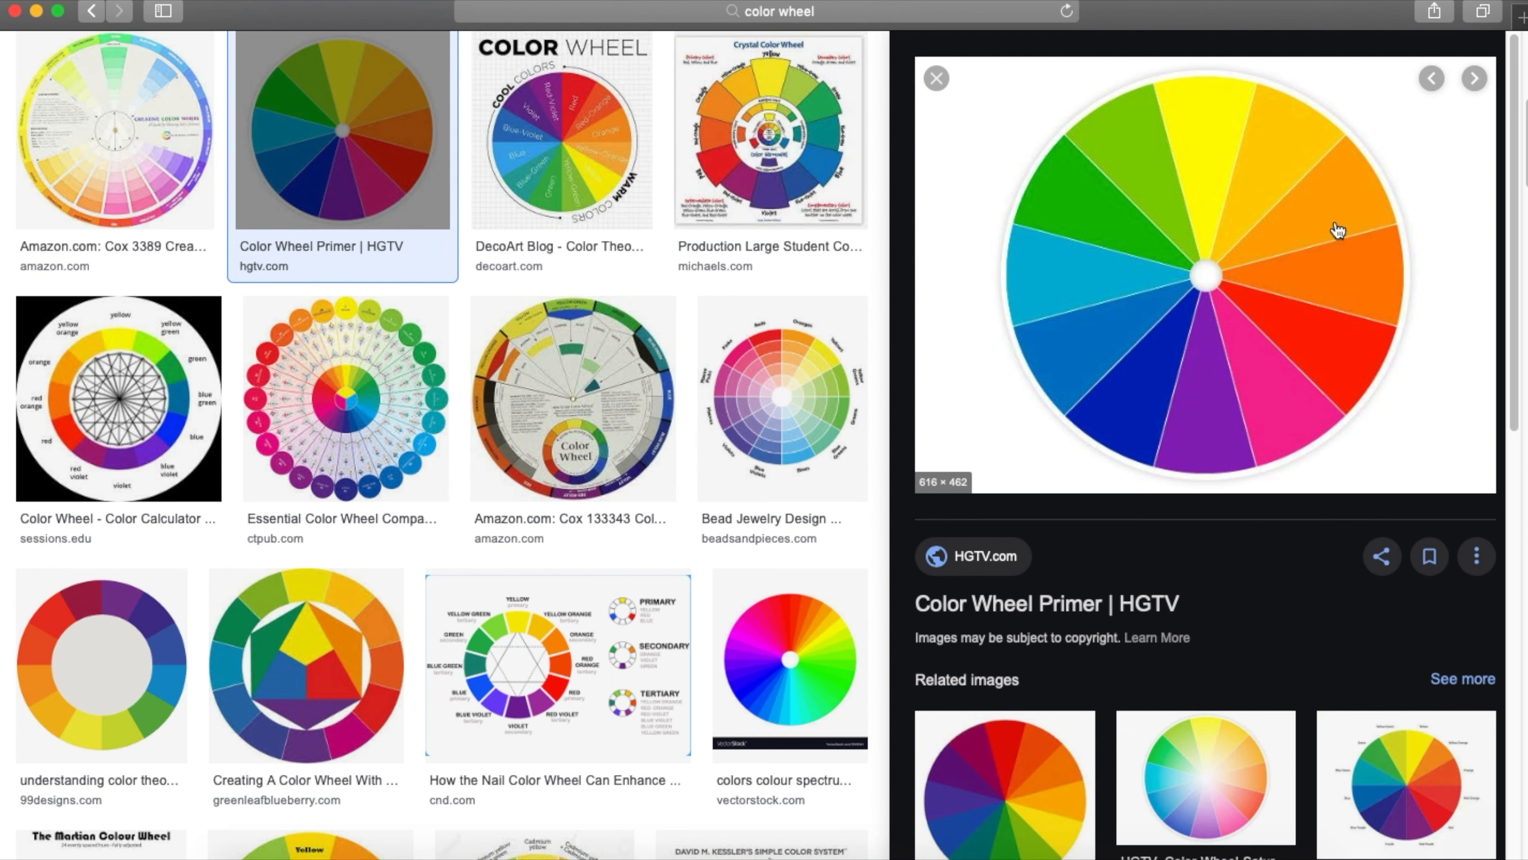
mouse_move(1344, 258)
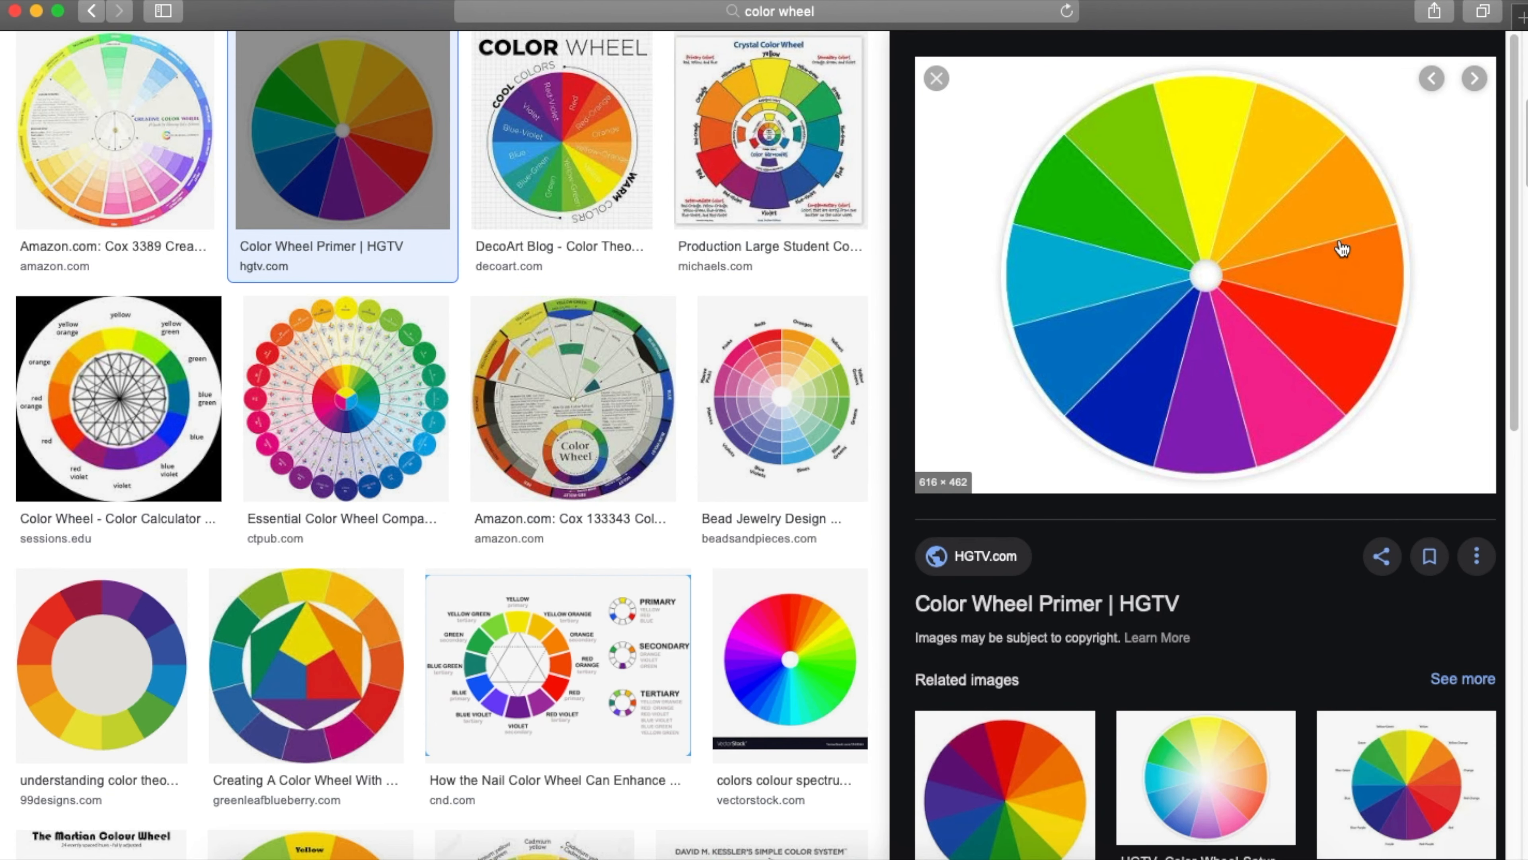